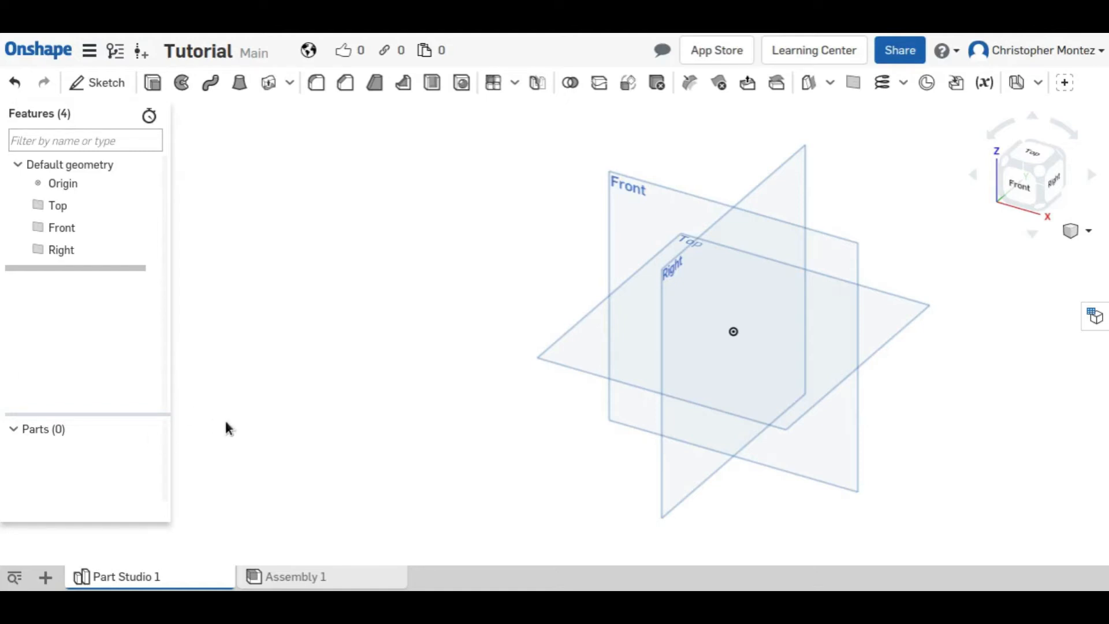
{"action": "mouse_move", "coordinate": [495, 92]}
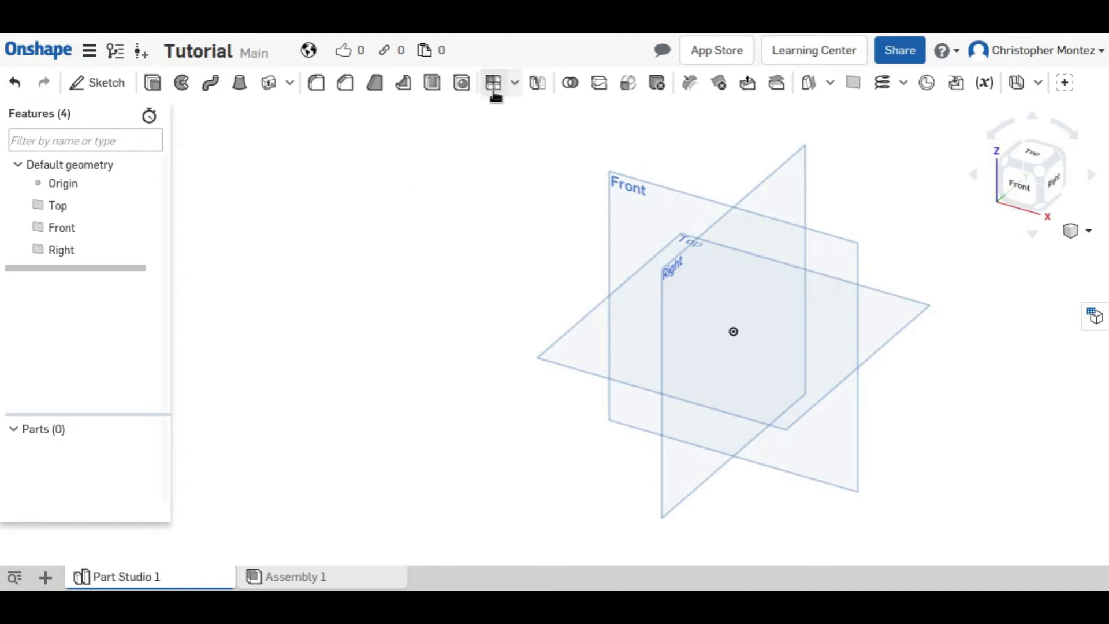
{"action": "mouse_move", "coordinate": [501, 111]}
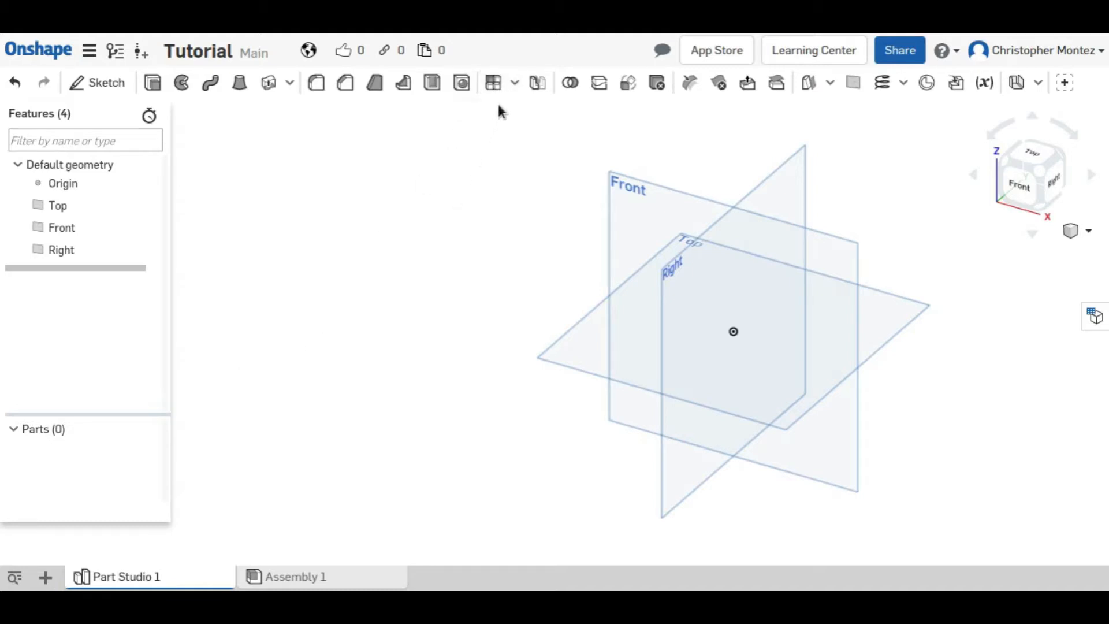
{"action": "mouse_move", "coordinate": [435, 249]}
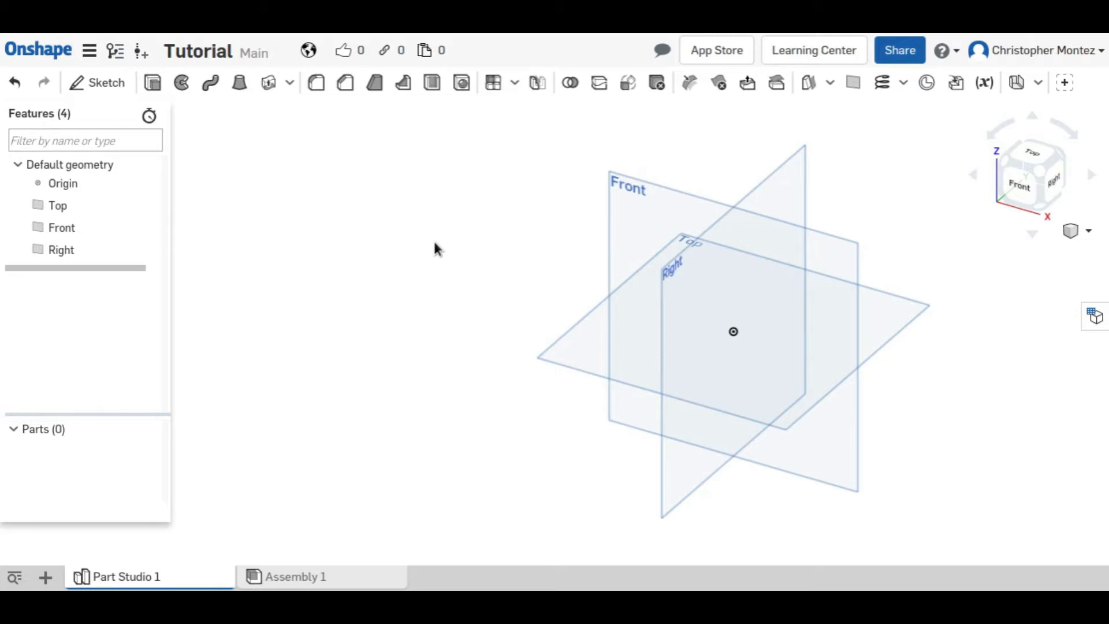
{"action": "mouse_move", "coordinate": [107, 82]}
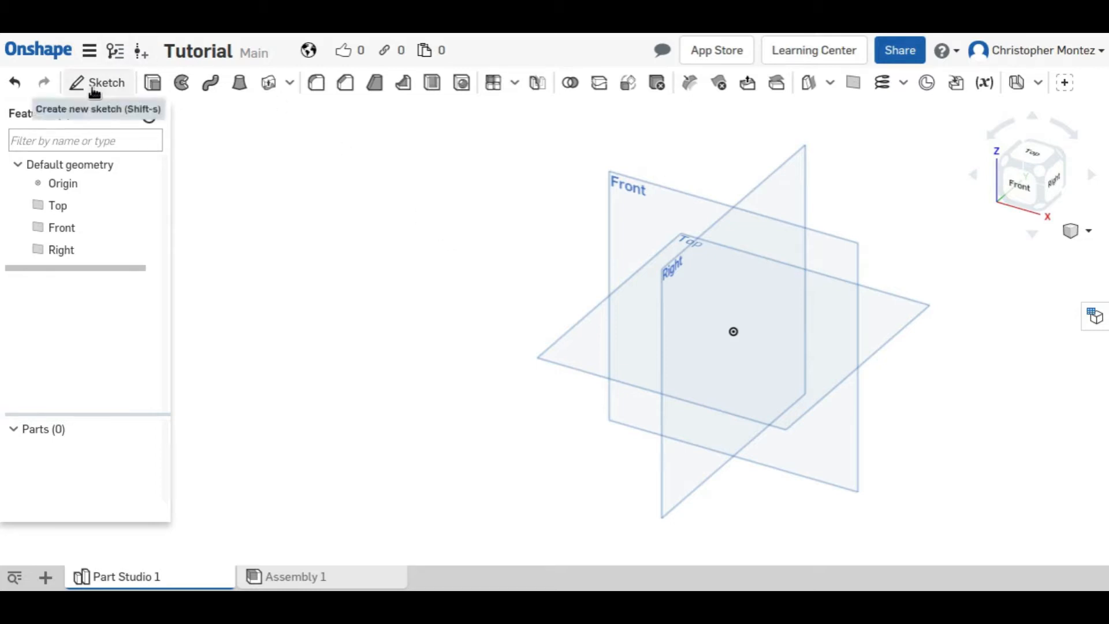
Sketch a rectangle on the Top plane, make its sides equal, dimension it 1 in and close Sketch 1
{"action": "left_click", "coordinate": [106, 82]}
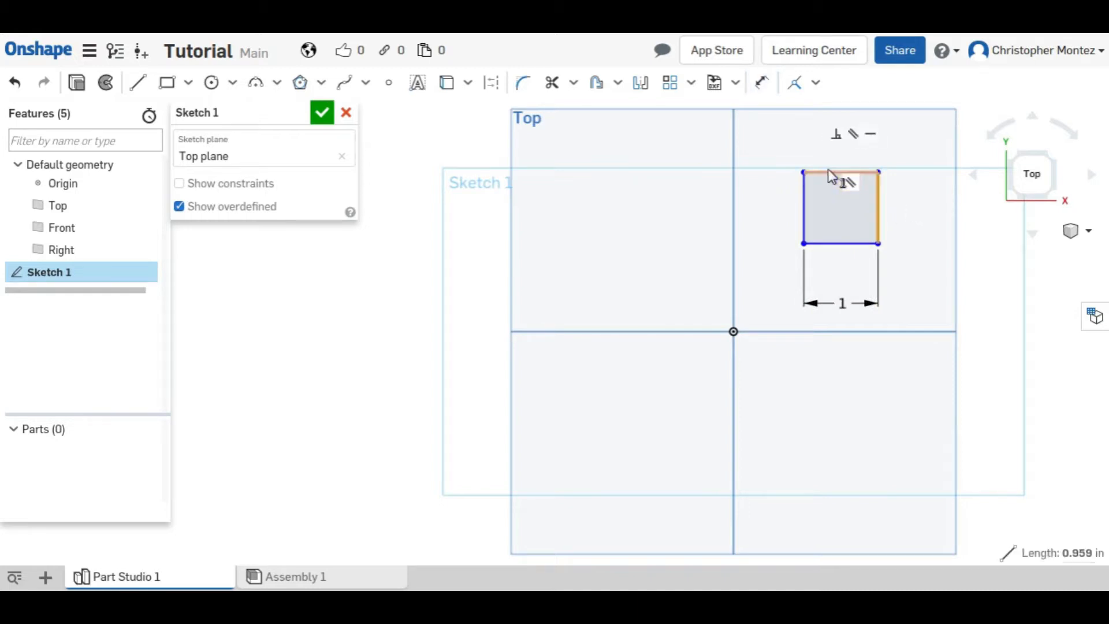
{"action": "left_click", "coordinate": [815, 82]}
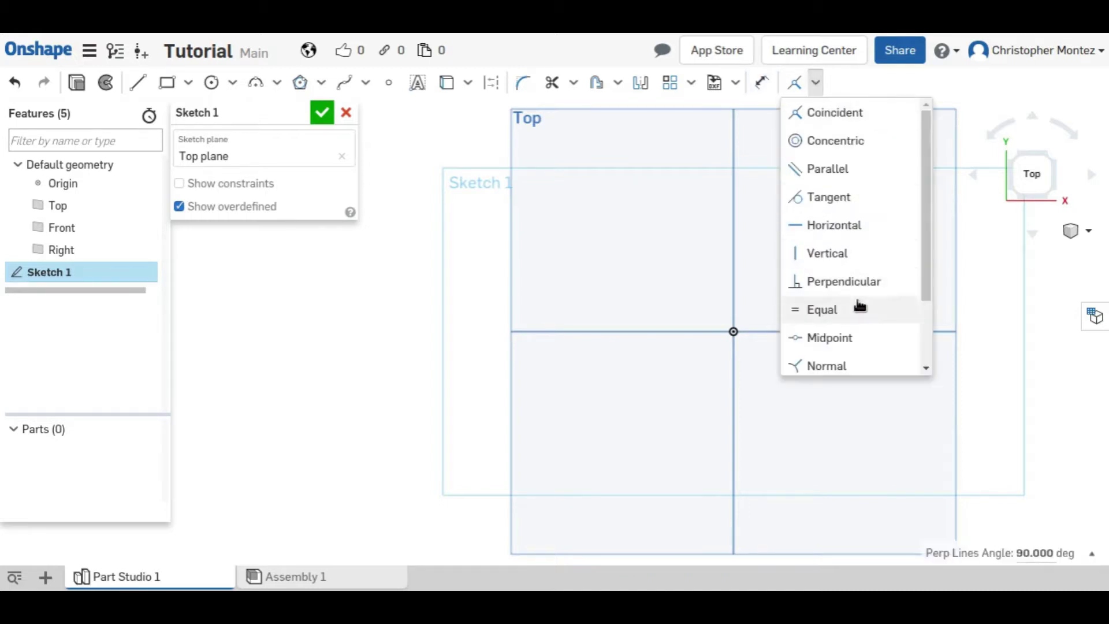
{"action": "left_click", "coordinate": [822, 309]}
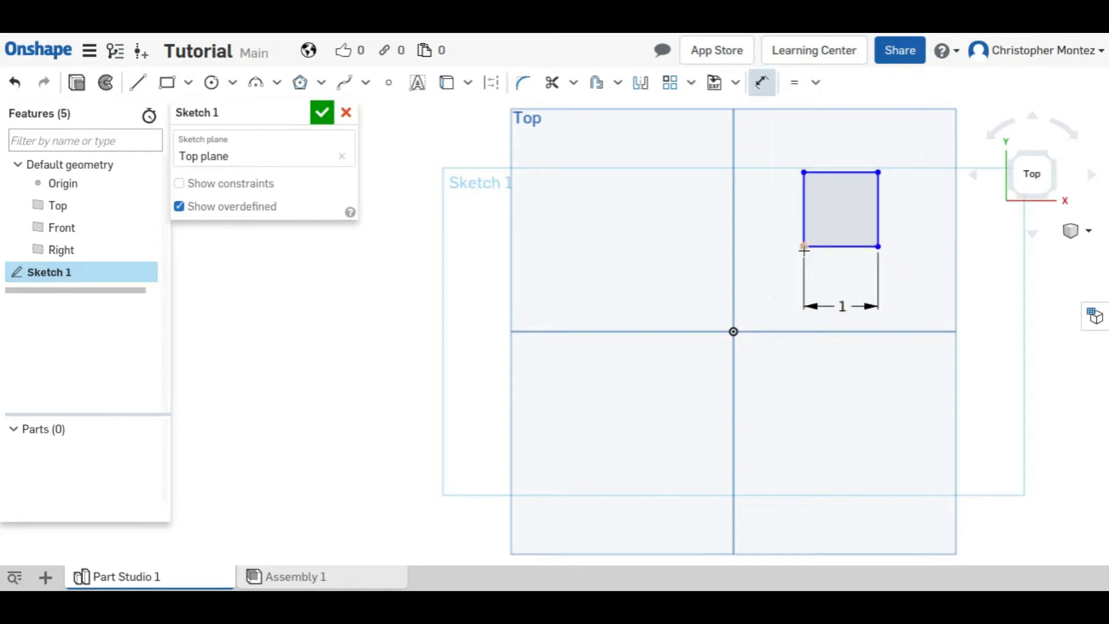
{"action": "left_click", "coordinate": [803, 247]}
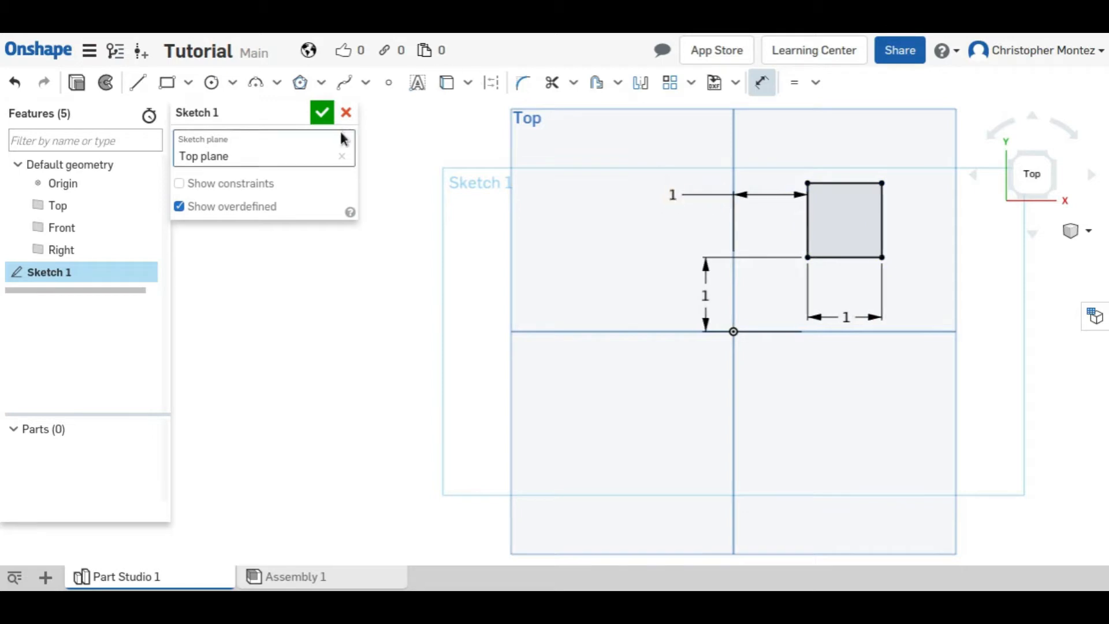
{"action": "left_click", "coordinate": [321, 113]}
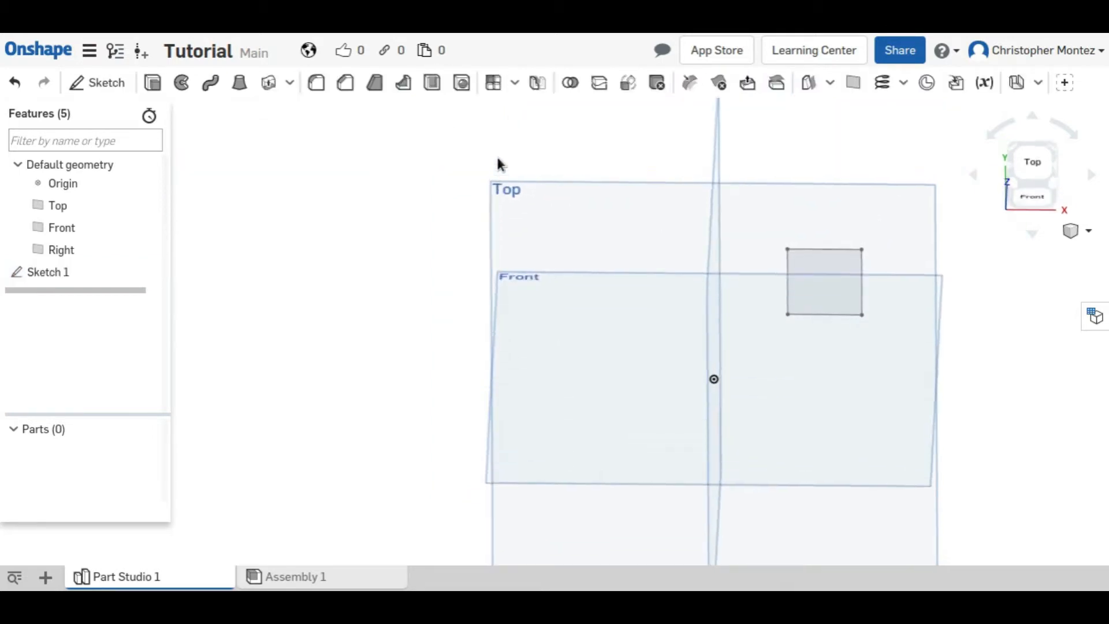
Extrude the square 1 in blind into a solid cube (Extrude 1, Part 1)
{"action": "left_click", "coordinate": [344, 82]}
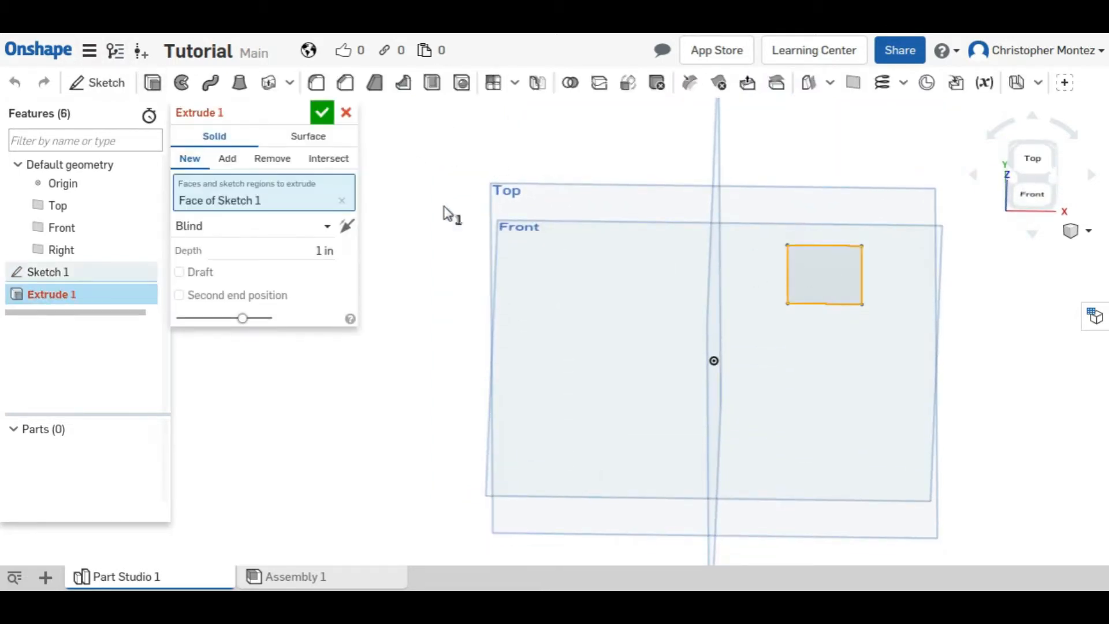
{"action": "left_click", "coordinate": [322, 113]}
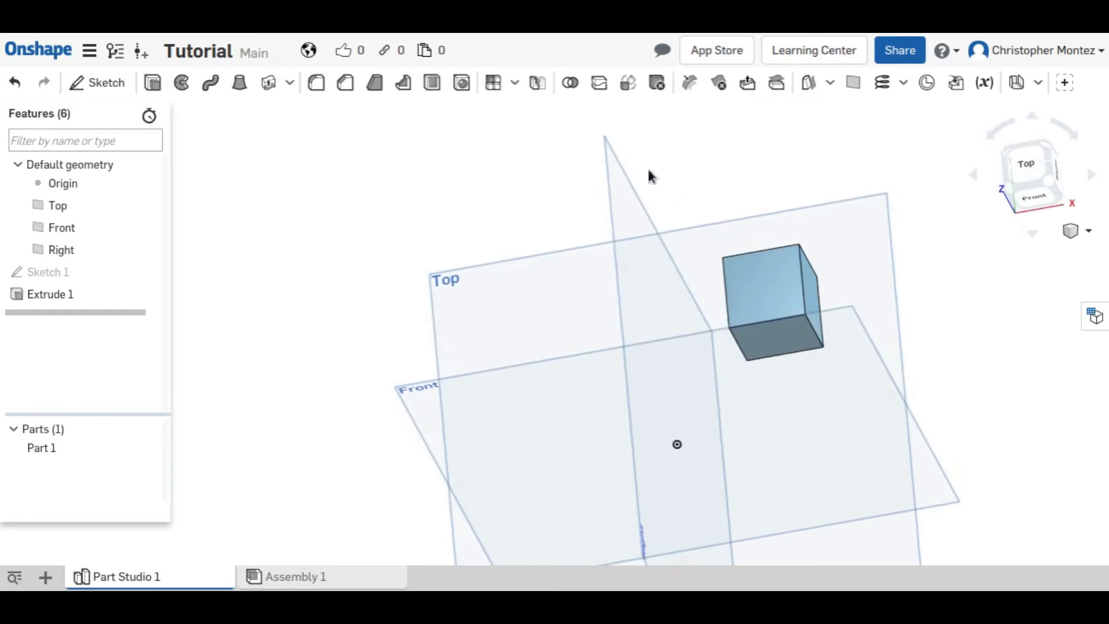
{"action": "mouse_move", "coordinate": [492, 83]}
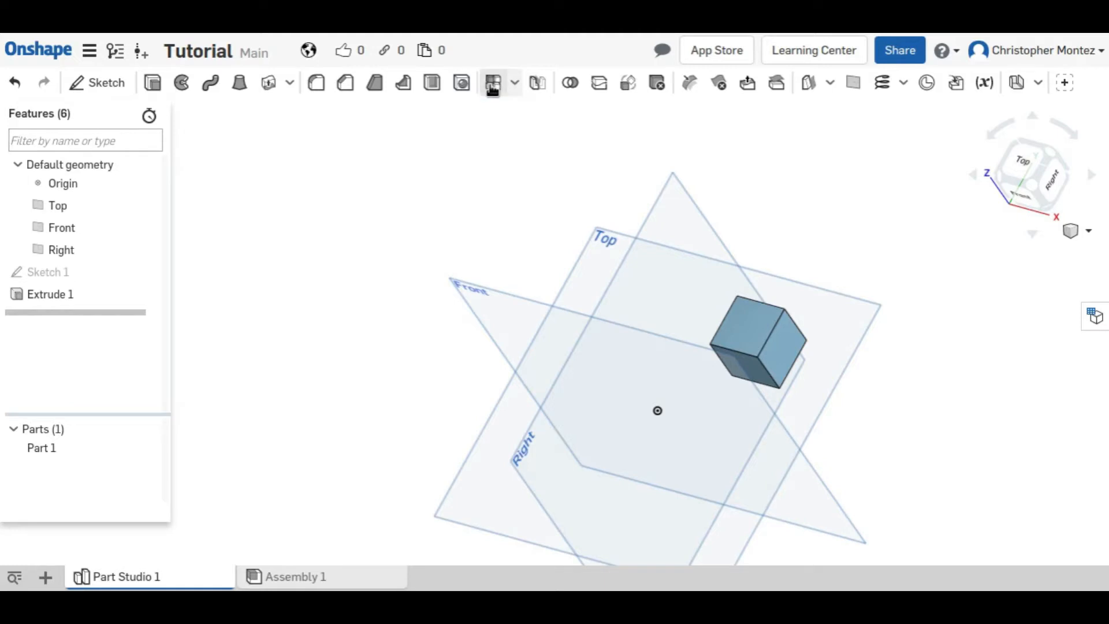
Start a linear pattern of Part 1 using a cube edge as the direction
{"action": "left_click", "coordinate": [493, 82]}
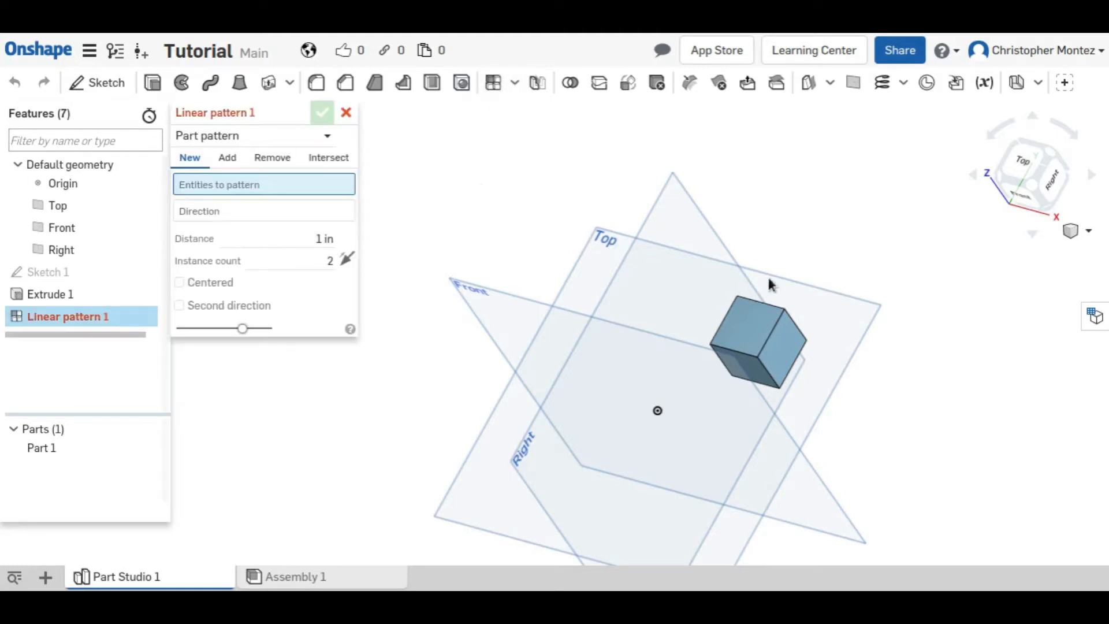
{"action": "left_click", "coordinate": [759, 344]}
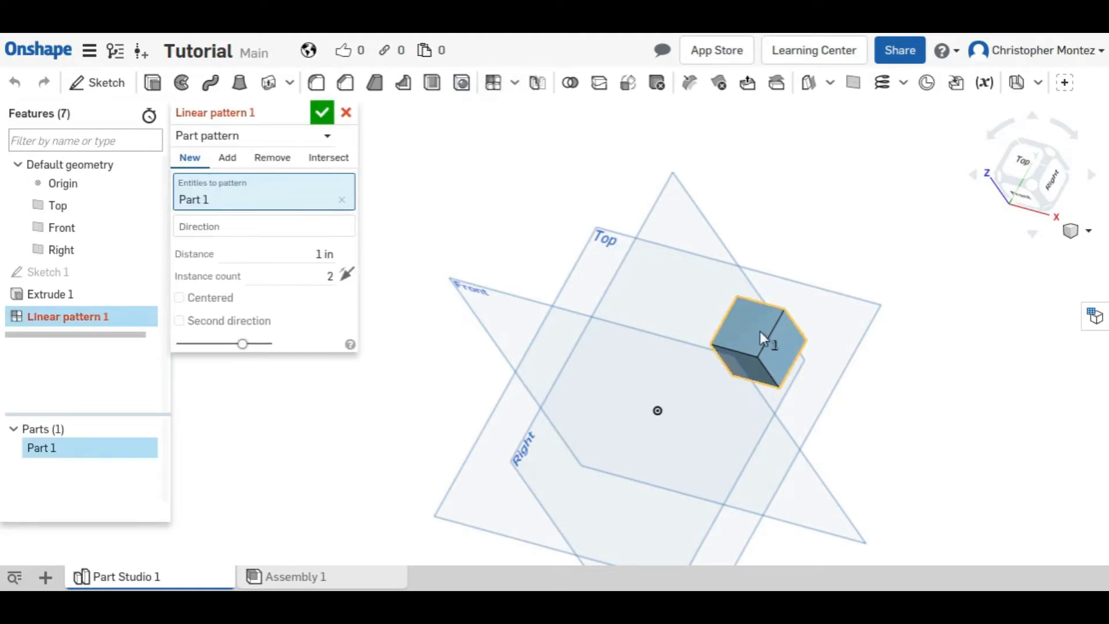
{"action": "left_click", "coordinate": [263, 227]}
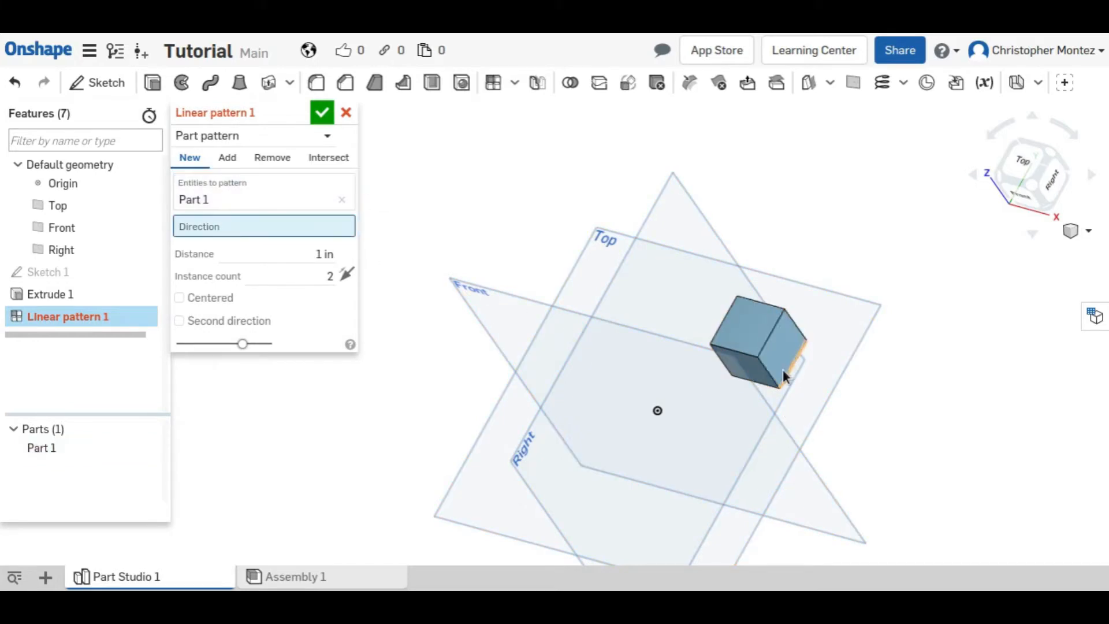
{"action": "left_click", "coordinate": [778, 339]}
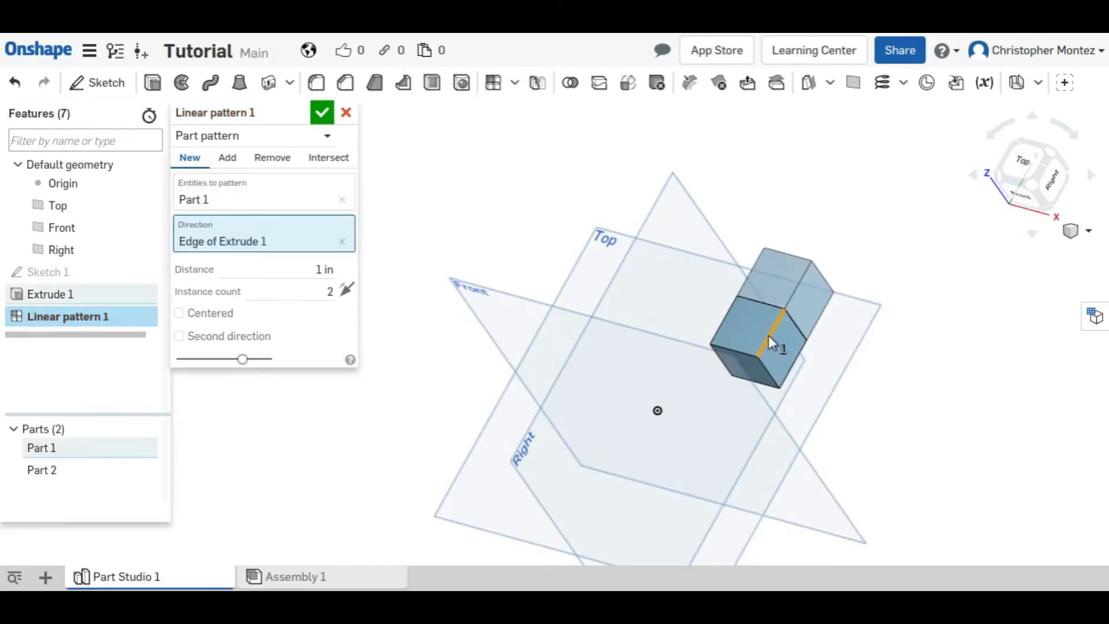
{"action": "left_click", "coordinate": [62, 227]}
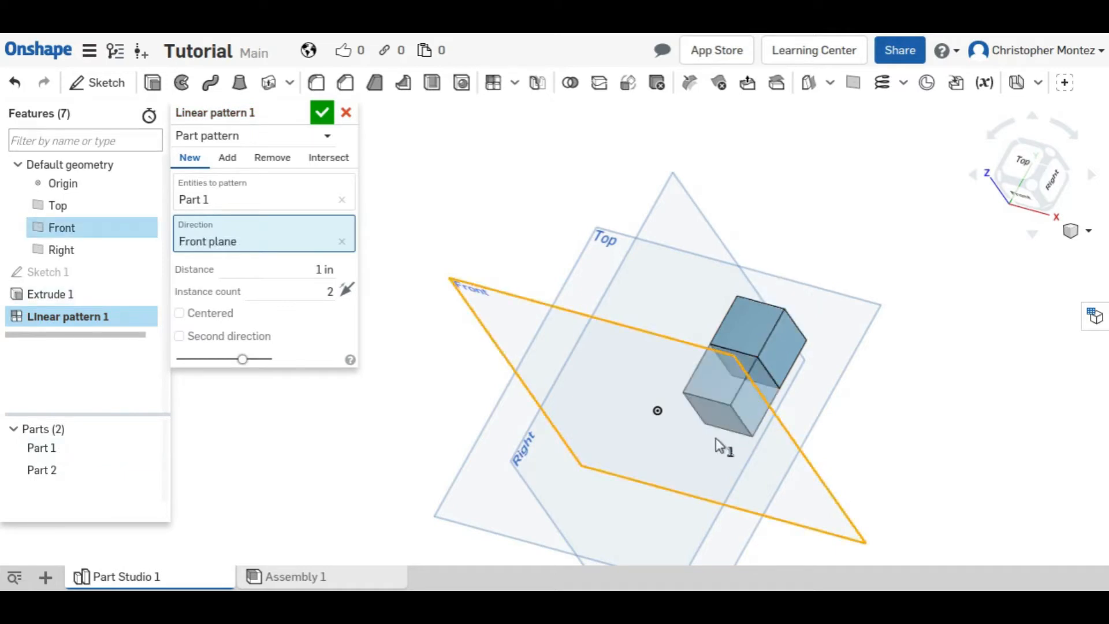
{"action": "left_click", "coordinate": [778, 336]}
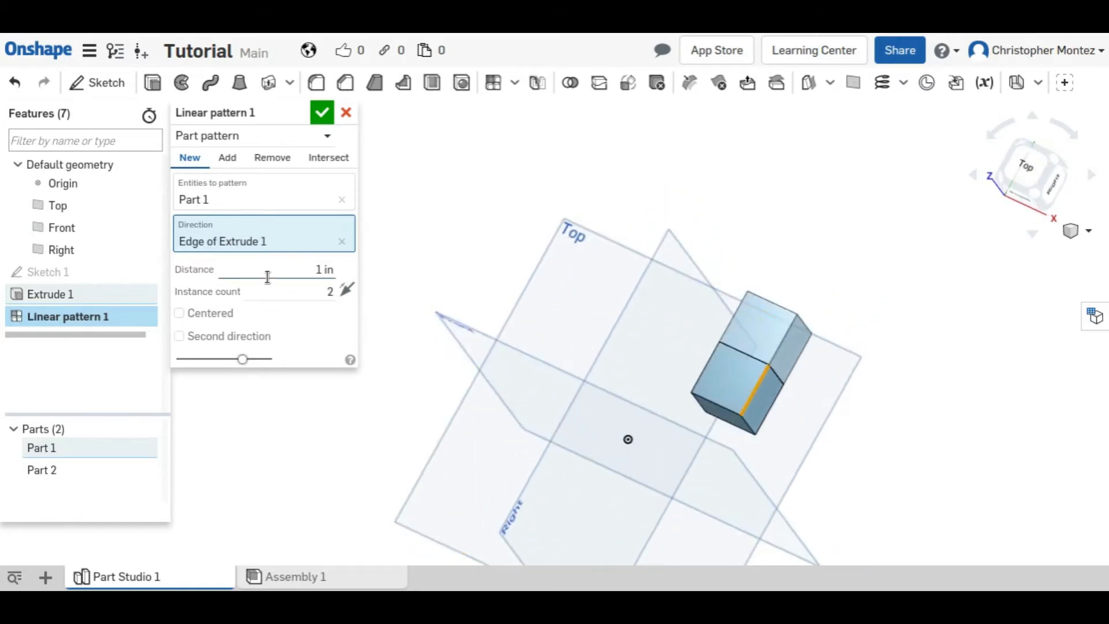
Set the pattern distance to 2 in and edit the instance count toward 10 copies
{"action": "triple_click", "coordinate": [322, 270]}
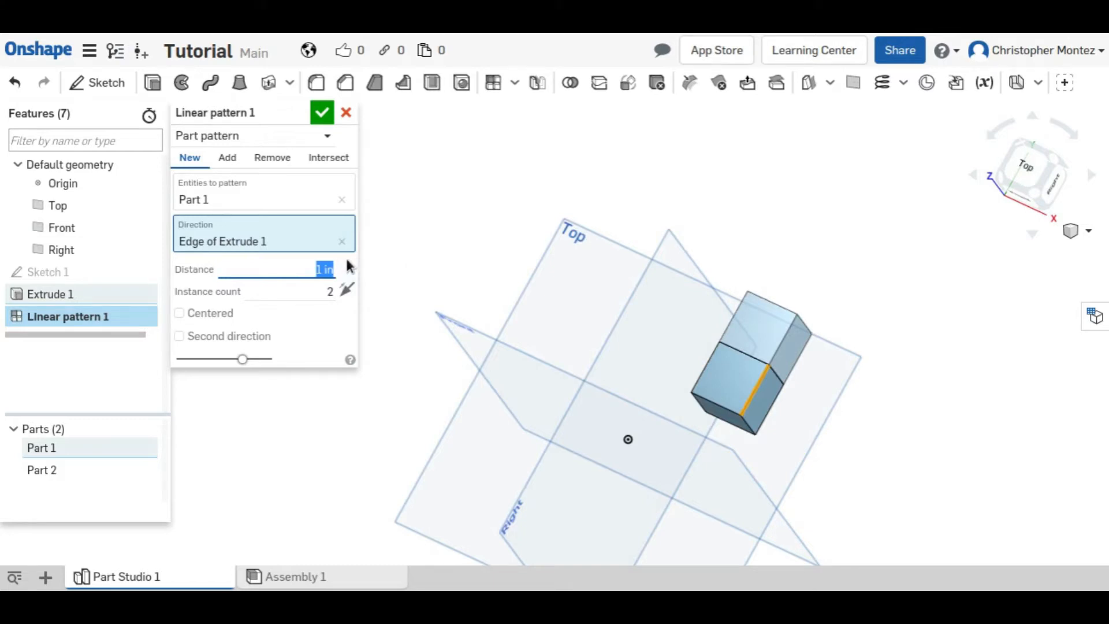
{"action": "type", "text": "2"}
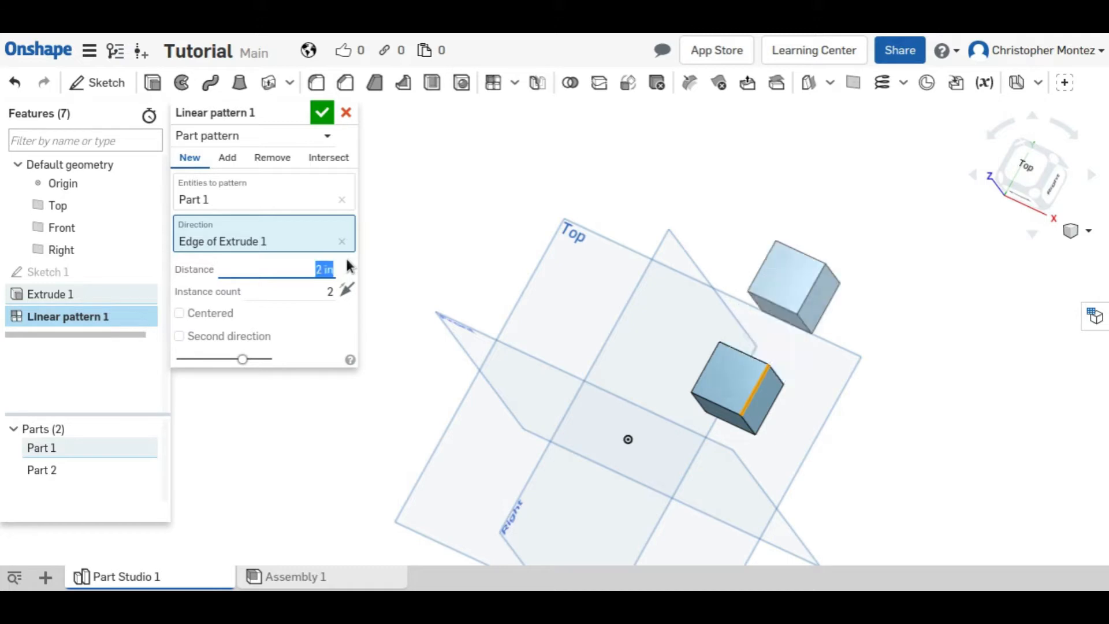
{"action": "left_click", "coordinate": [318, 291]}
{"action": "type", "text": "10"}
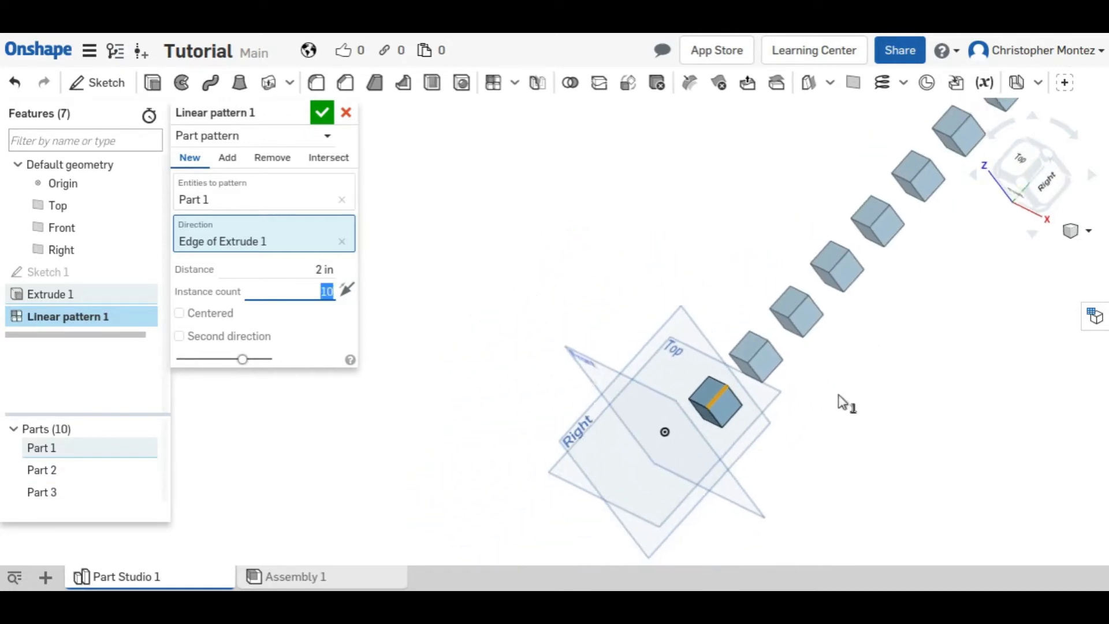
{"action": "type", "text": "1"}
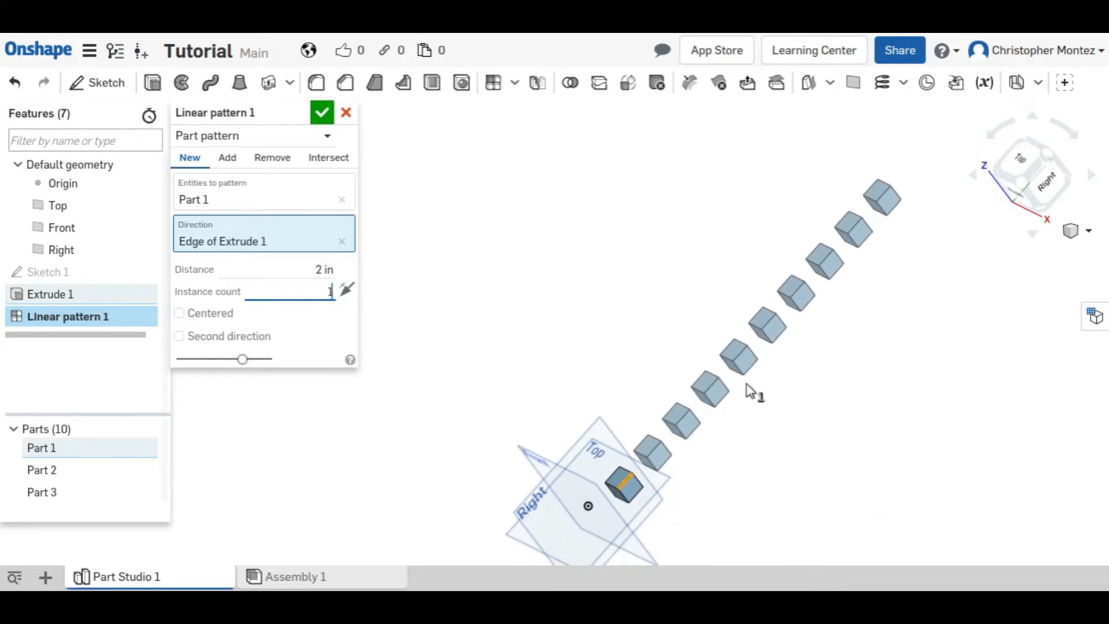
{"action": "type", "text": "100"}
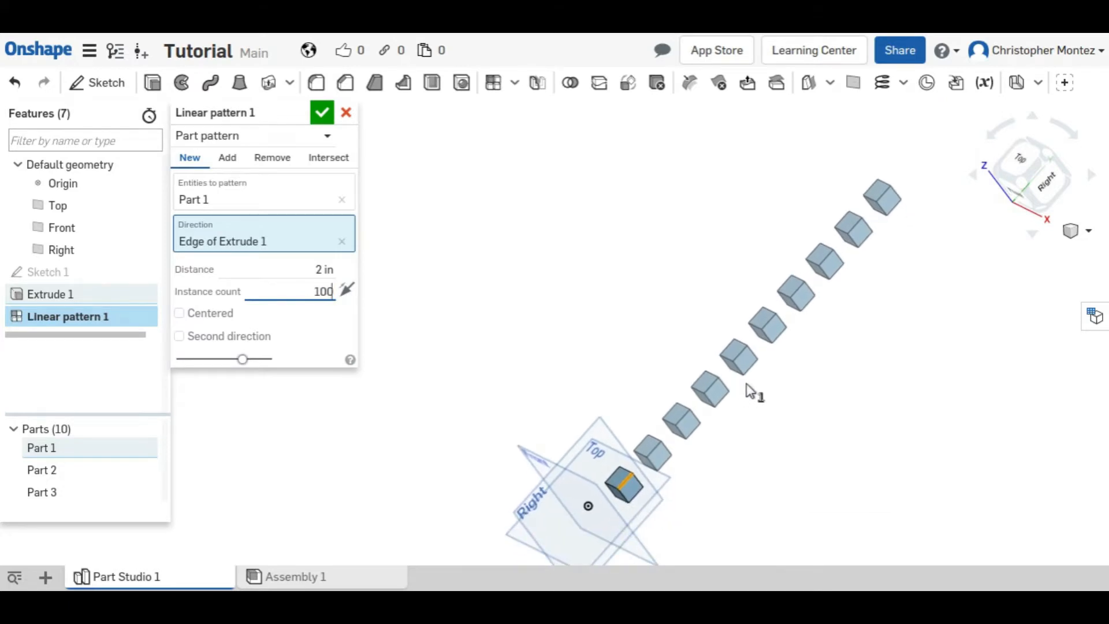
{"action": "triple_click", "coordinate": [322, 290]}
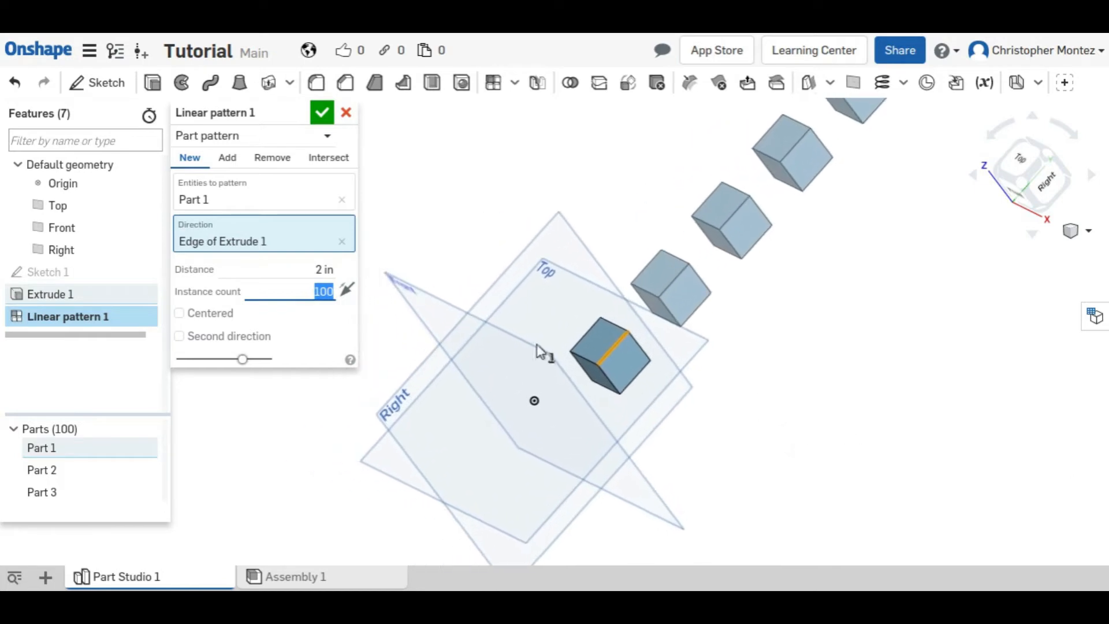
{"action": "mouse_move", "coordinate": [346, 290]}
{"action": "type", "text": "10"}
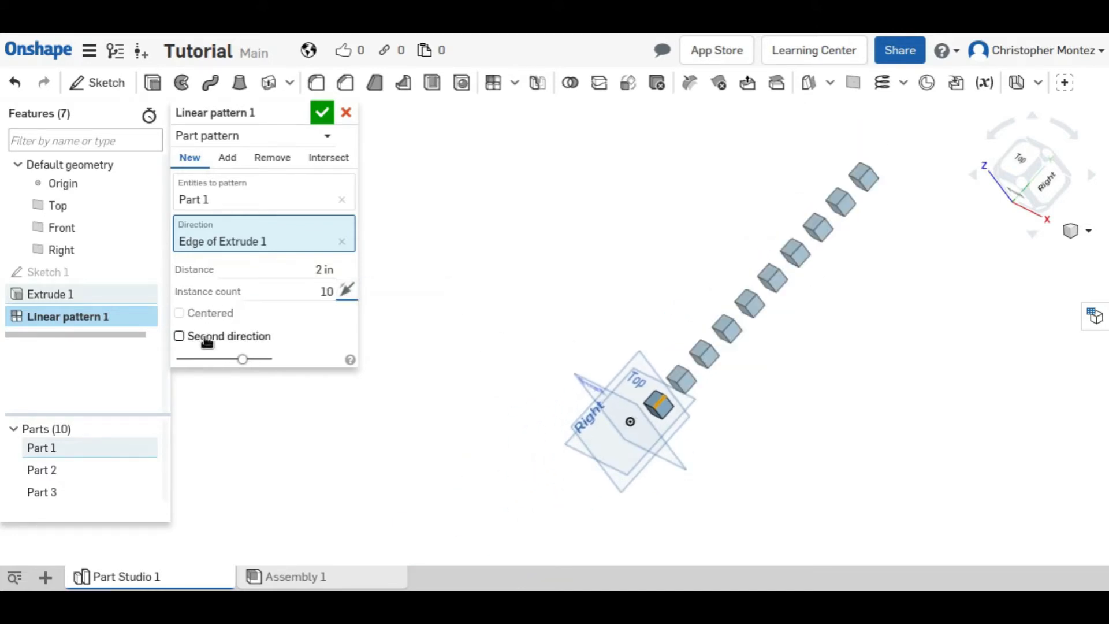
Add a second direction with 3 in spacing and 4 rows, then confirm the 10-by-4 cube grid
{"action": "left_click", "coordinate": [179, 336]}
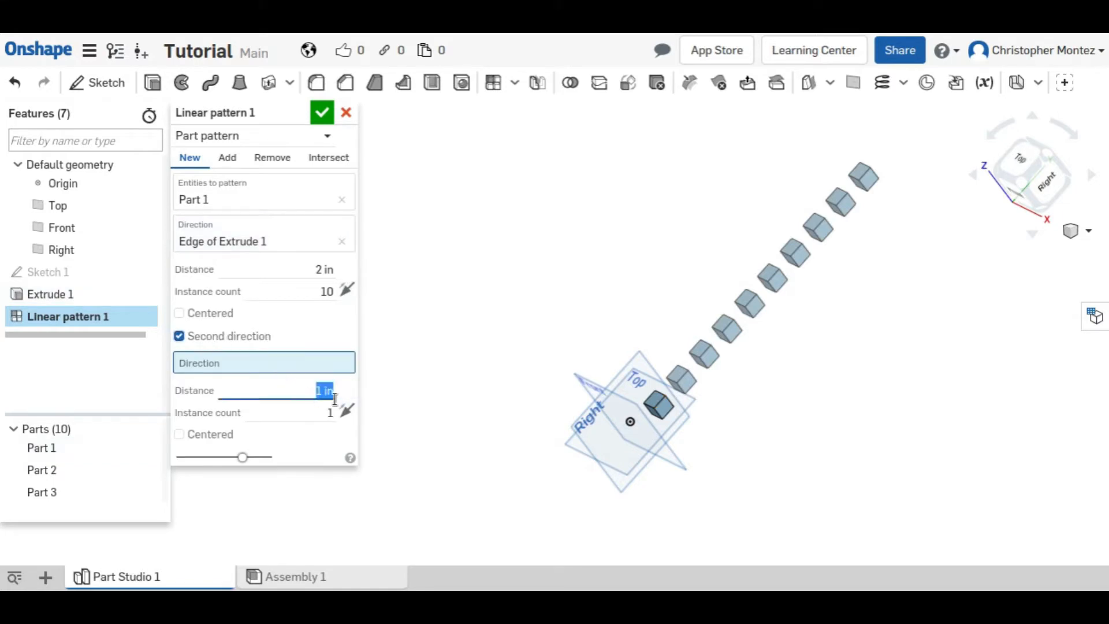
{"action": "mouse_move", "coordinate": [325, 389]}
{"action": "type", "text": "3"}
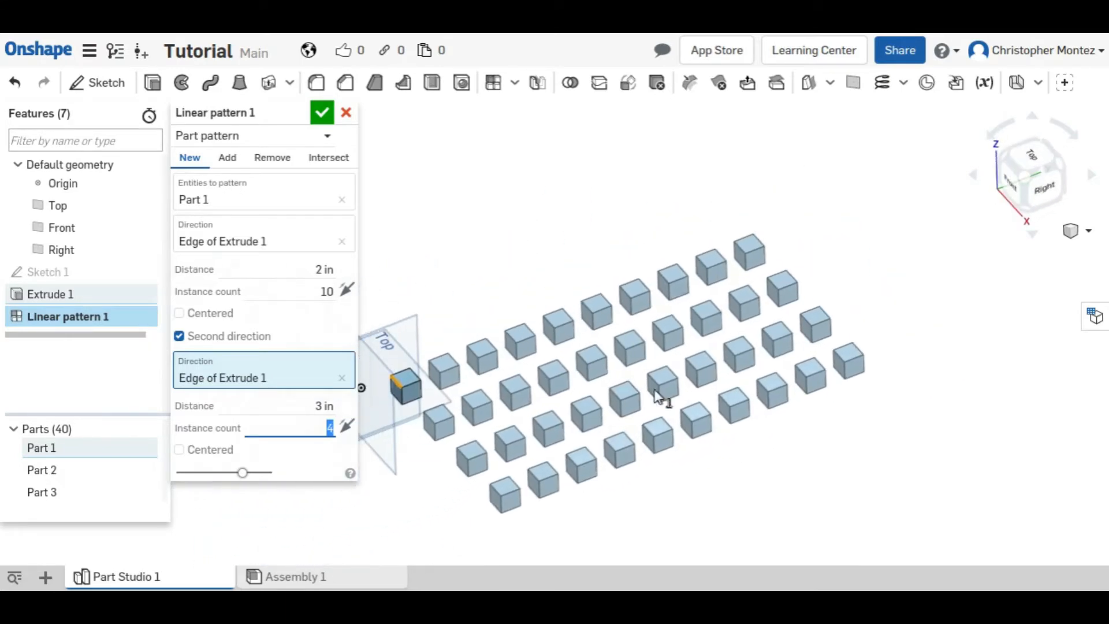
{"action": "left_click", "coordinate": [322, 113]}
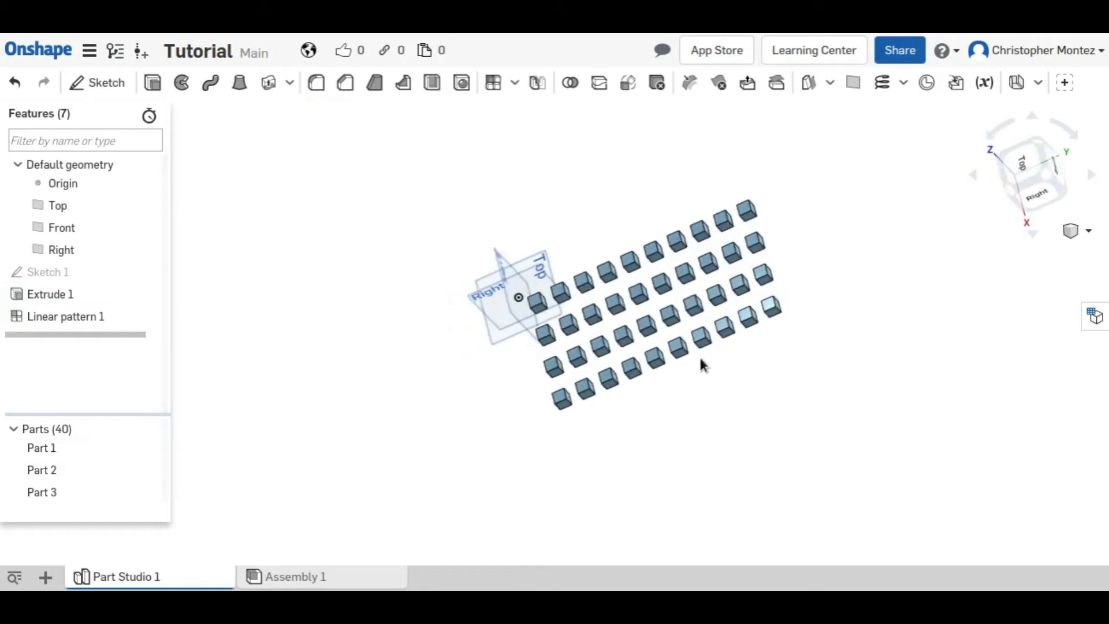
Select Linear pattern 1 in the feature list and delete it, leaving one cube
{"action": "left_click", "coordinate": [1023, 177]}
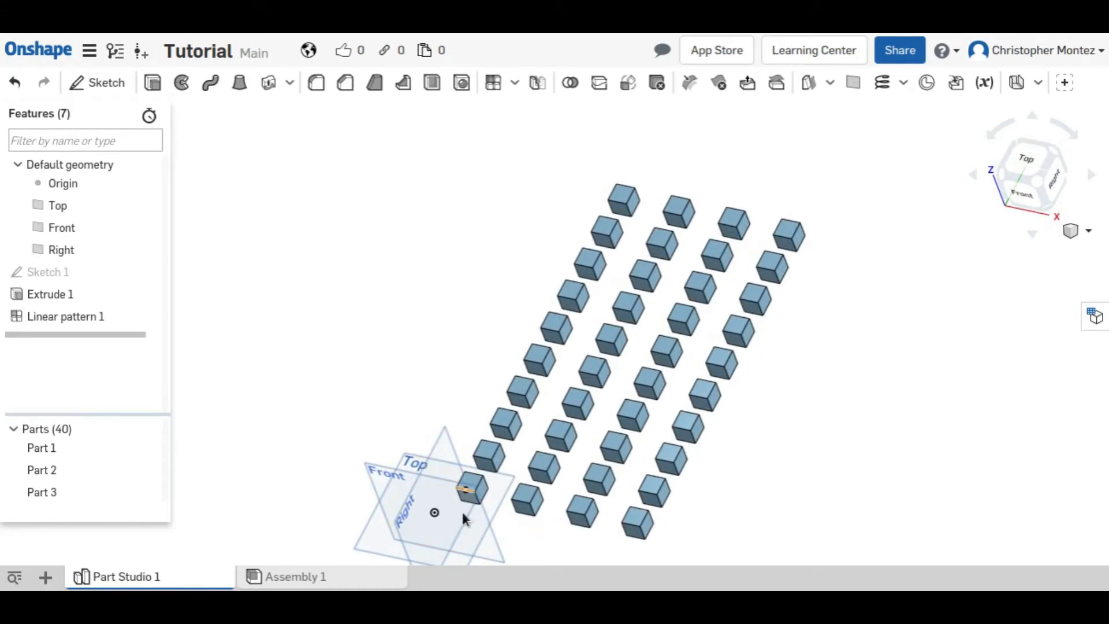
{"action": "mouse_move", "coordinate": [740, 311]}
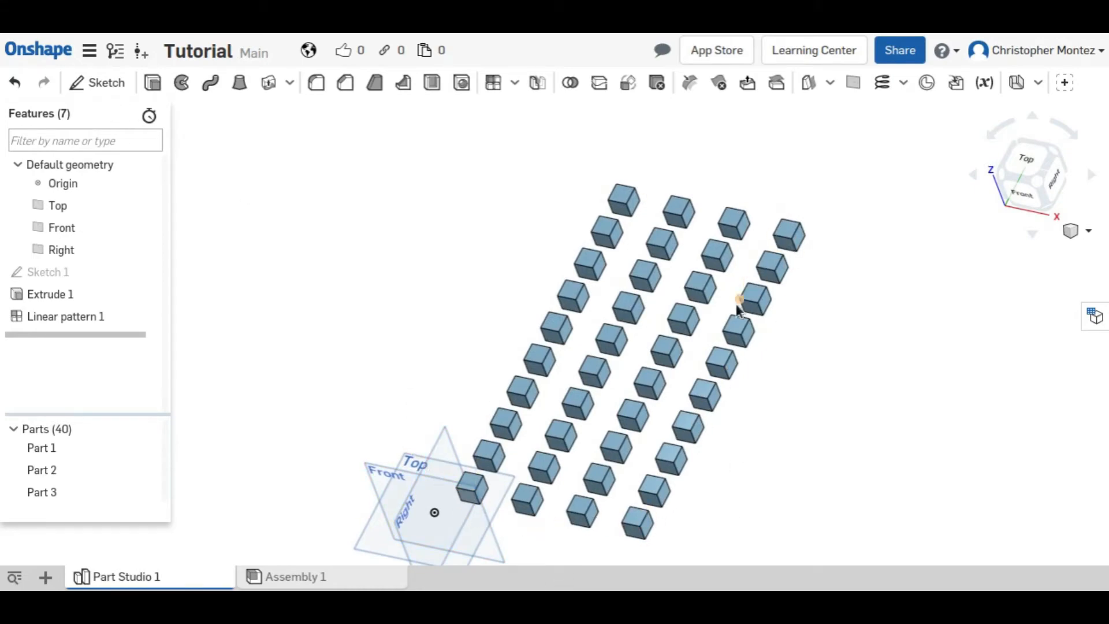
{"action": "left_click", "coordinate": [66, 316]}
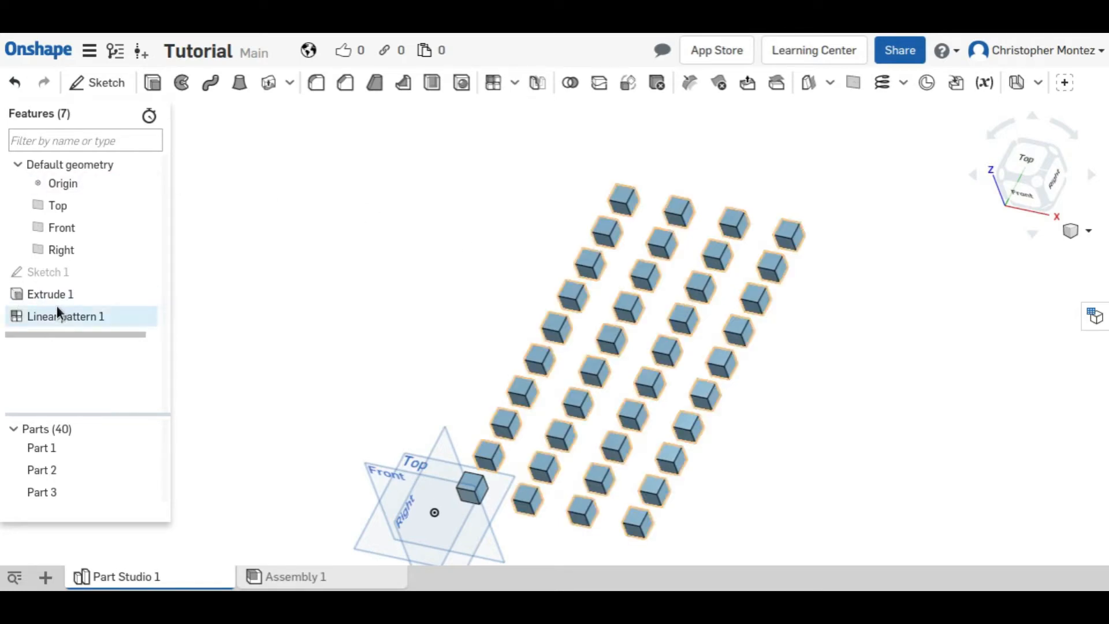
{"action": "mouse_move", "coordinate": [66, 316]}
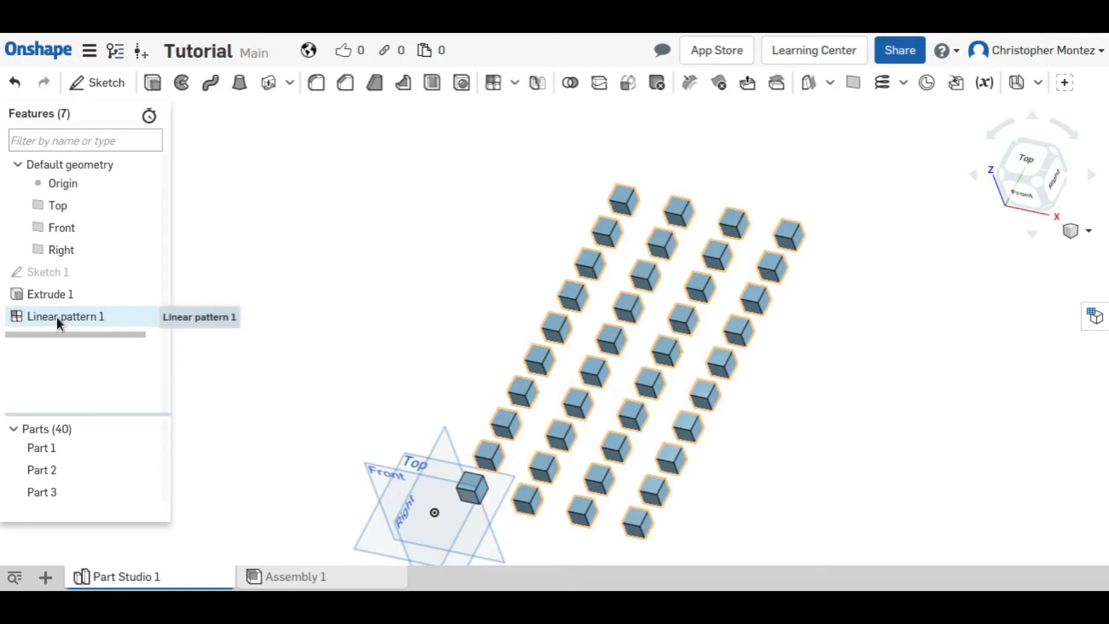
{"action": "left_click", "coordinate": [66, 316]}
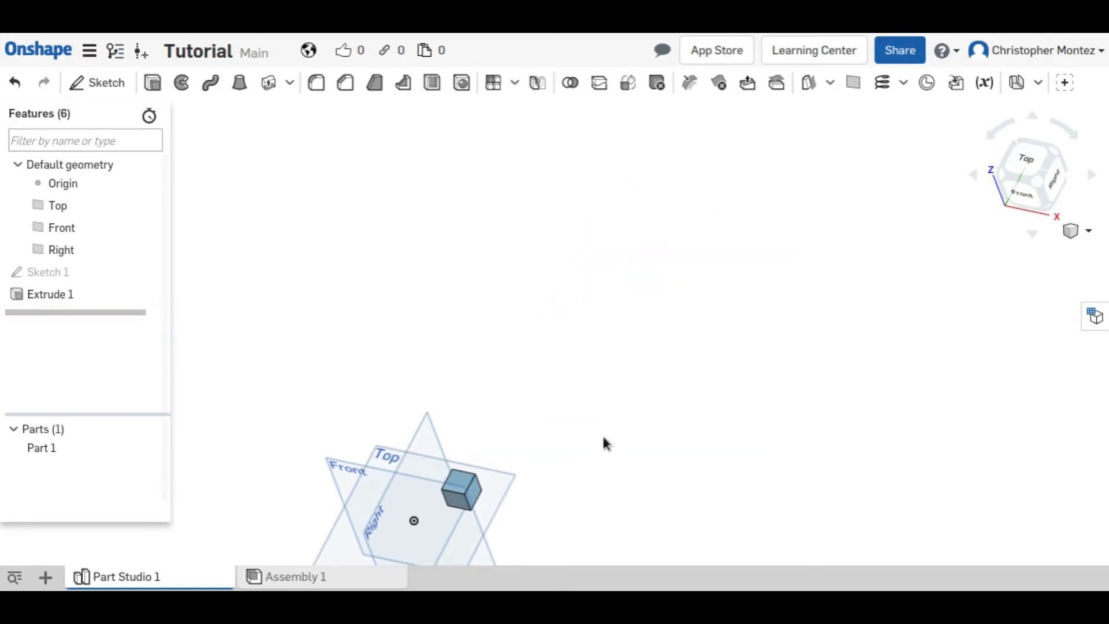
Reopen Sketch 1, add a 2 in construction line from the origin, and close the sketch
{"action": "left_click", "coordinate": [514, 83]}
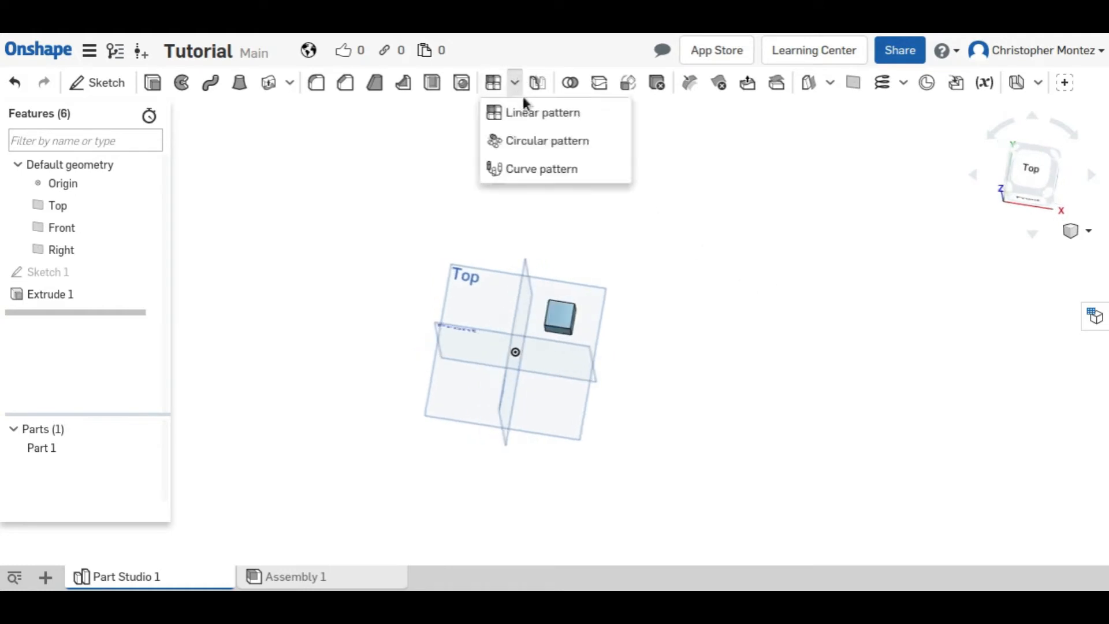
{"action": "mouse_move", "coordinate": [545, 141]}
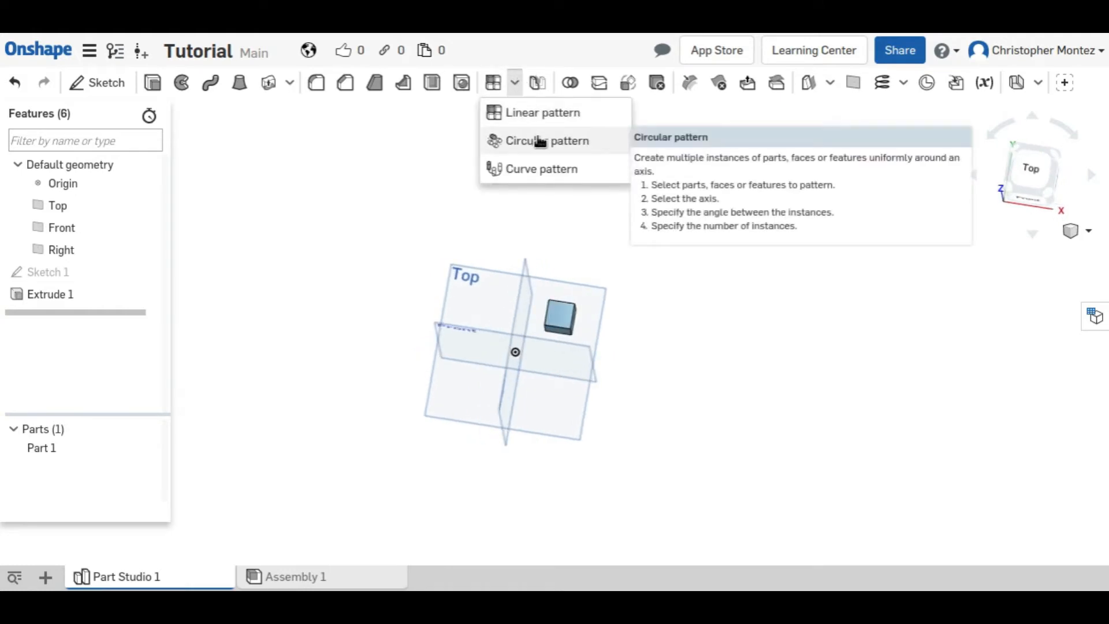
{"action": "mouse_move", "coordinate": [181, 83]}
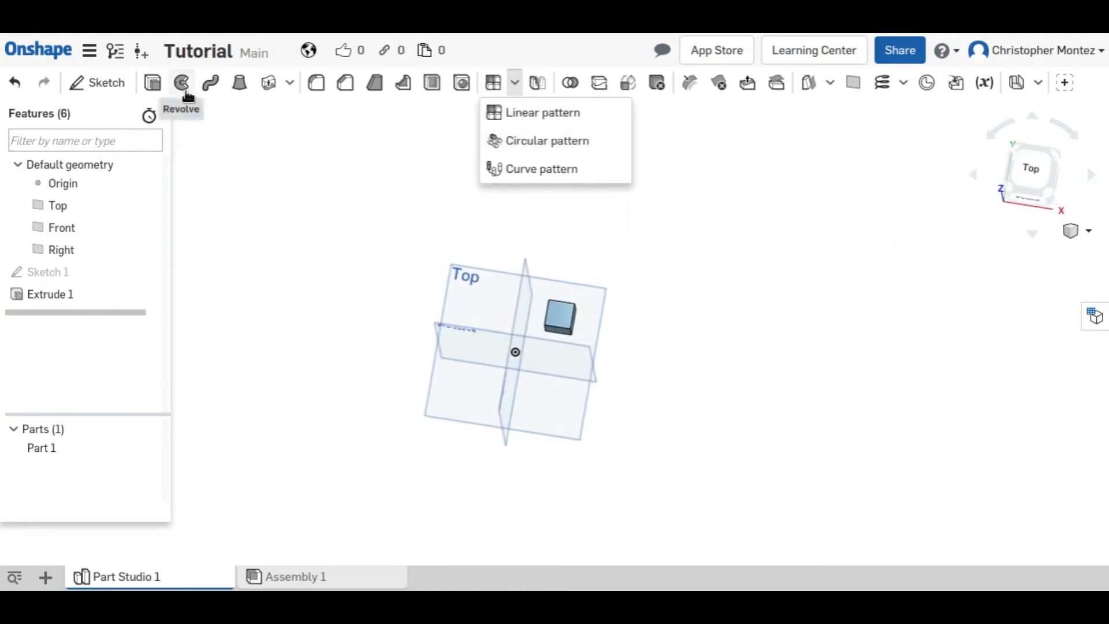
{"action": "mouse_move", "coordinate": [453, 287]}
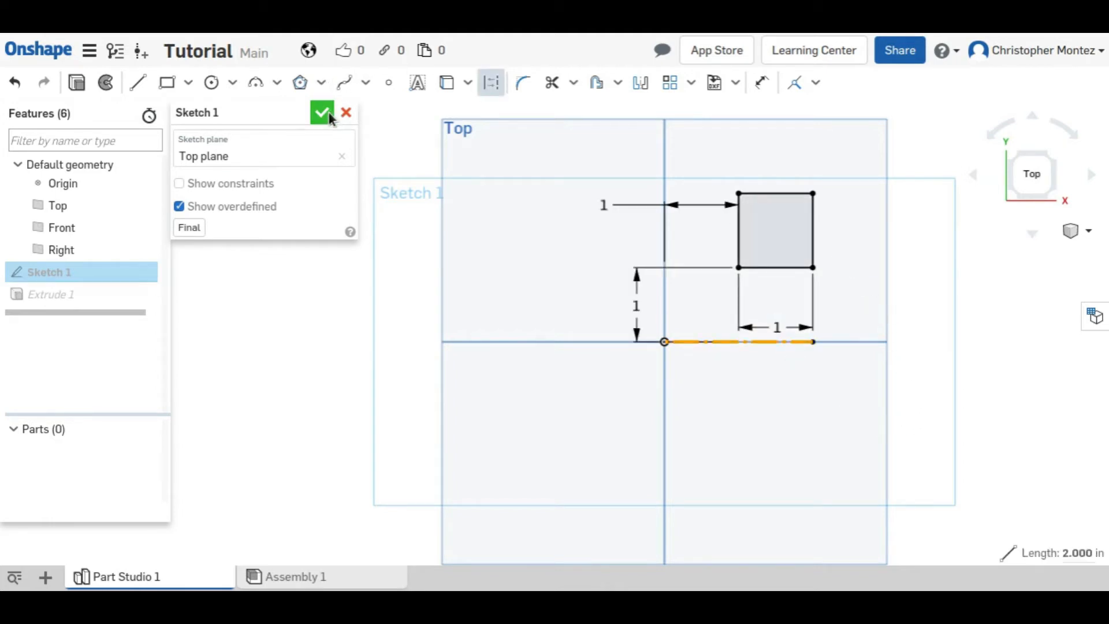
{"action": "left_click", "coordinate": [322, 113]}
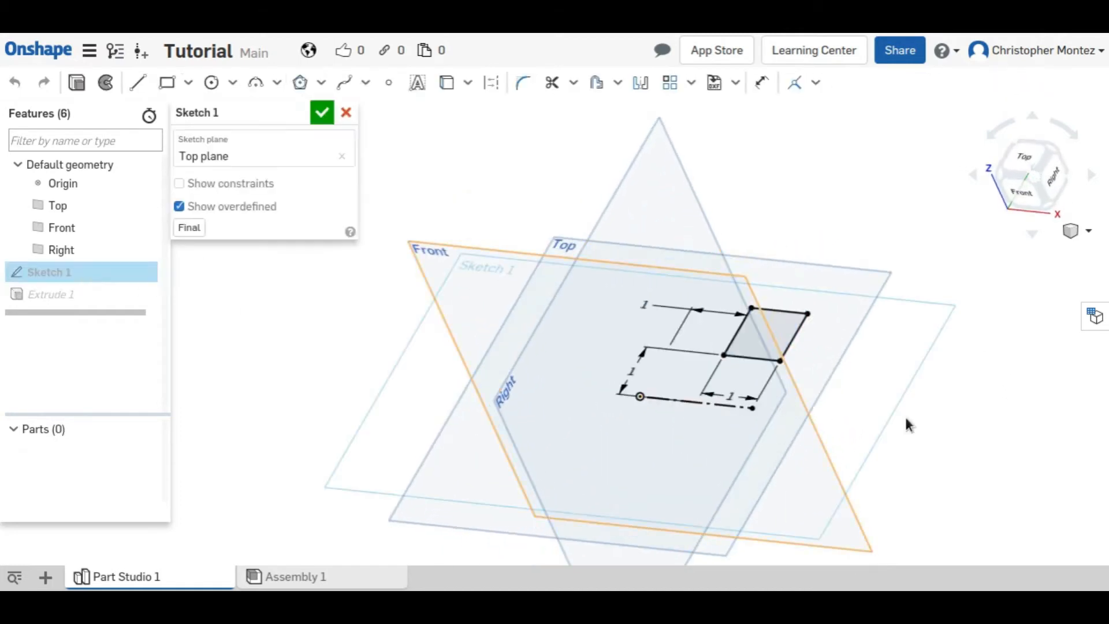
{"action": "left_click", "coordinate": [322, 113]}
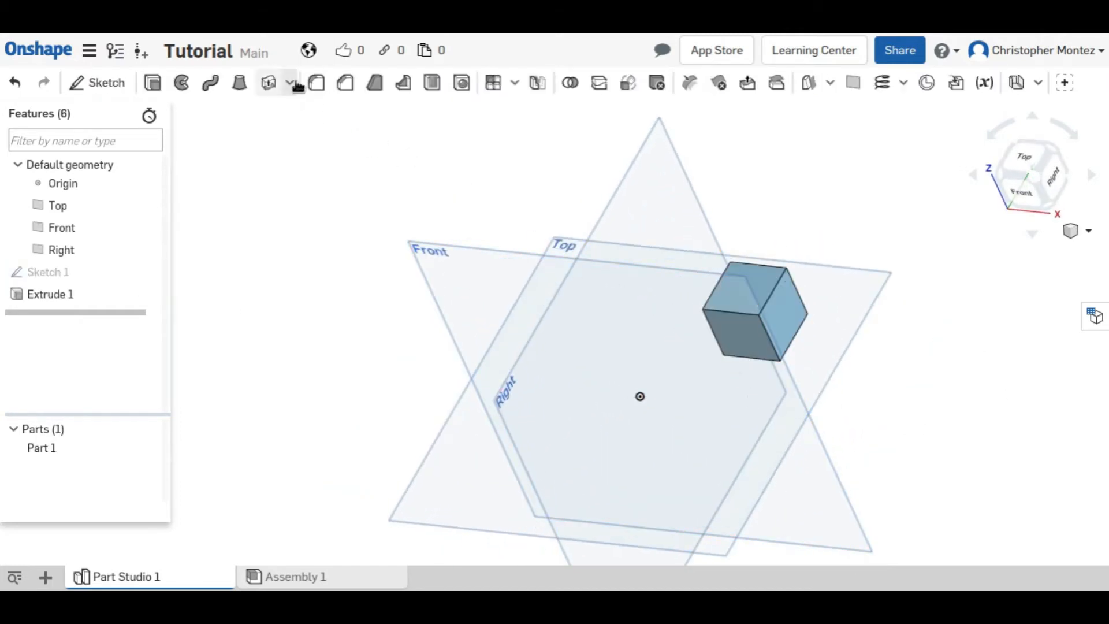
{"action": "mouse_move", "coordinate": [492, 83]}
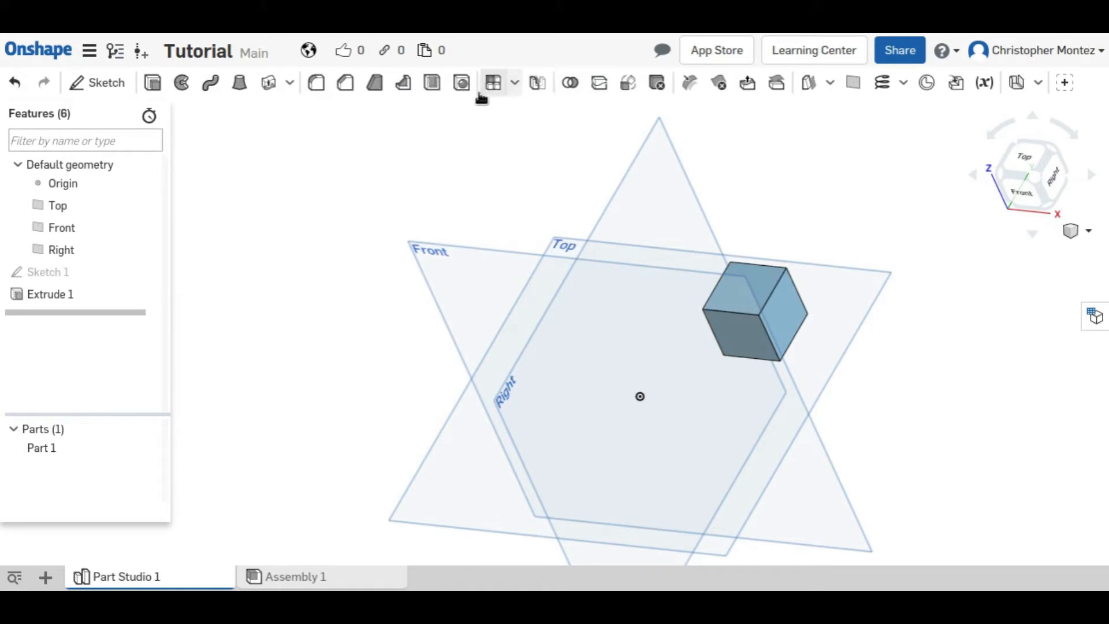
{"action": "mouse_move", "coordinate": [592, 184]}
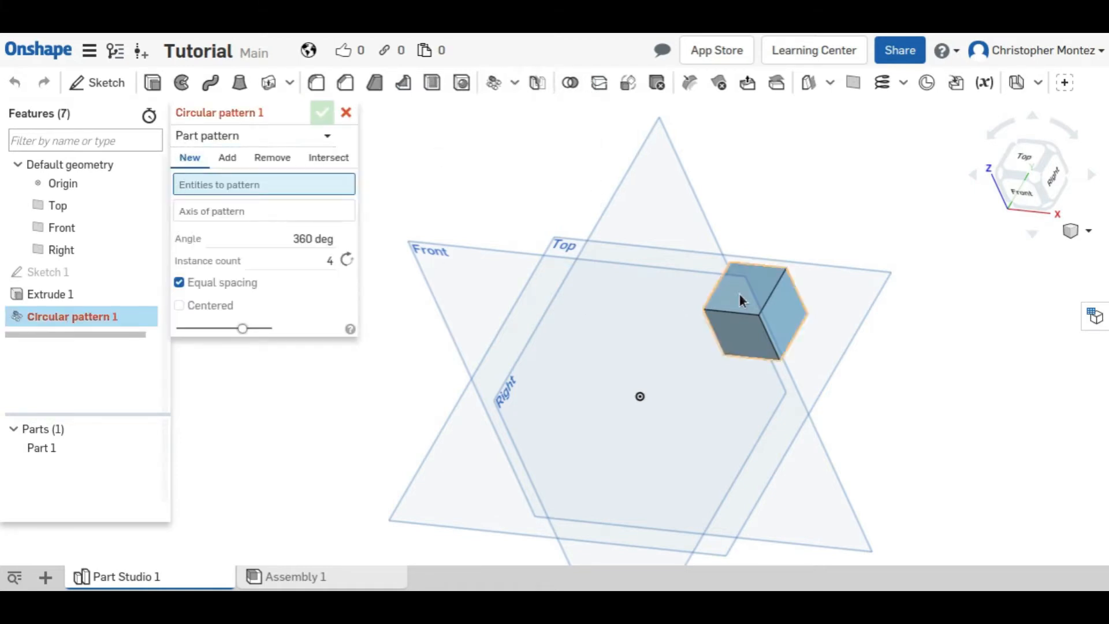
Create a circular pattern of the cube and accept it without an axis
{"action": "left_click", "coordinate": [753, 308]}
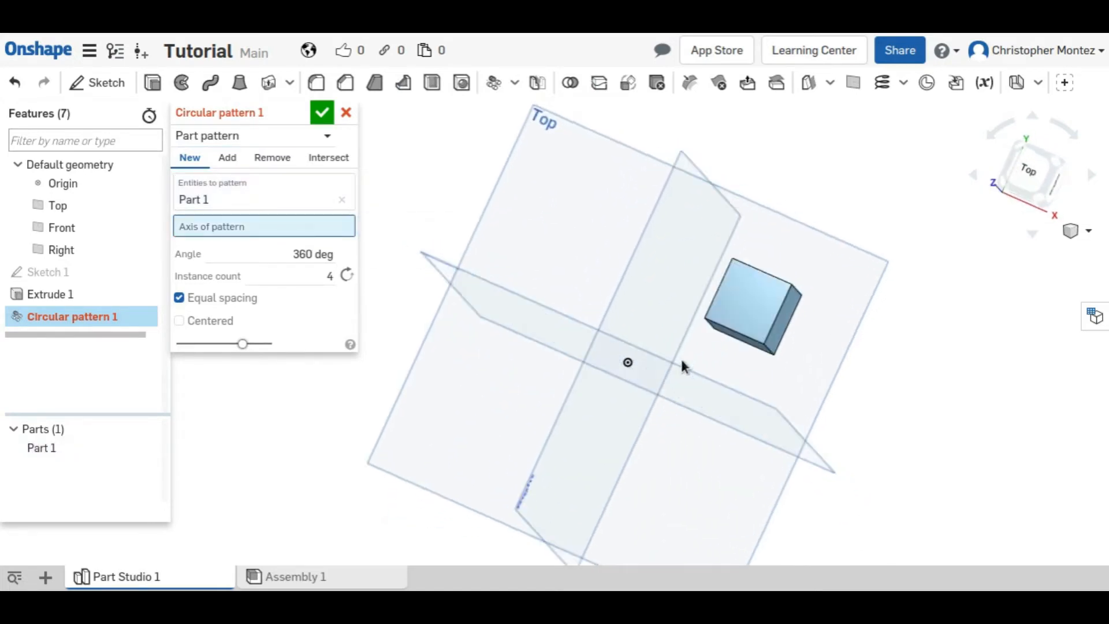
{"action": "left_click", "coordinate": [346, 113]}
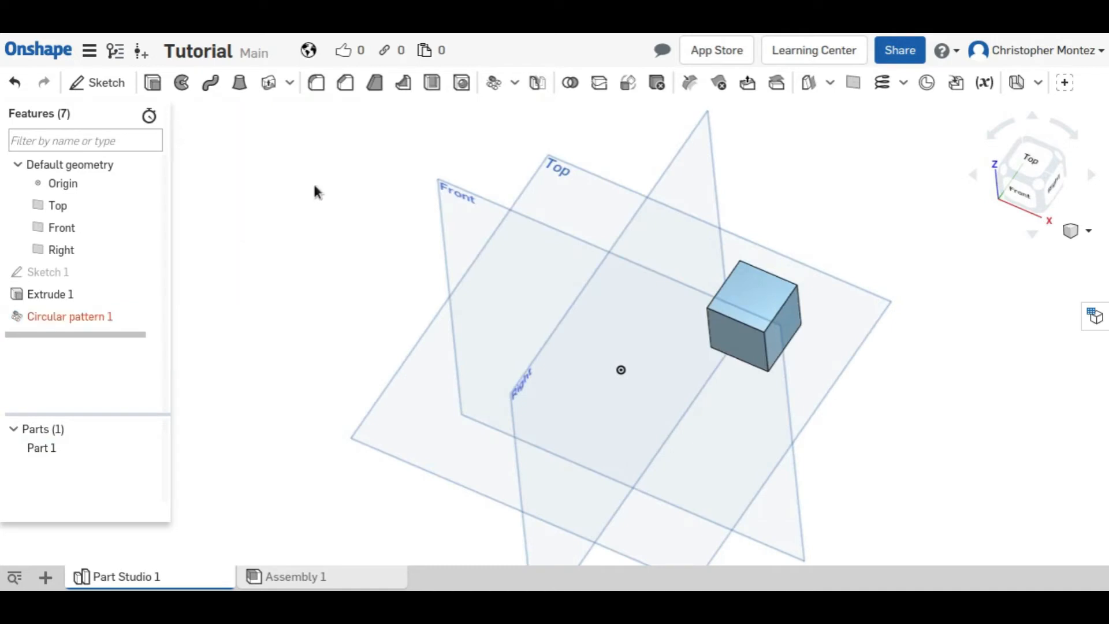
{"action": "left_click", "coordinate": [48, 271]}
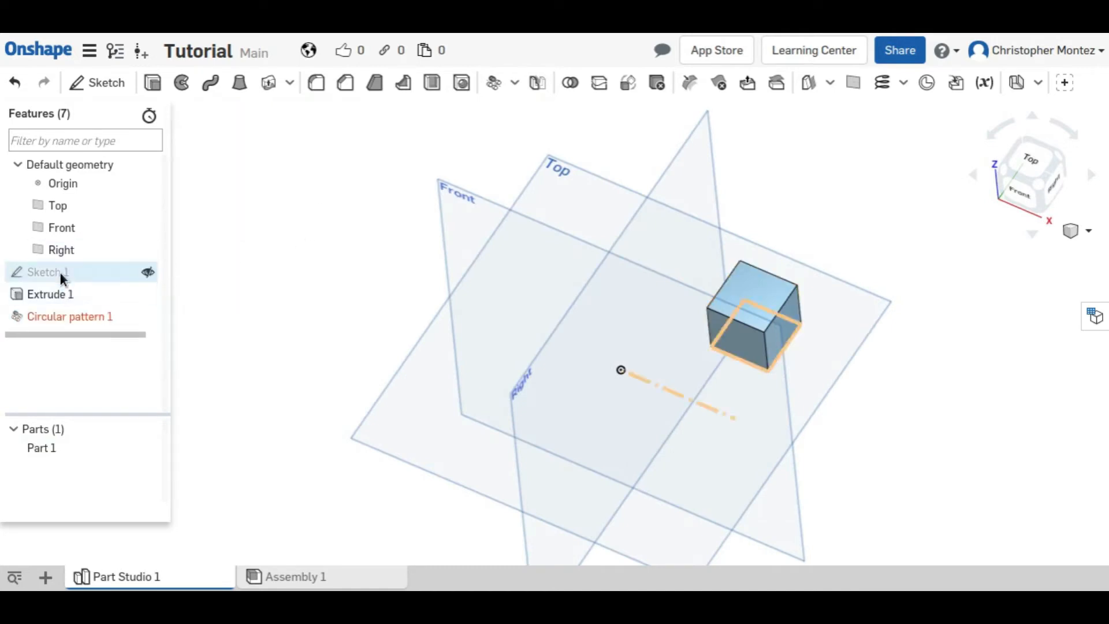
{"action": "mouse_move", "coordinate": [90, 276]}
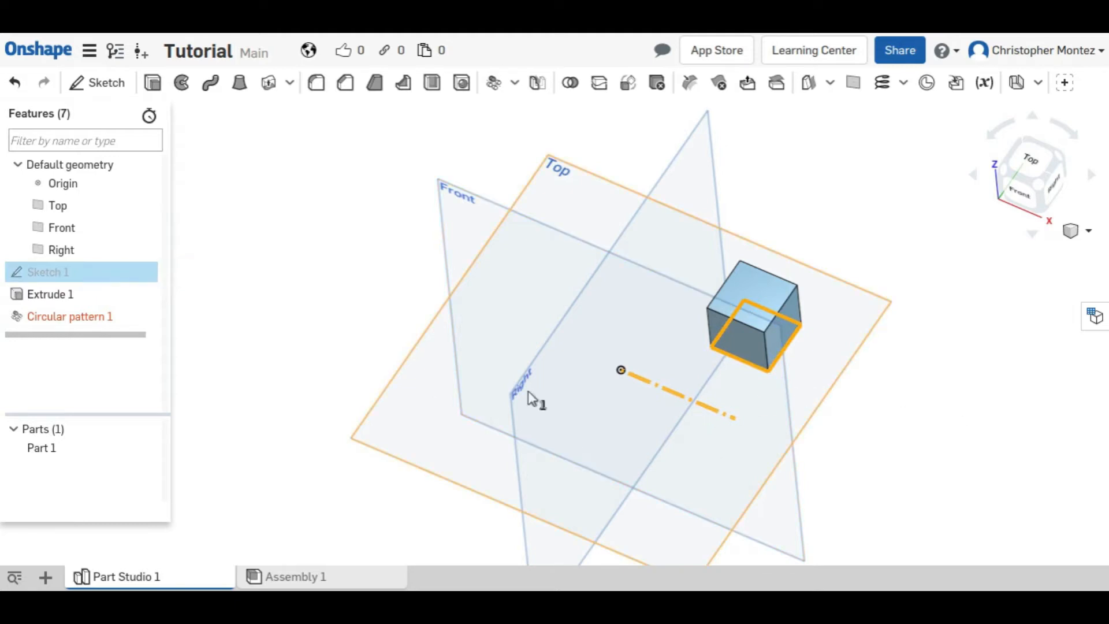
{"action": "mouse_move", "coordinate": [417, 364]}
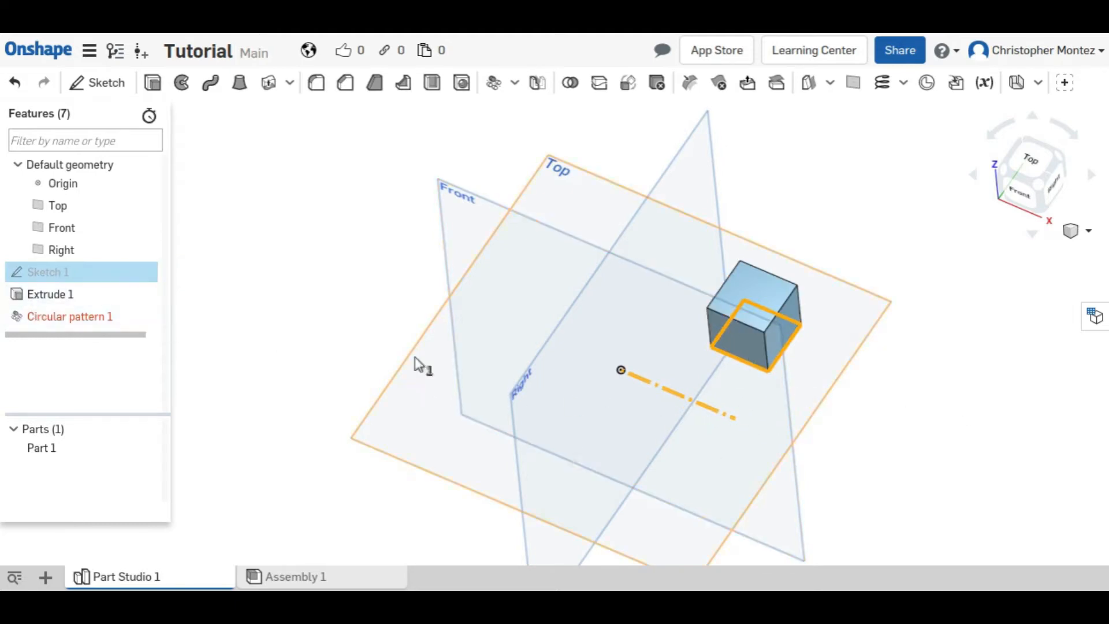
{"action": "double_click", "coordinate": [48, 271]}
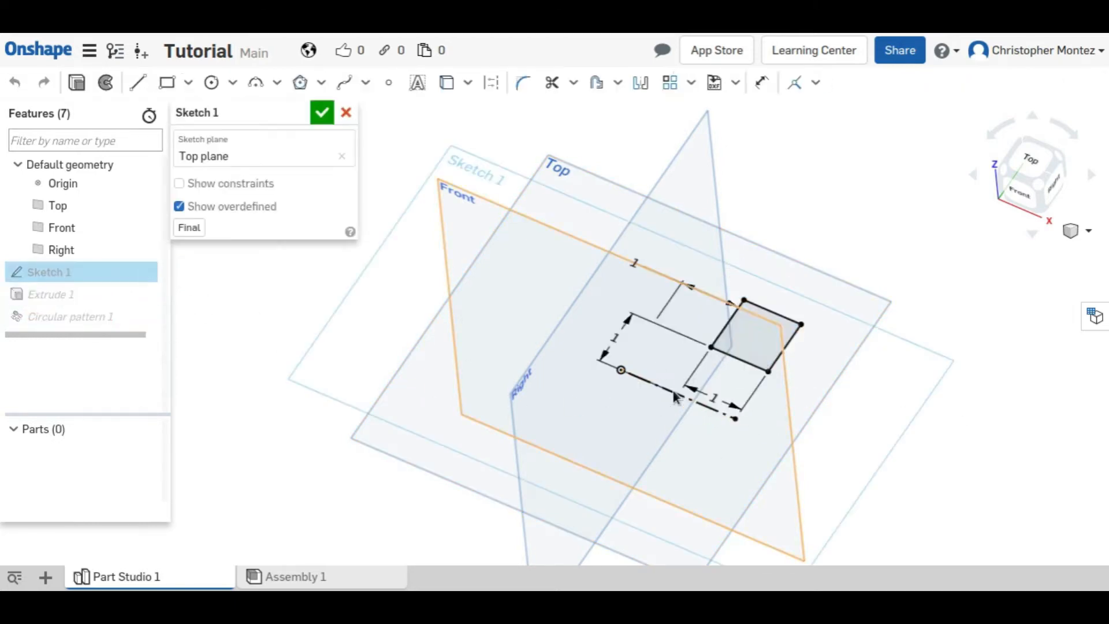
{"action": "left_click", "coordinate": [321, 113]}
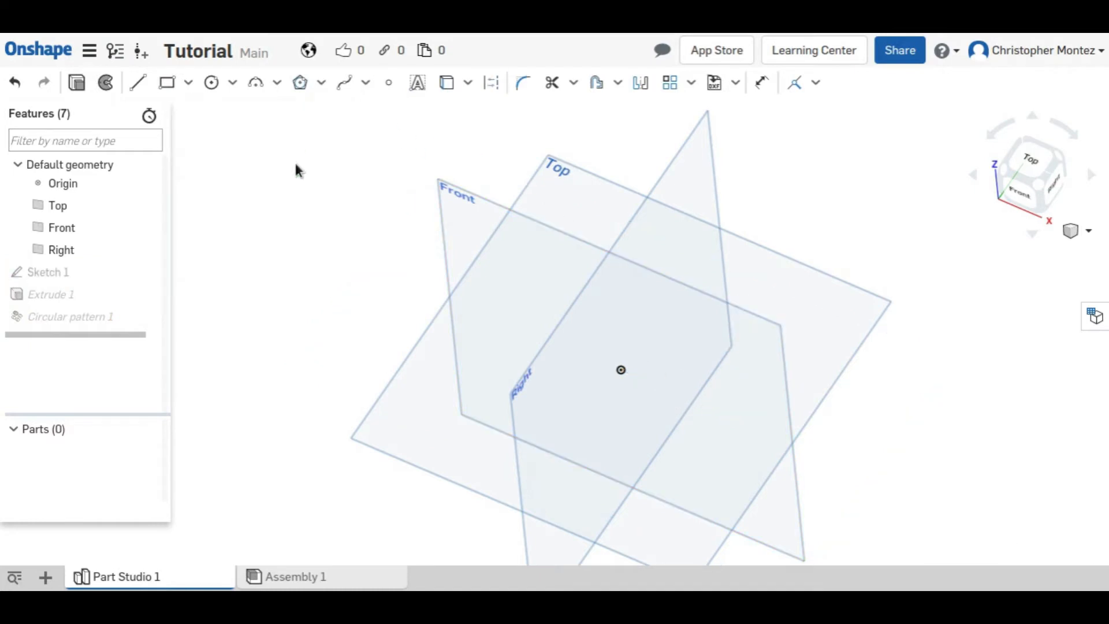
{"action": "left_click", "coordinate": [51, 294]}
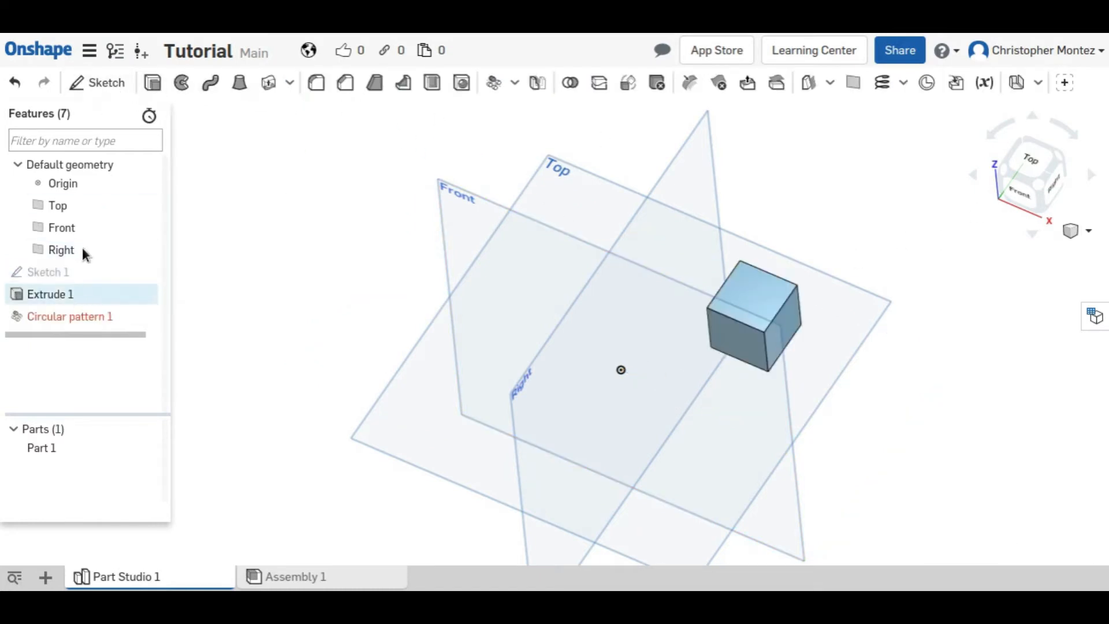
Sketch a construction line from the origin on the Top plane and close it as Sketch 2
{"action": "left_click", "coordinate": [107, 82]}
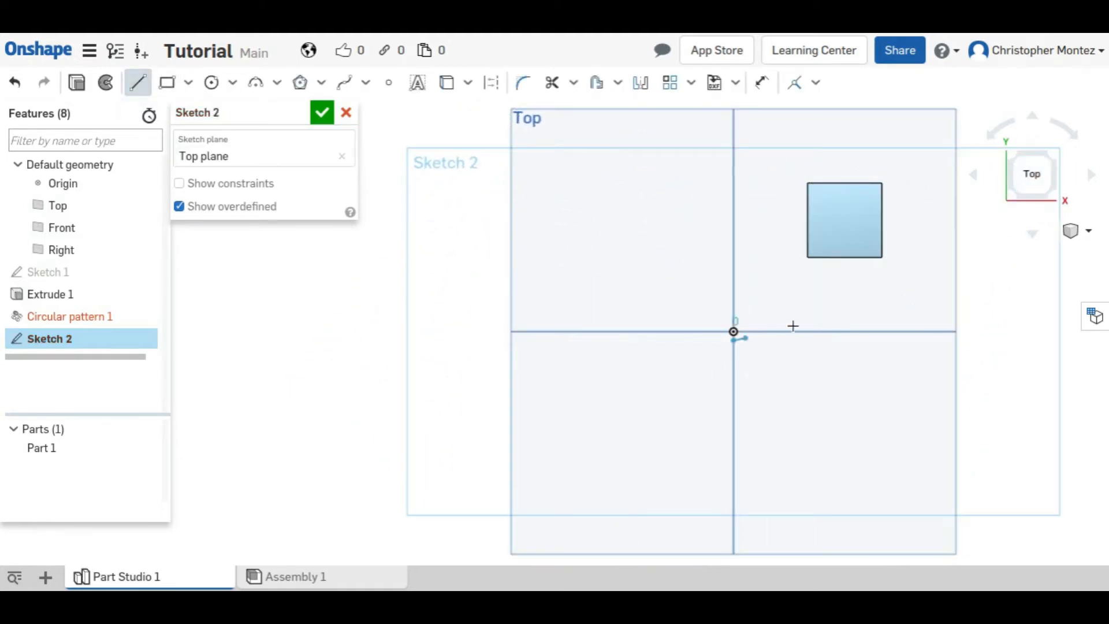
{"action": "mouse_move", "coordinate": [879, 333]}
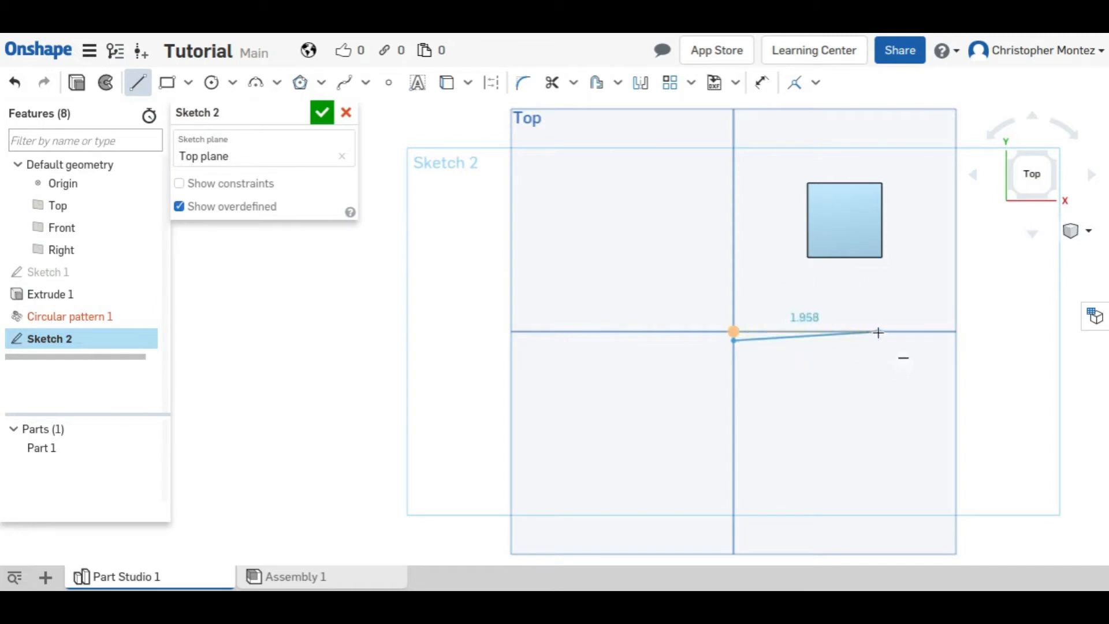
{"action": "left_click", "coordinate": [879, 331]}
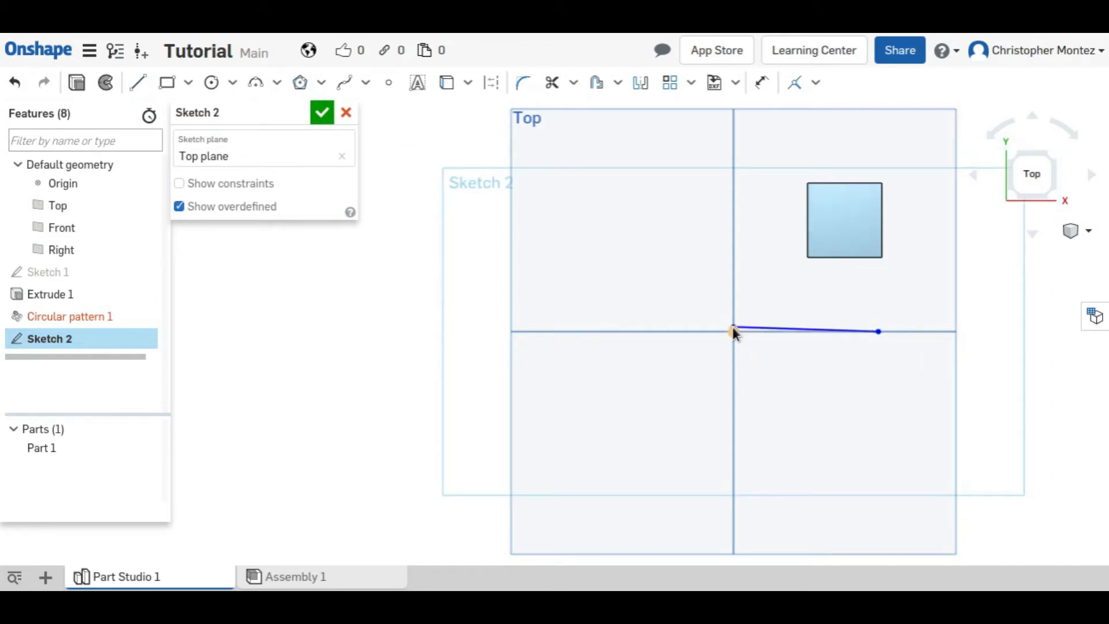
{"action": "left_click", "coordinate": [806, 331]}
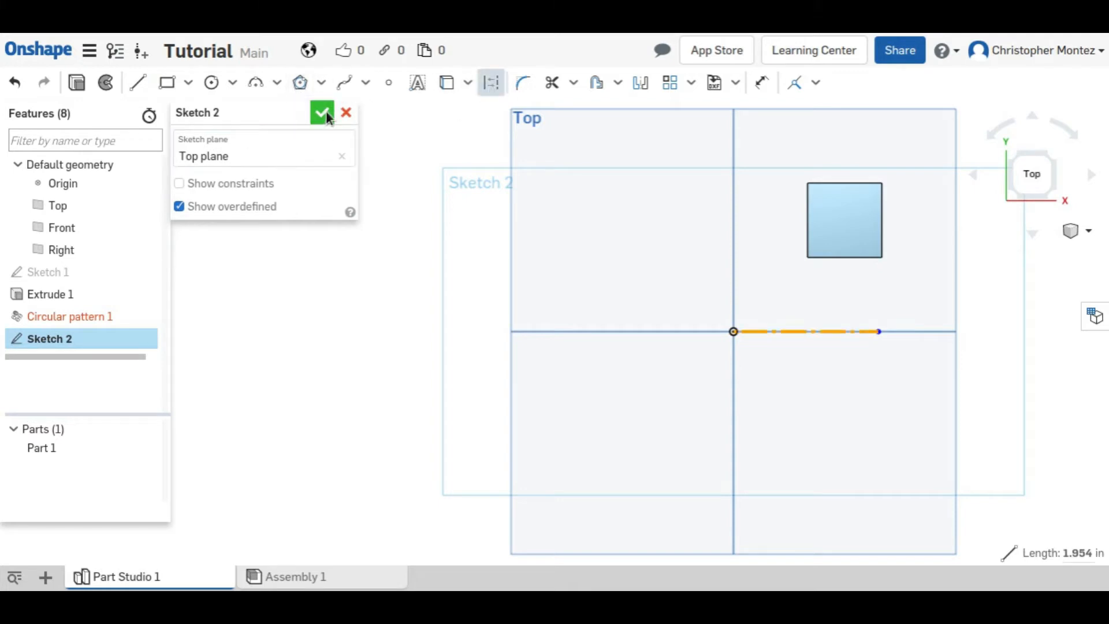
{"action": "left_click", "coordinate": [321, 113]}
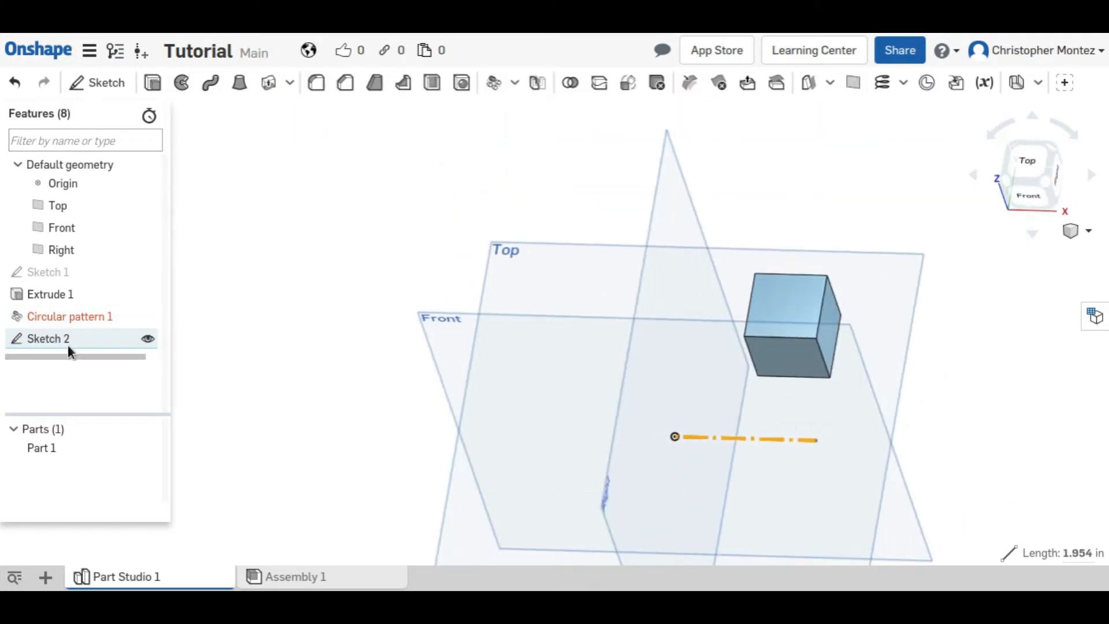
{"action": "mouse_move", "coordinate": [48, 339]}
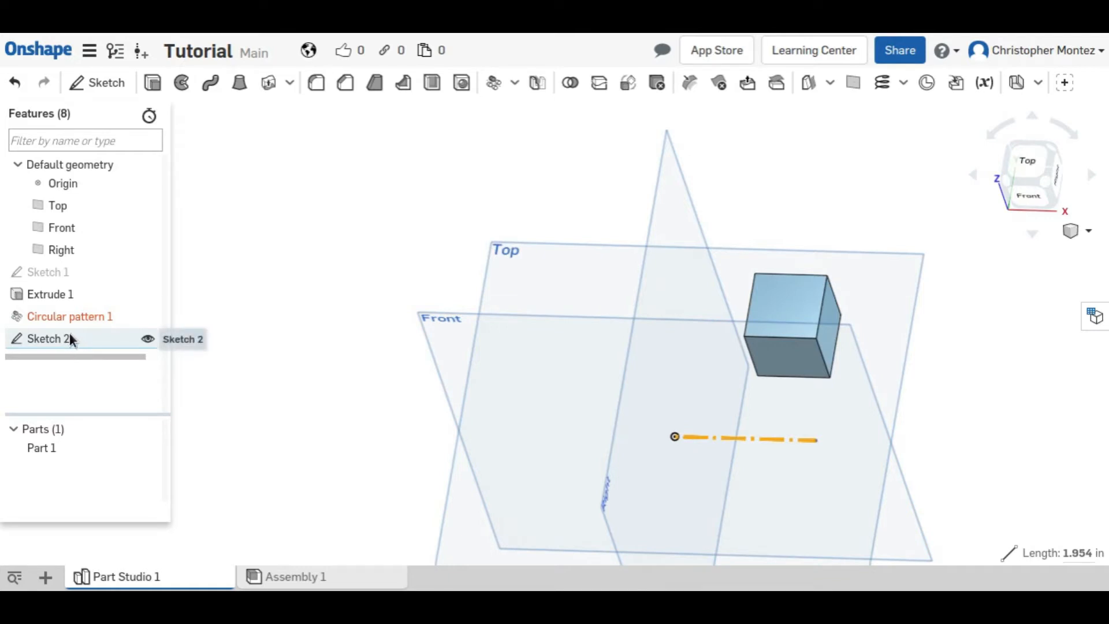
{"action": "mouse_move", "coordinate": [69, 316]}
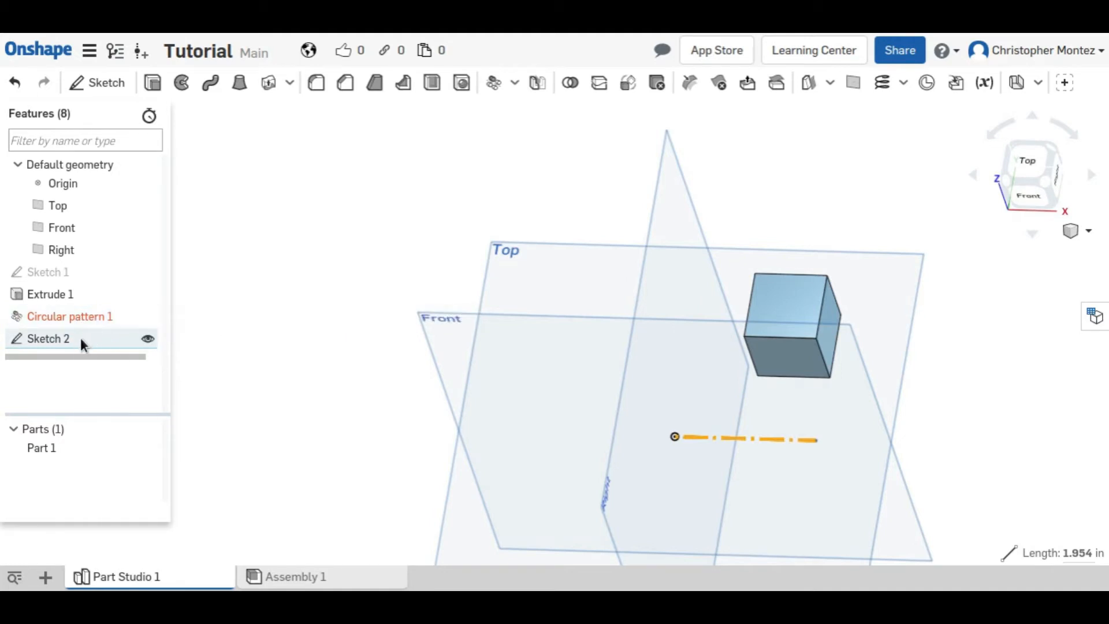
{"action": "mouse_move", "coordinate": [127, 322]}
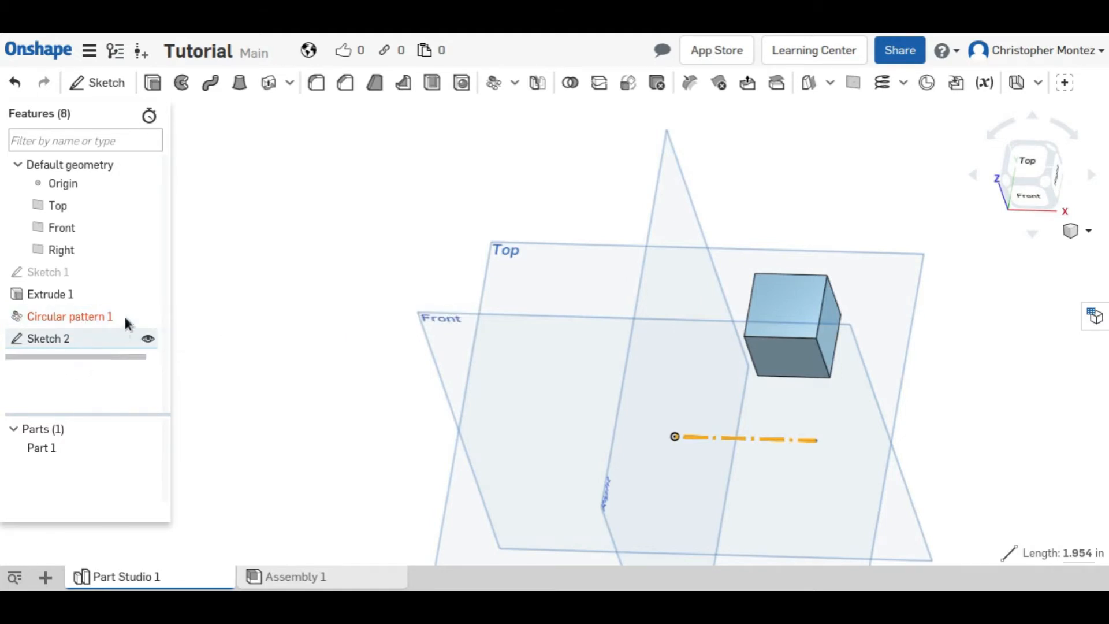
{"action": "mouse_move", "coordinate": [70, 316]}
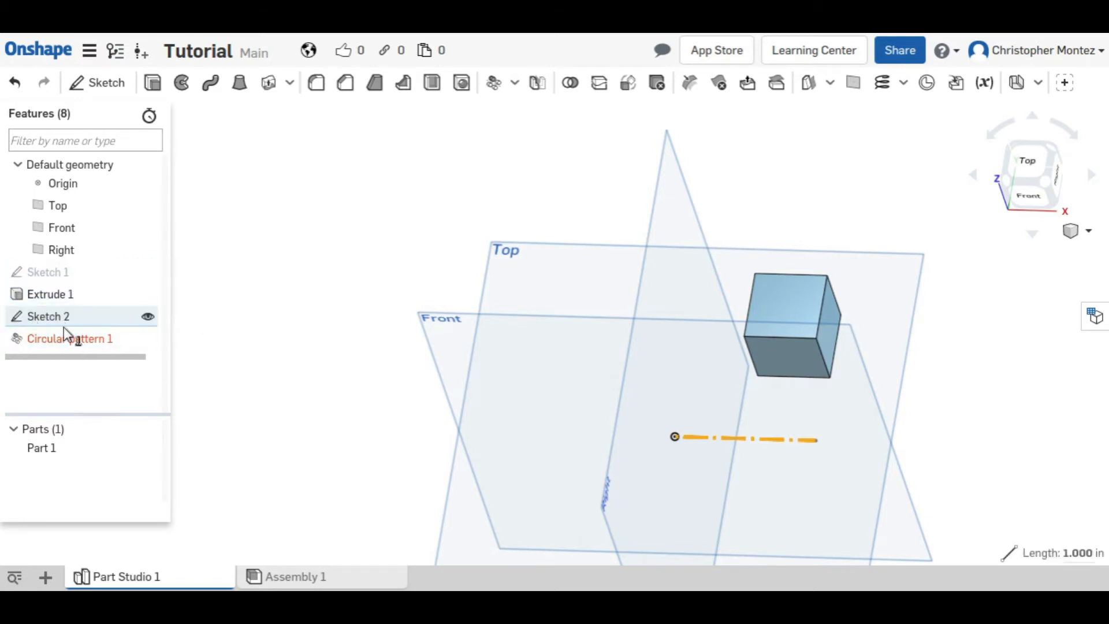
{"action": "mouse_move", "coordinate": [104, 356]}
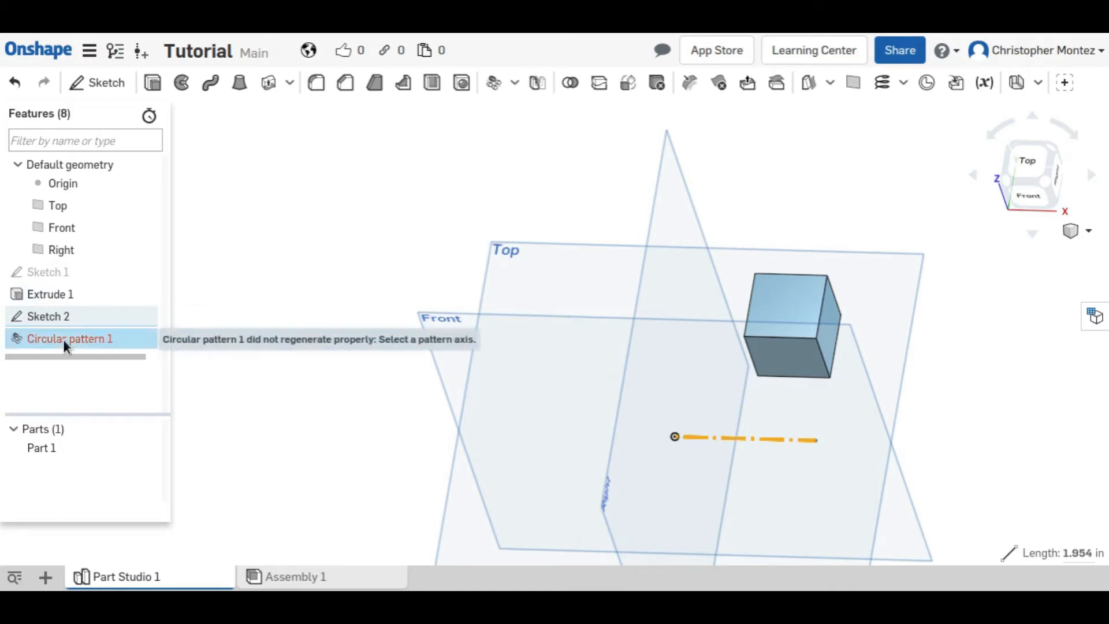
Edit Circular pattern 1 to use the Sketch 2 line as axis with 7 instances
{"action": "double_click", "coordinate": [70, 337]}
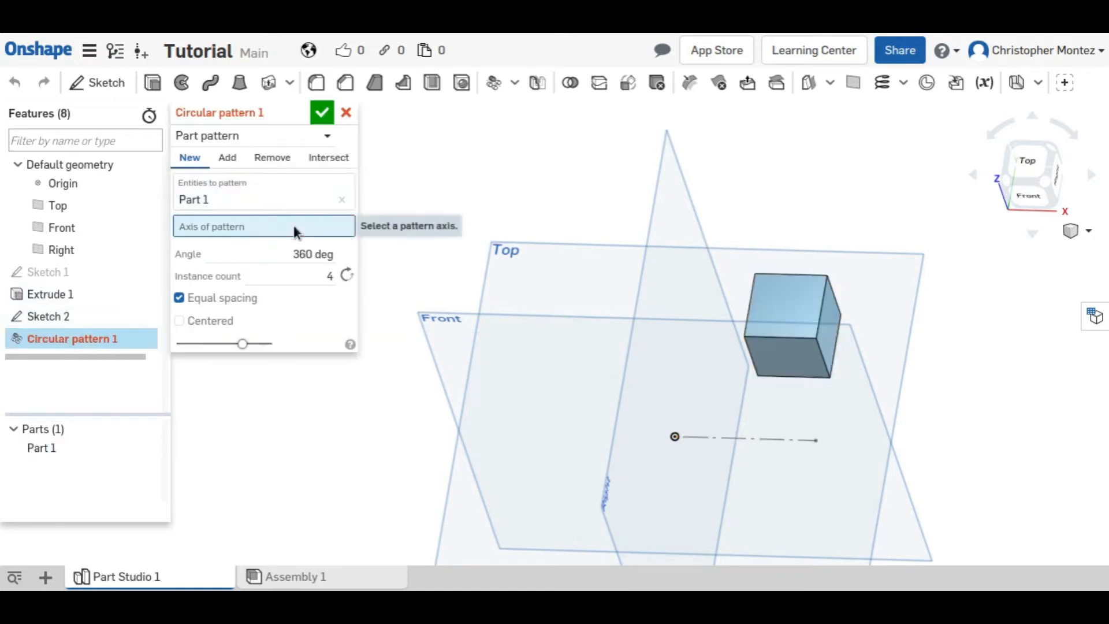
{"action": "left_click", "coordinate": [743, 437]}
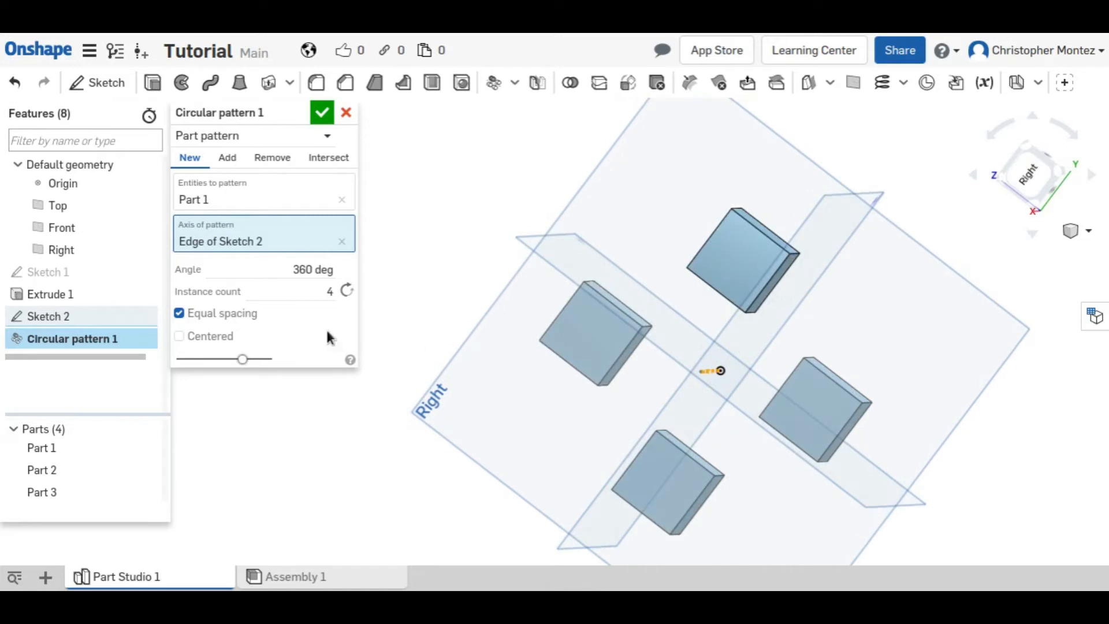
{"action": "triple_click", "coordinate": [312, 269]}
{"action": "type", "text": "10"}
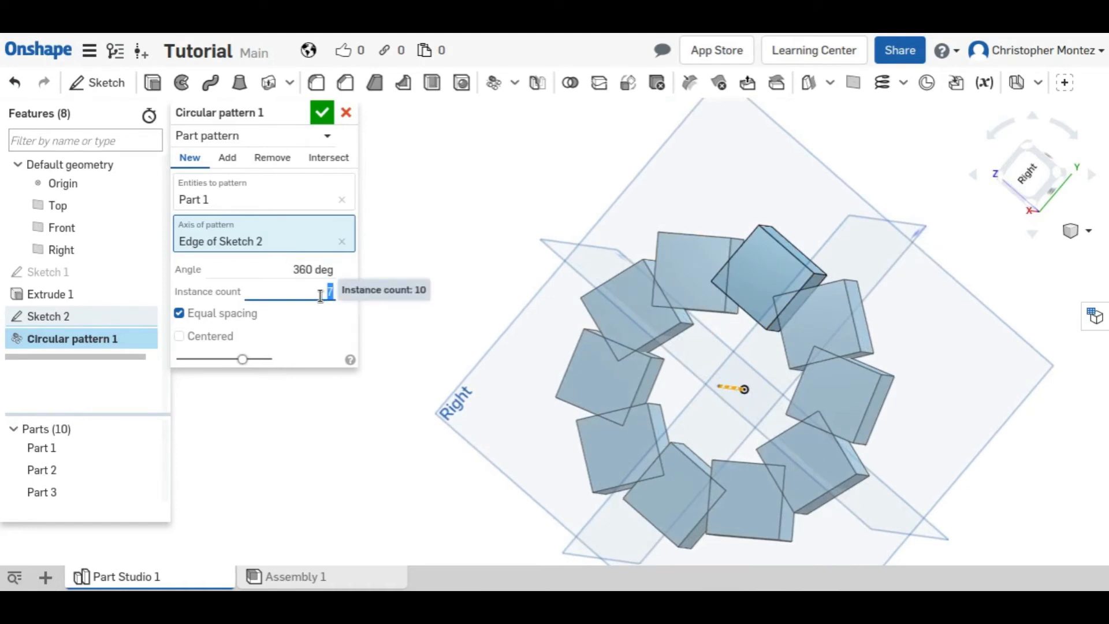
{"action": "type", "text": "7"}
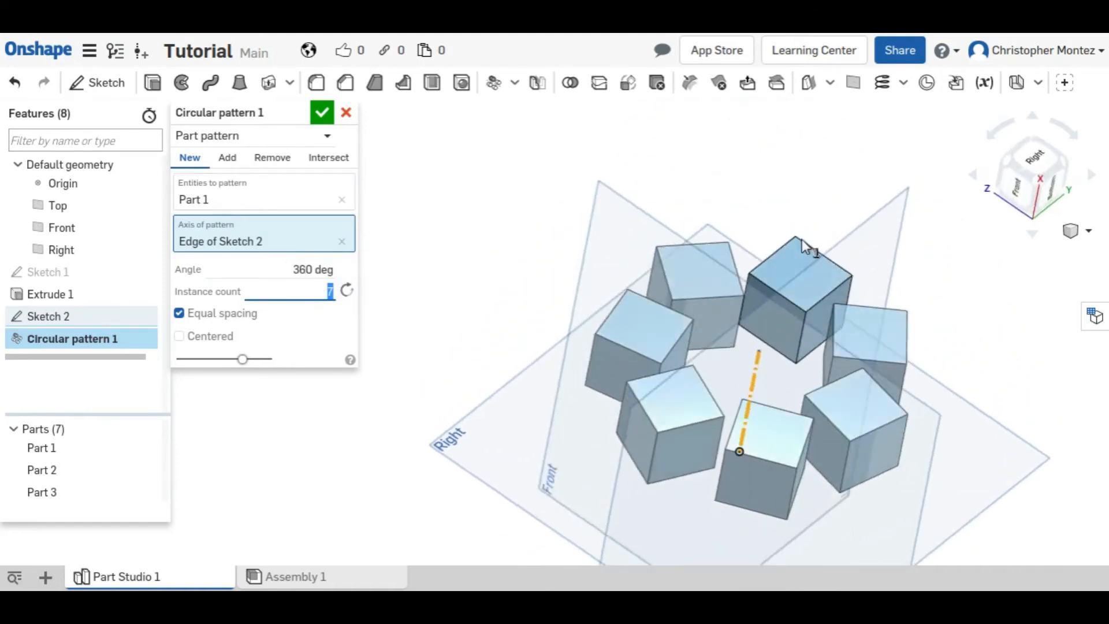
{"action": "left_click", "coordinate": [322, 112]}
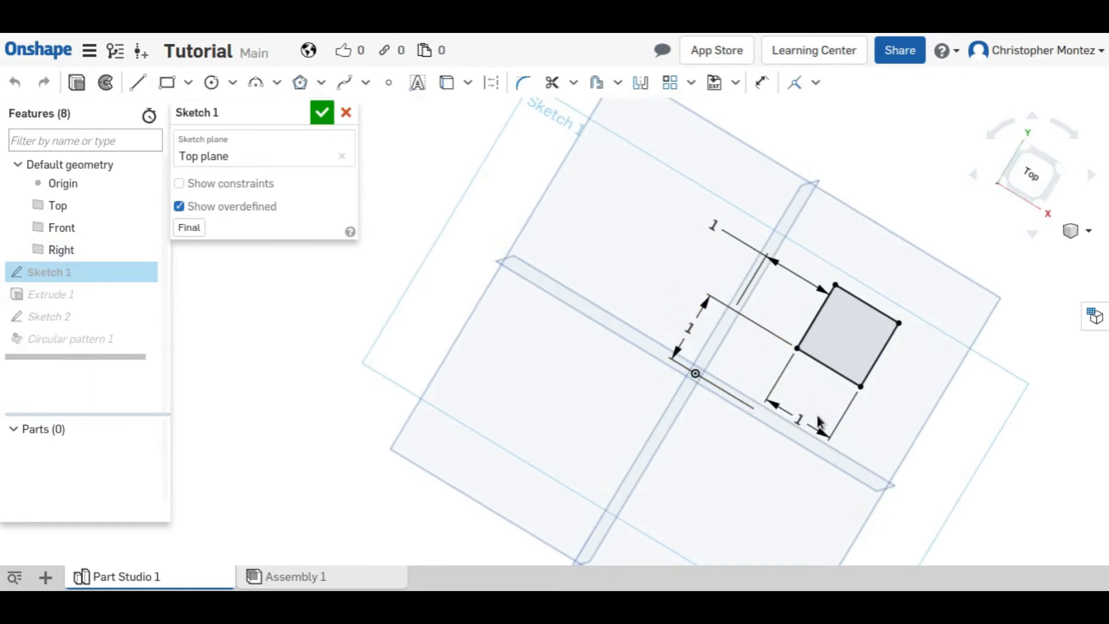
Remove Sketch 2 and the circular pattern, then reset Sketch 1's width dimension to 1
{"action": "left_click", "coordinate": [800, 418]}
{"action": "type", "text": "0.7"}
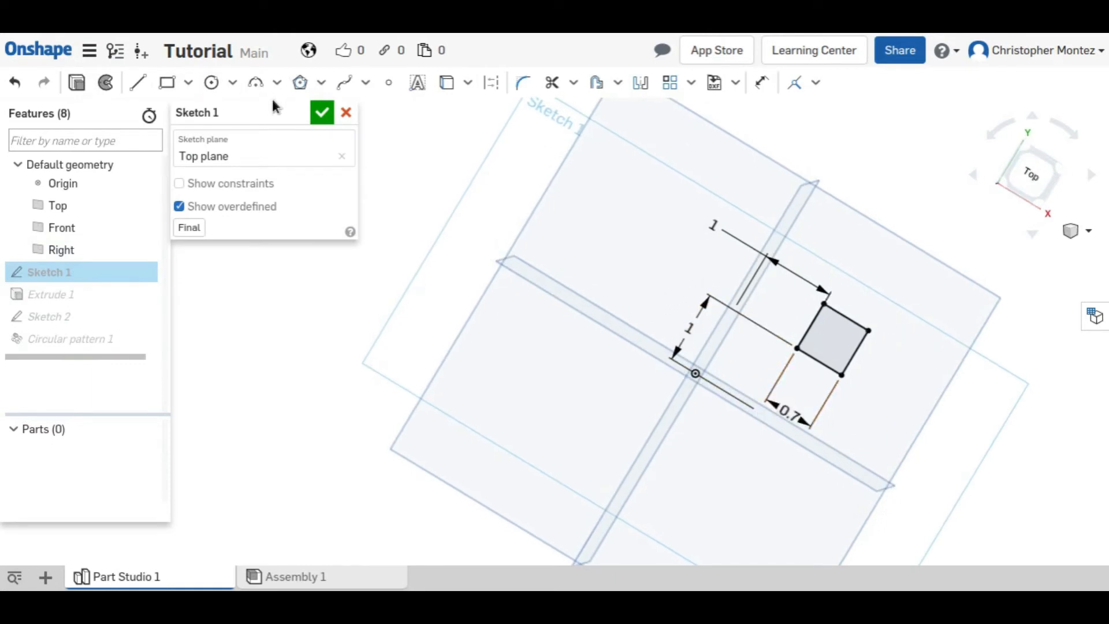
{"action": "left_click", "coordinate": [322, 113]}
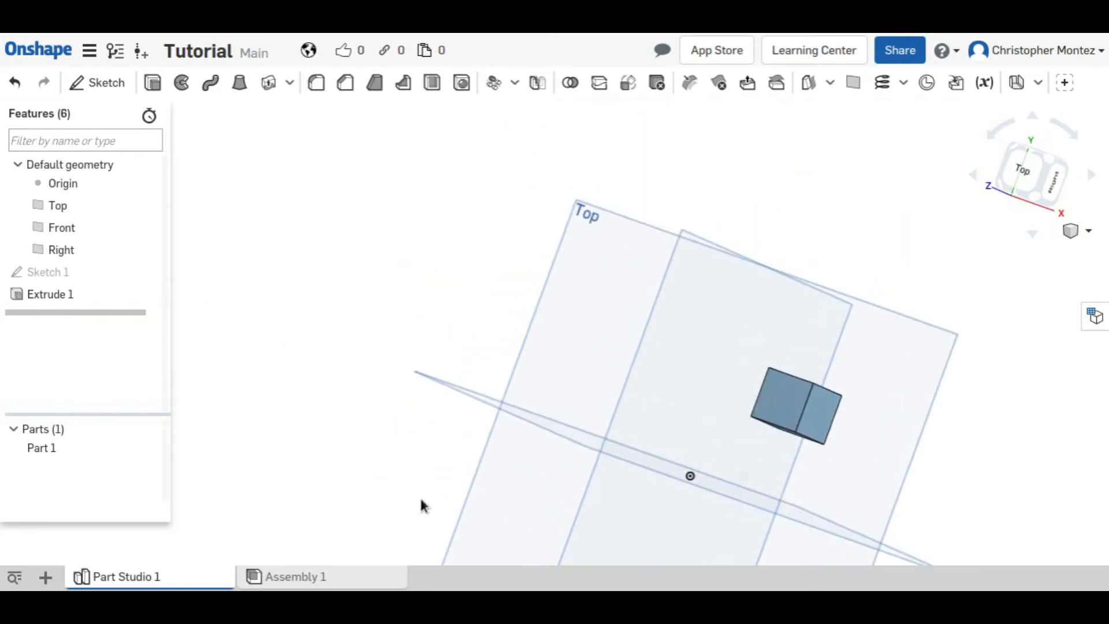
{"action": "left_click", "coordinate": [48, 272]}
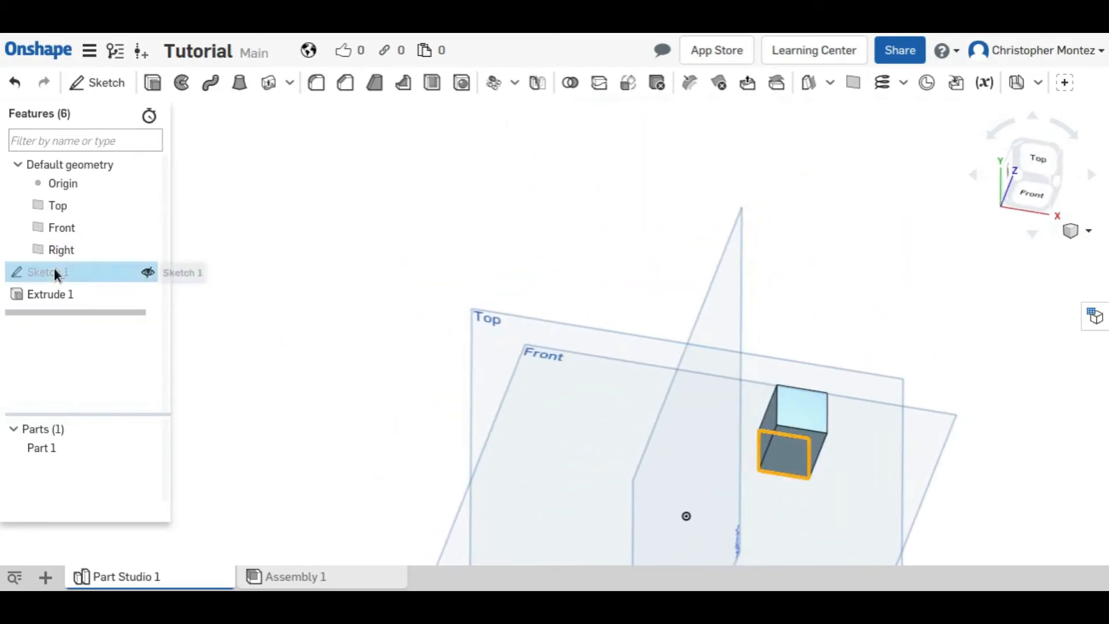
{"action": "double_click", "coordinate": [48, 272]}
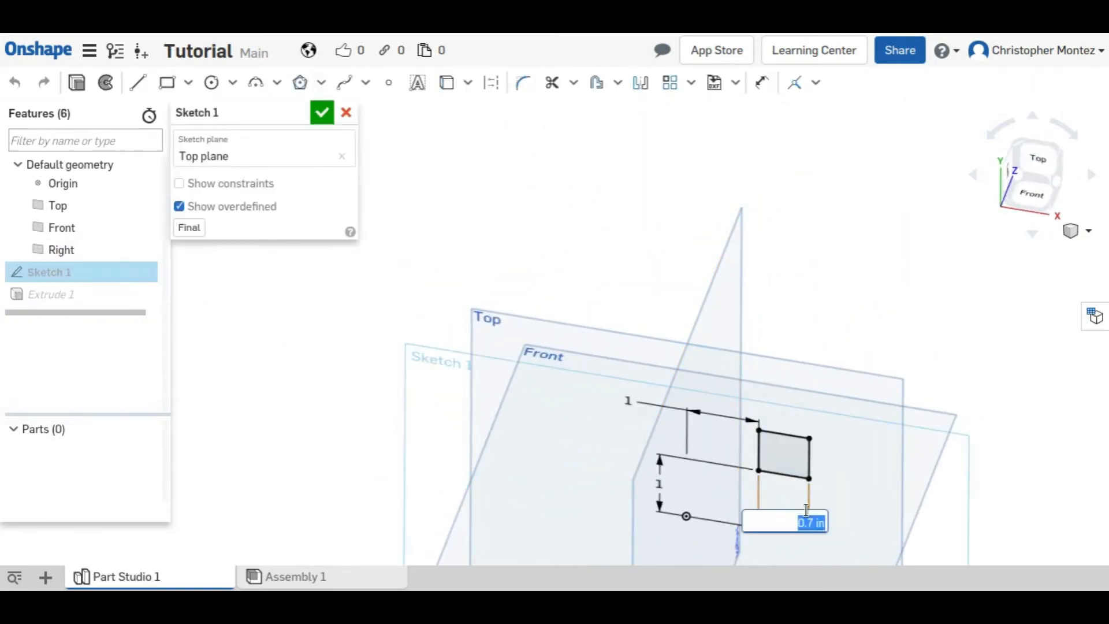
{"action": "key", "text": "Return"}
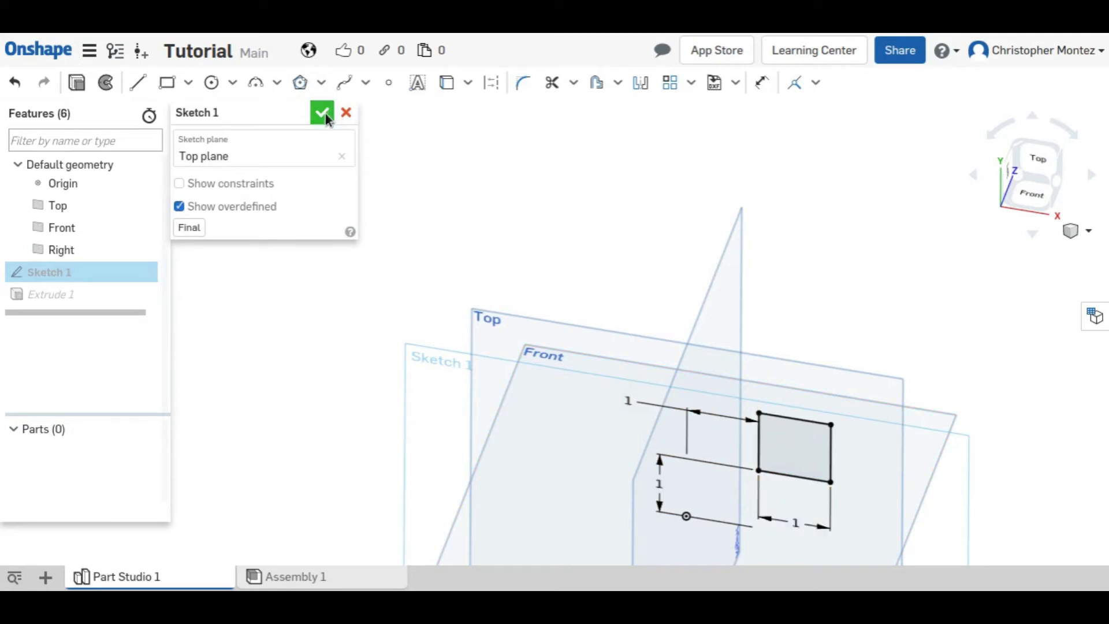
{"action": "left_click", "coordinate": [321, 112]}
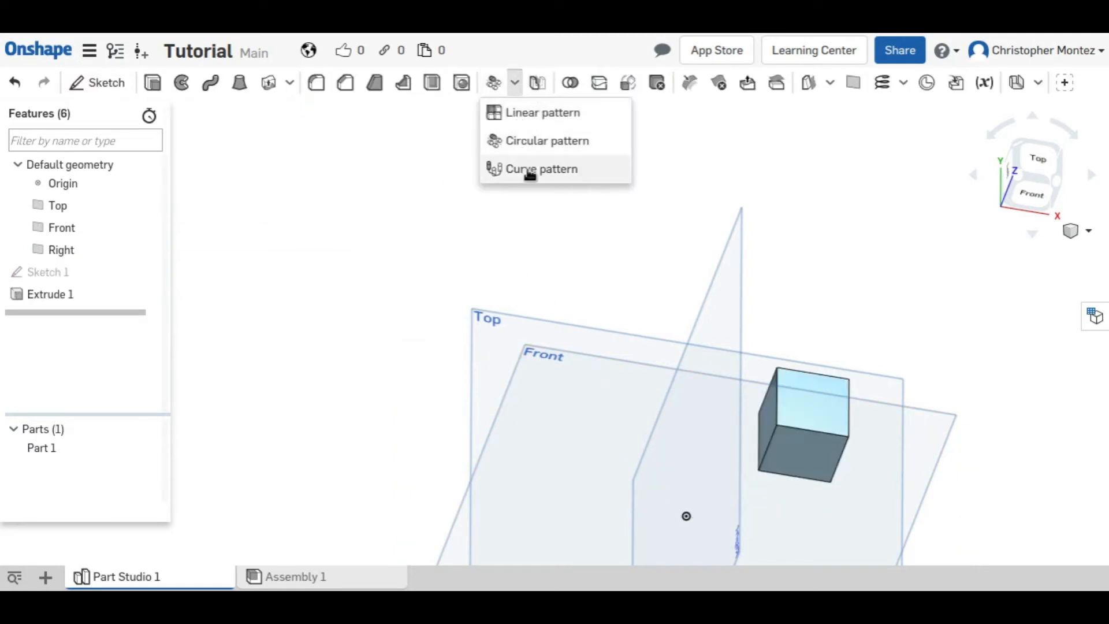
{"action": "mouse_move", "coordinate": [541, 169]}
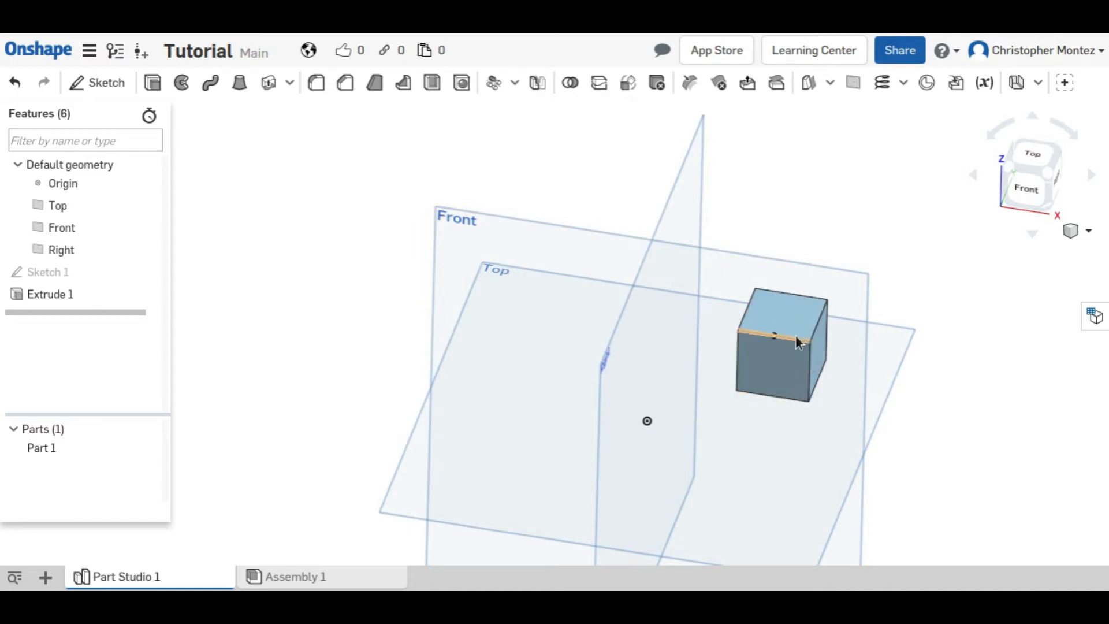
{"action": "mouse_move", "coordinate": [1024, 190]}
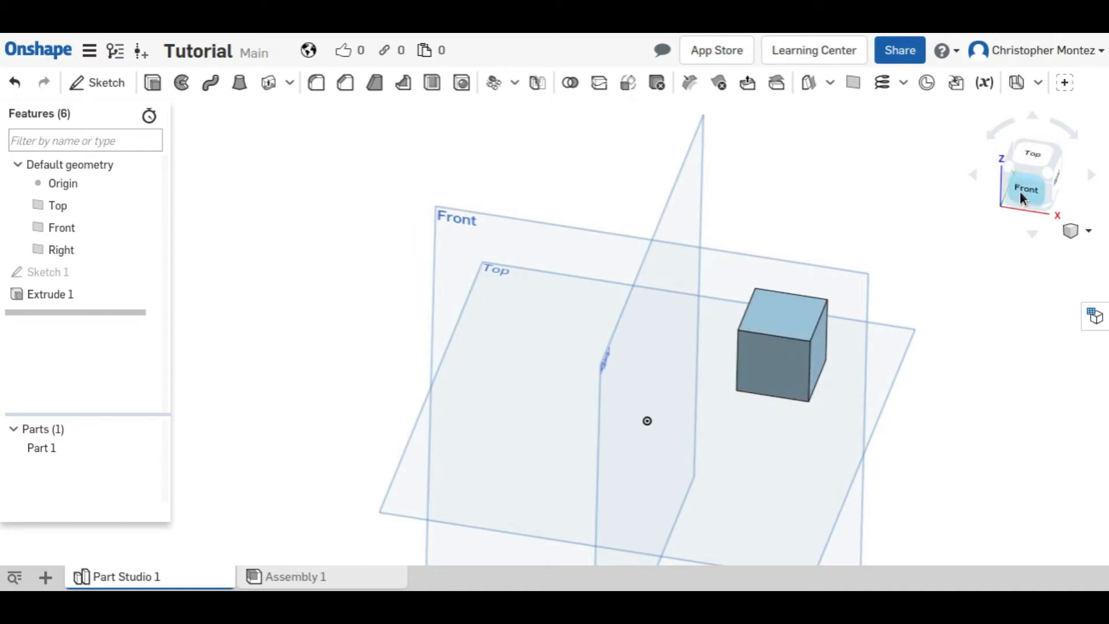
{"action": "mouse_move", "coordinate": [1030, 193]}
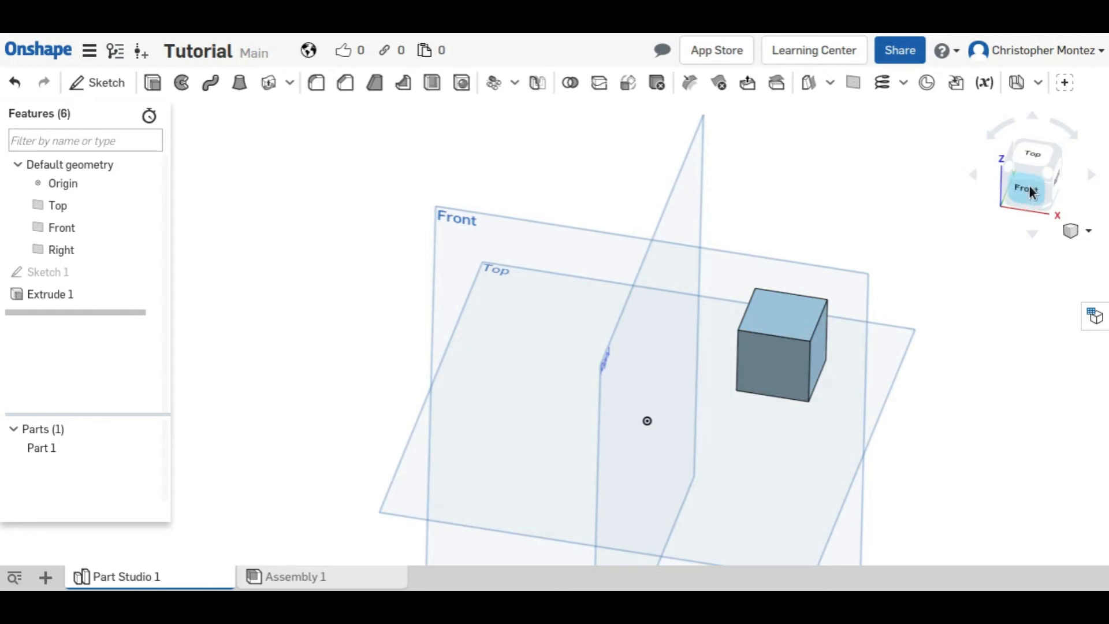
Sketch a spline on the Front plane from the origin arcing over and past the cube
{"action": "left_click", "coordinate": [1024, 189]}
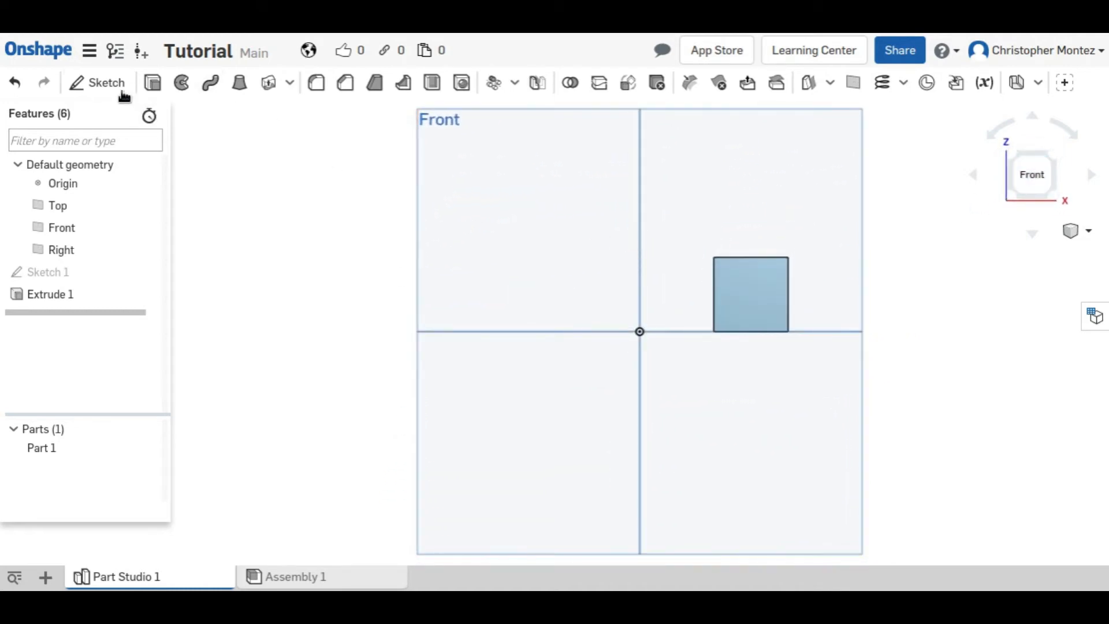
{"action": "left_click", "coordinate": [106, 83]}
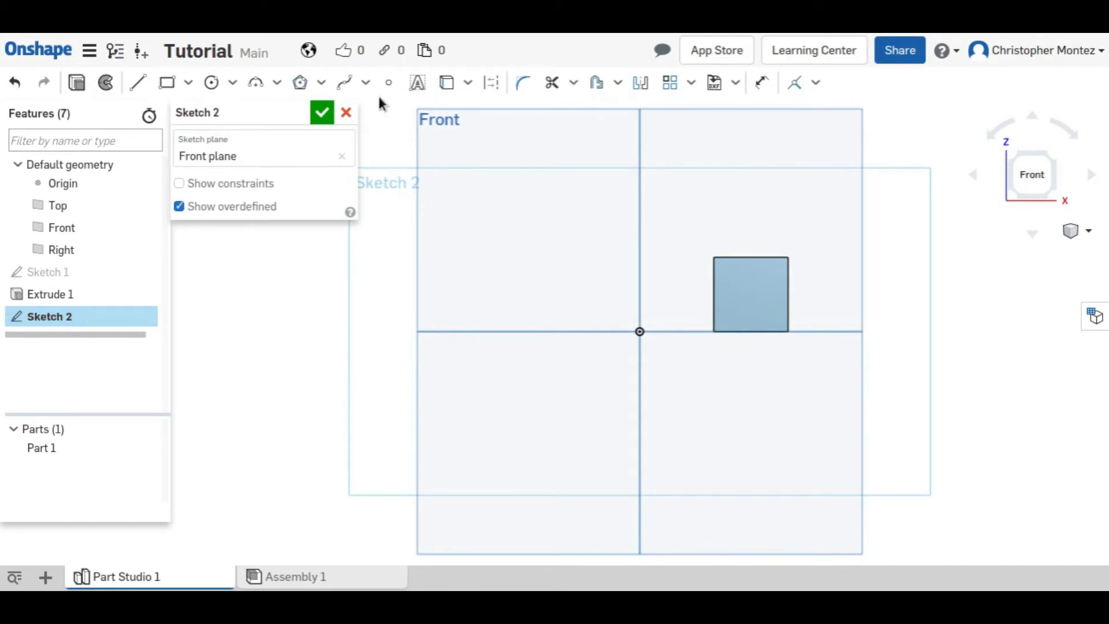
{"action": "left_click", "coordinate": [344, 82]}
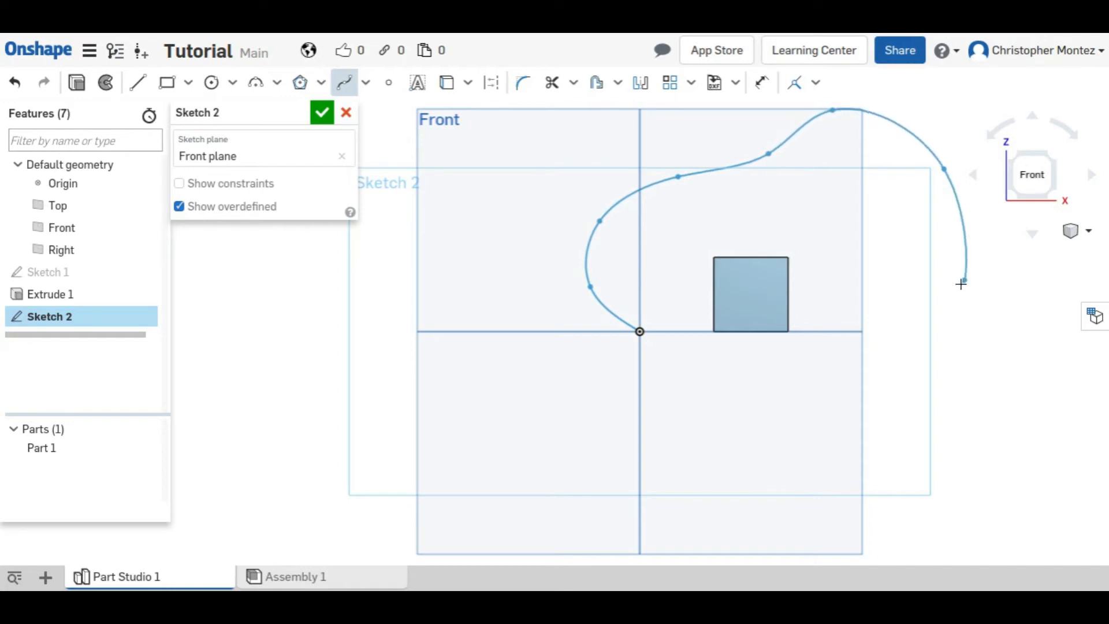
{"action": "left_click", "coordinate": [322, 113]}
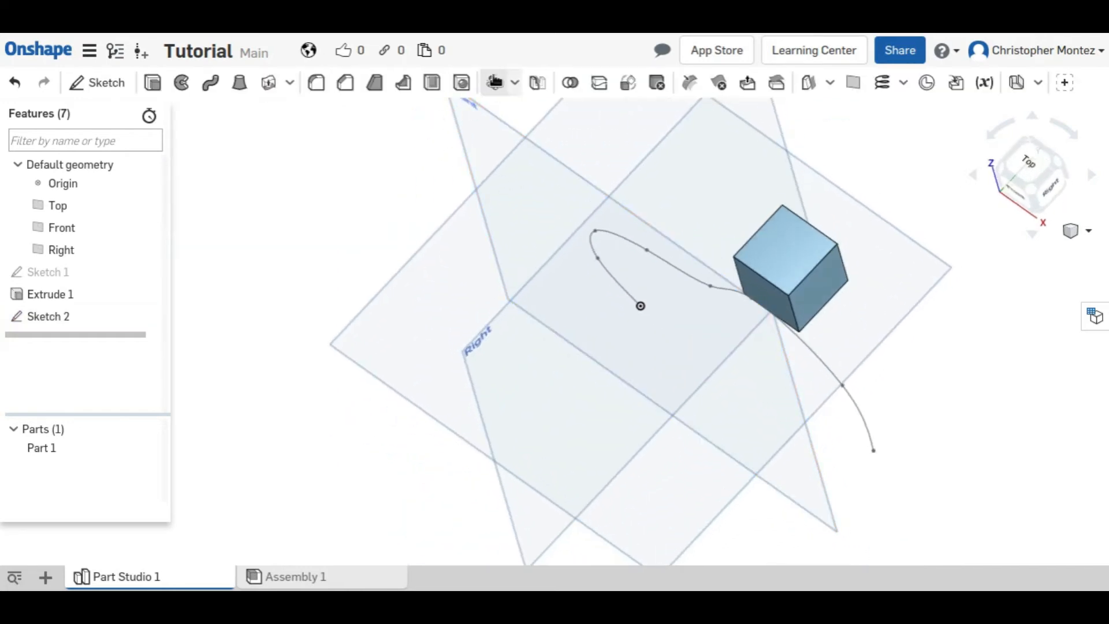
Curve-pattern Part 1 along the Sketch 2 spline and confirm the cube copies
{"action": "left_click", "coordinate": [493, 82]}
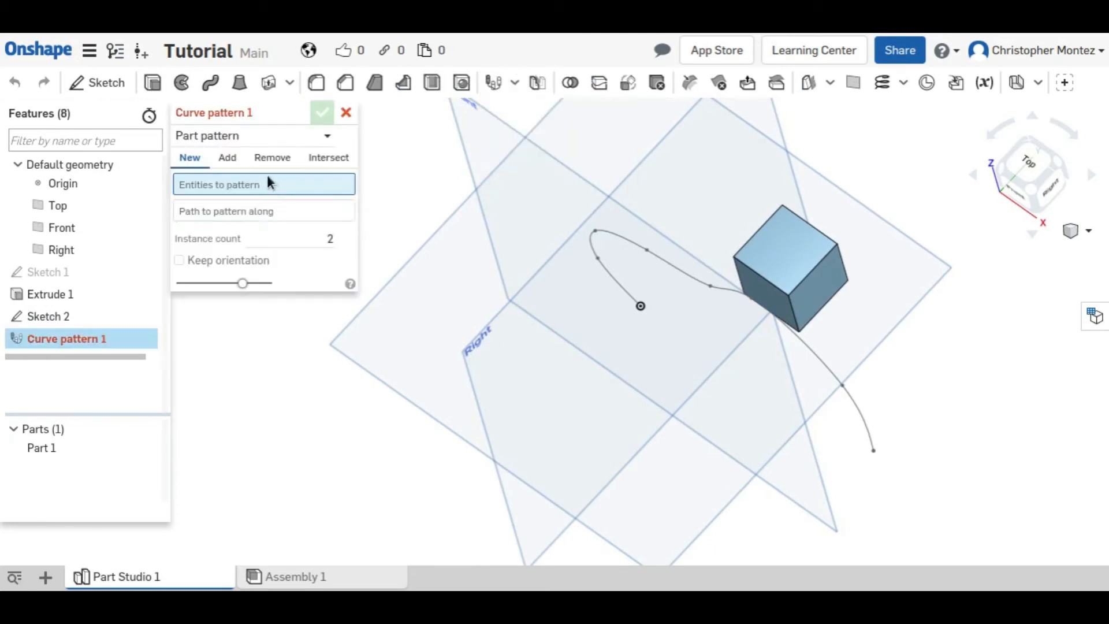
{"action": "left_click", "coordinate": [789, 269]}
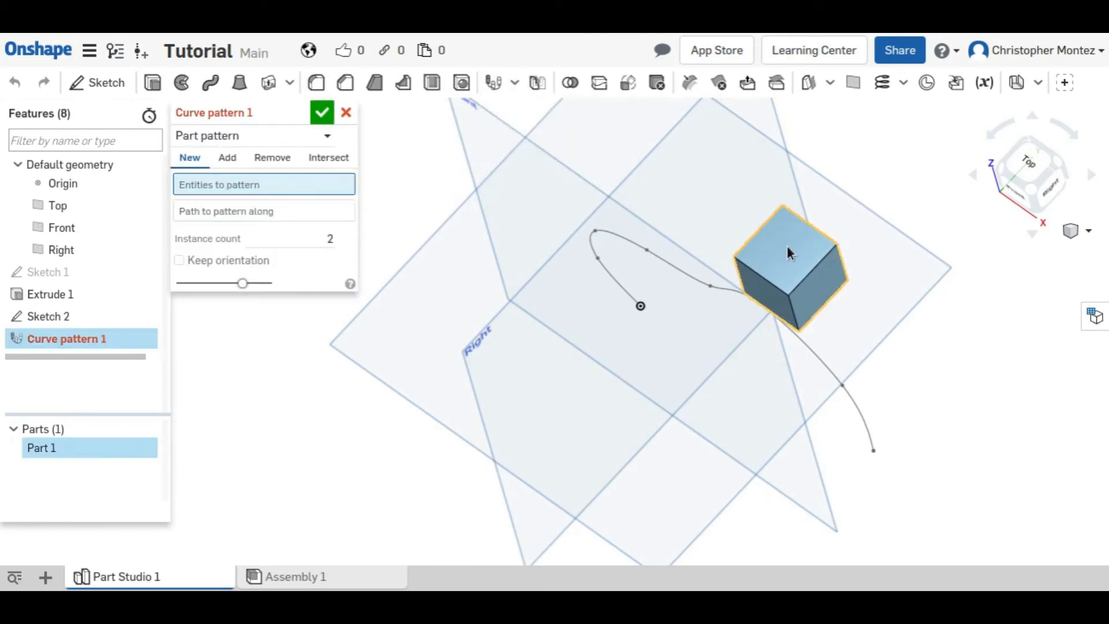
{"action": "left_click", "coordinate": [791, 255]}
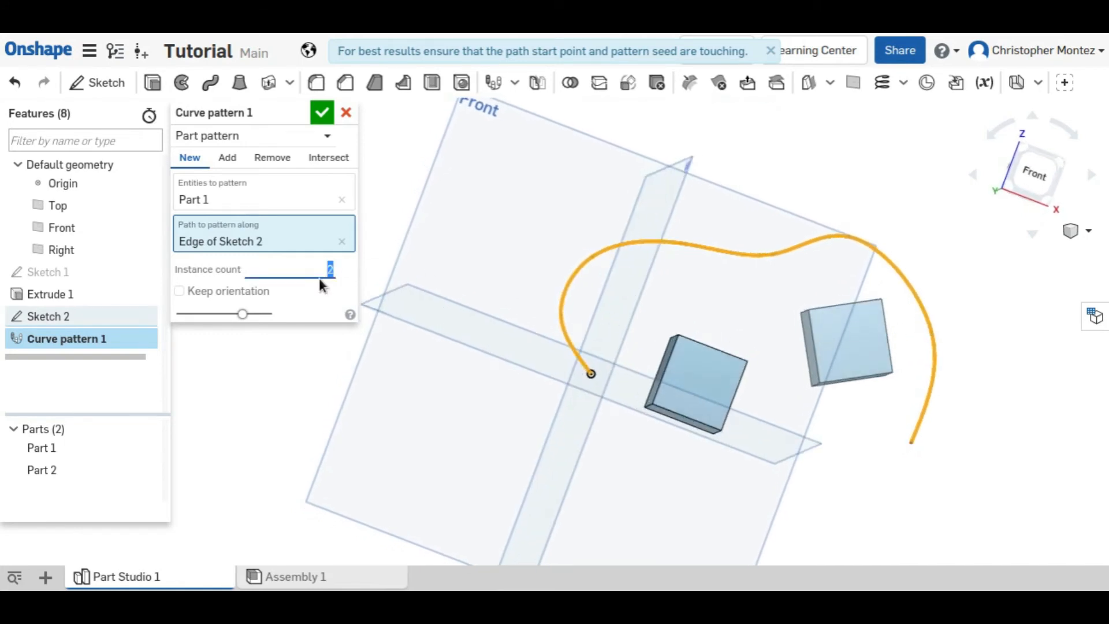
{"action": "type", "text": "10"}
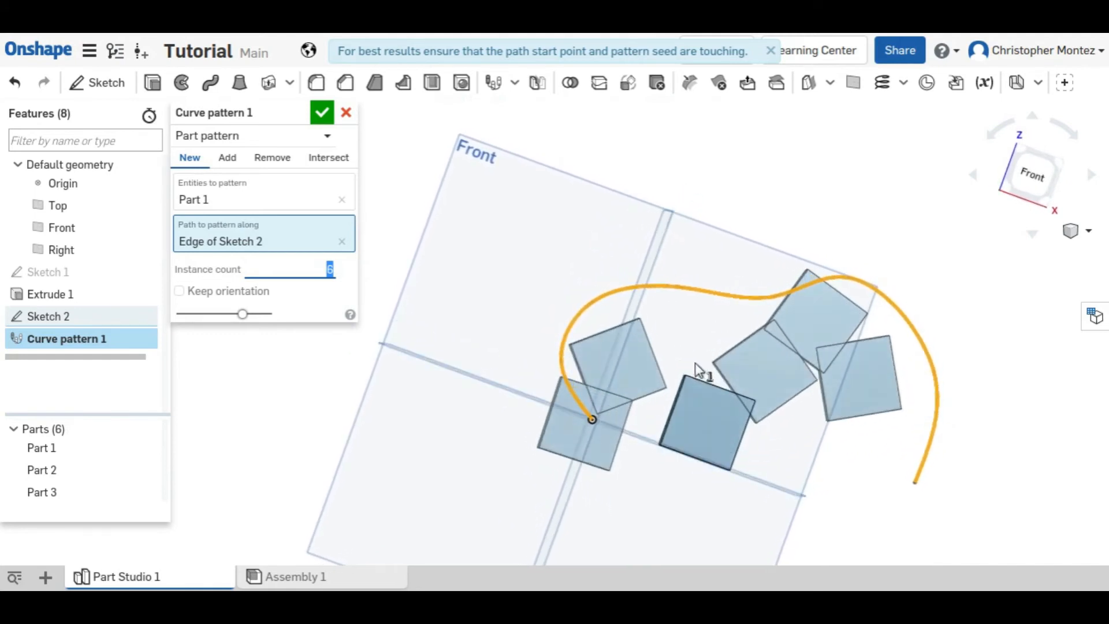
{"action": "left_click", "coordinate": [322, 113]}
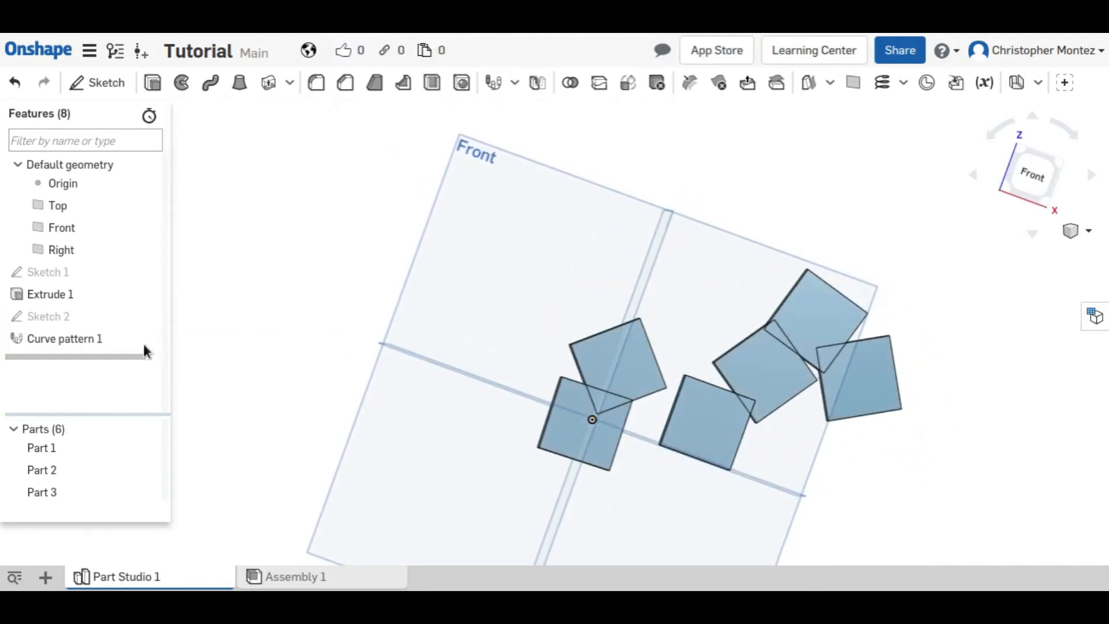
Edit Sketch 2 to reshape and lengthen the spline so the cubes spread out
{"action": "left_click", "coordinate": [48, 316]}
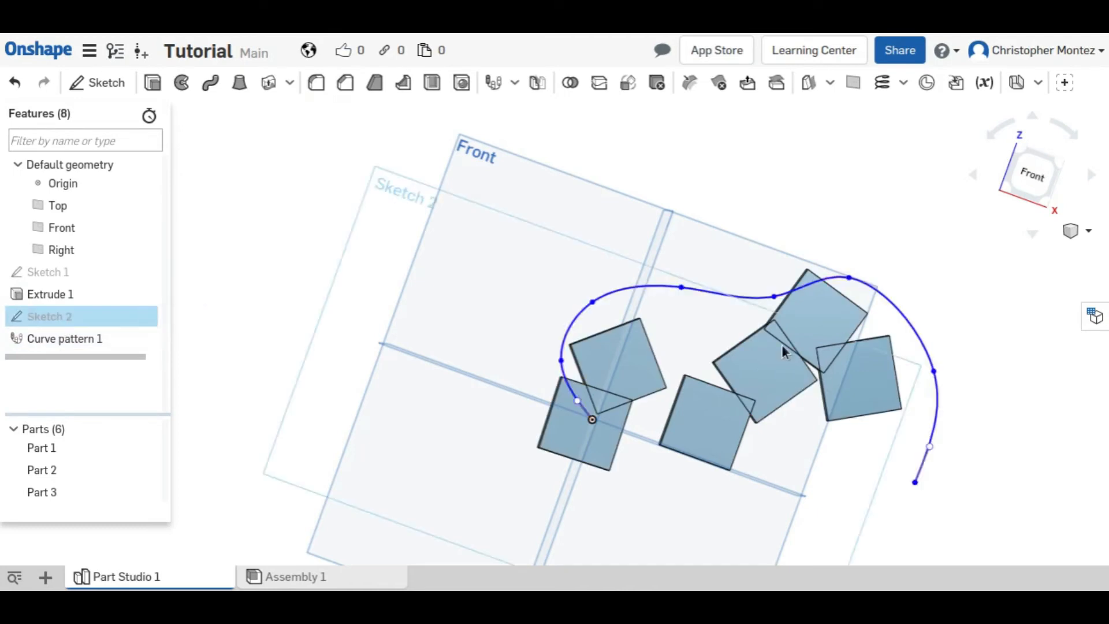
{"action": "double_click", "coordinate": [50, 316]}
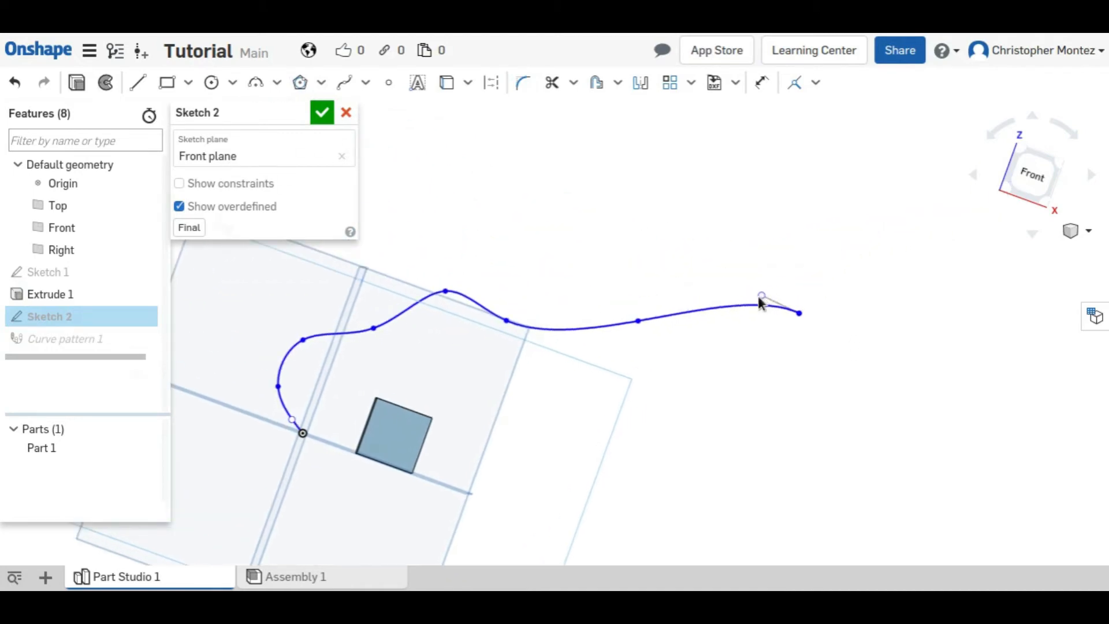
{"action": "left_click", "coordinate": [322, 112]}
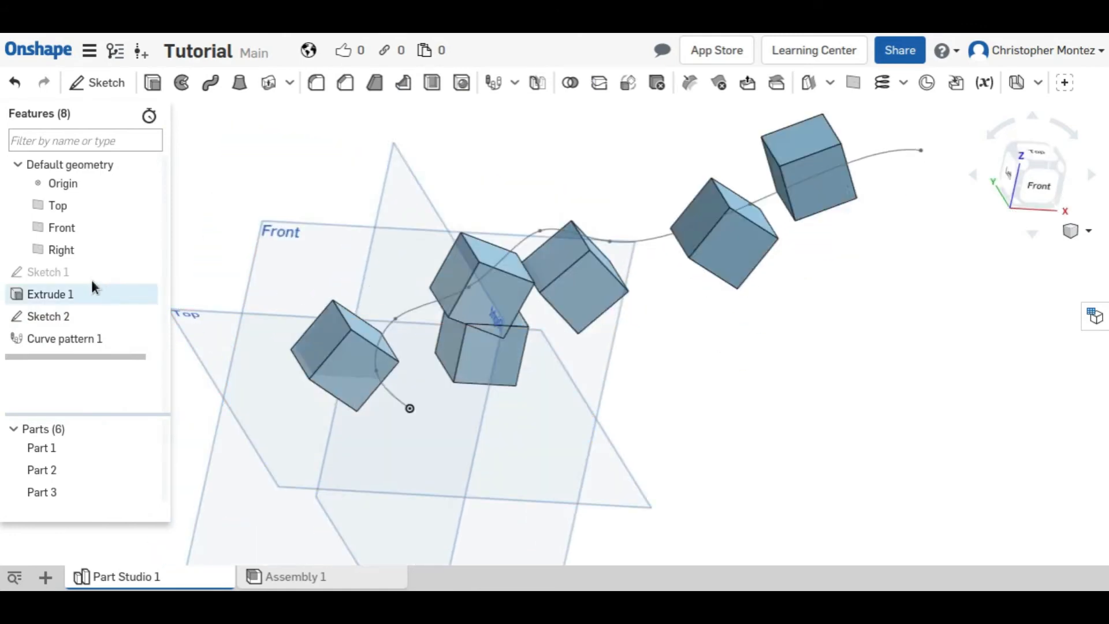
Leave the base sketch unchanged, then set Curve pattern 1 to 3 instances
{"action": "double_click", "coordinate": [48, 272]}
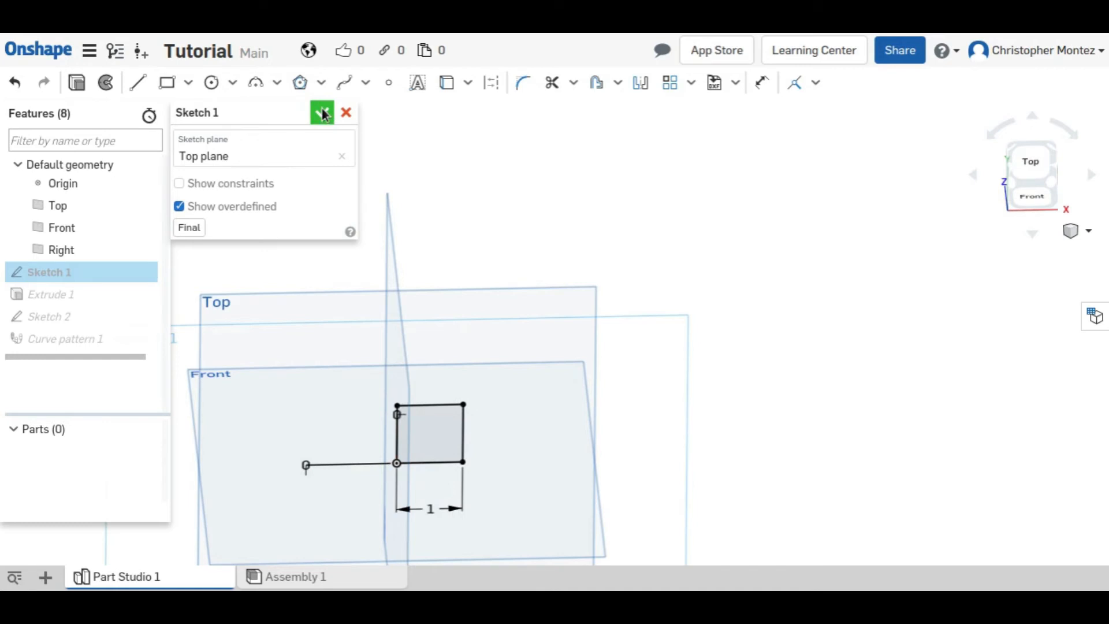
{"action": "left_click", "coordinate": [322, 112]}
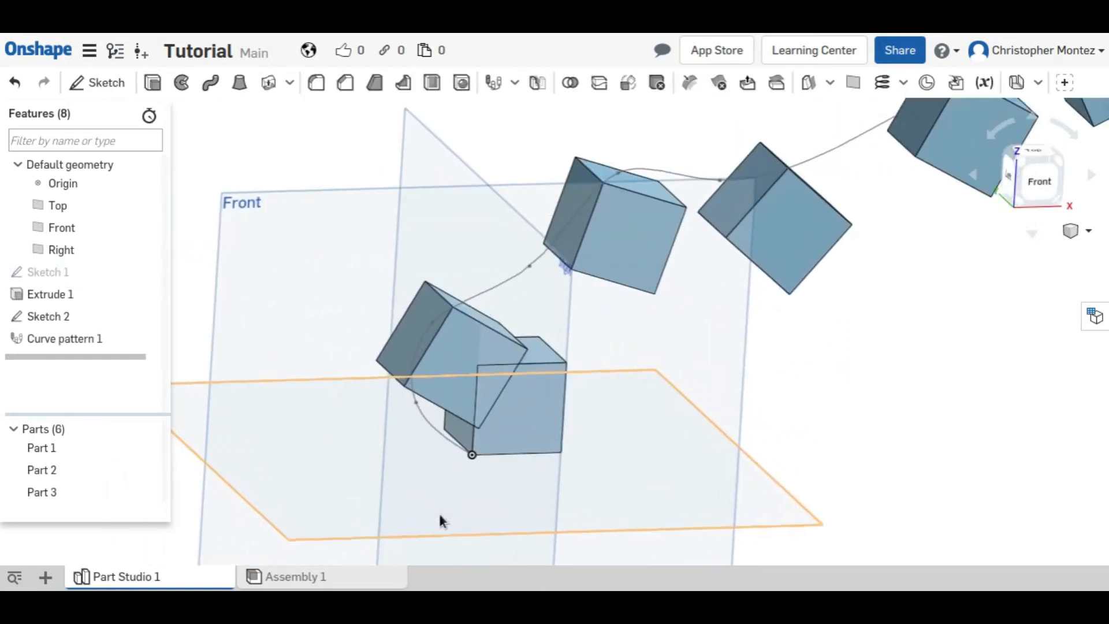
{"action": "scroll", "scroll_direction": "up", "scroll_amount": 3}
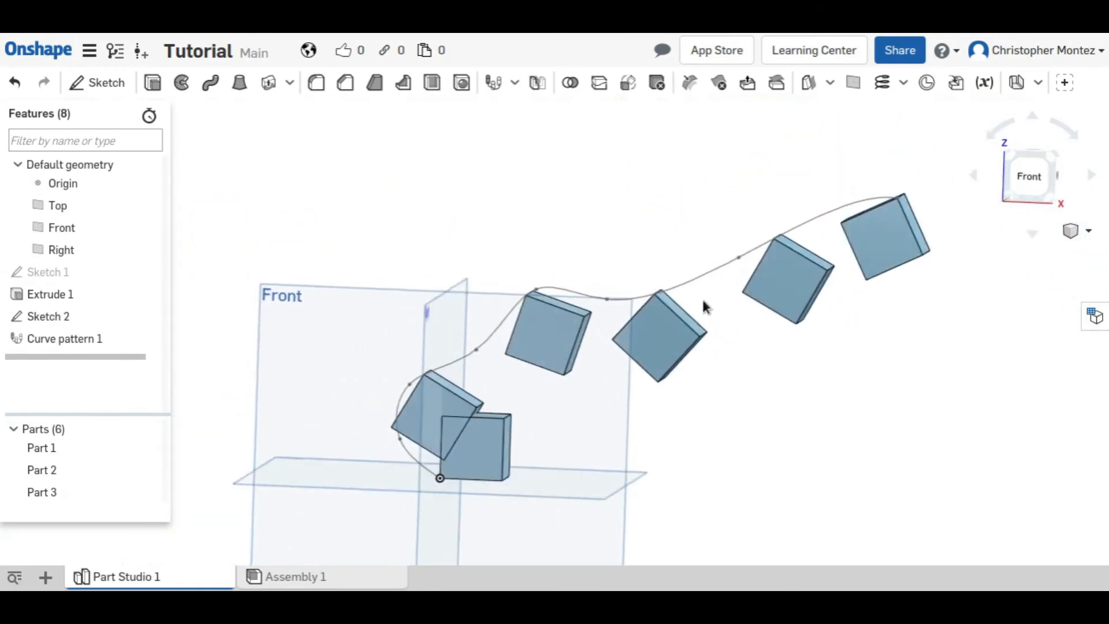
{"action": "left_click", "coordinate": [64, 338]}
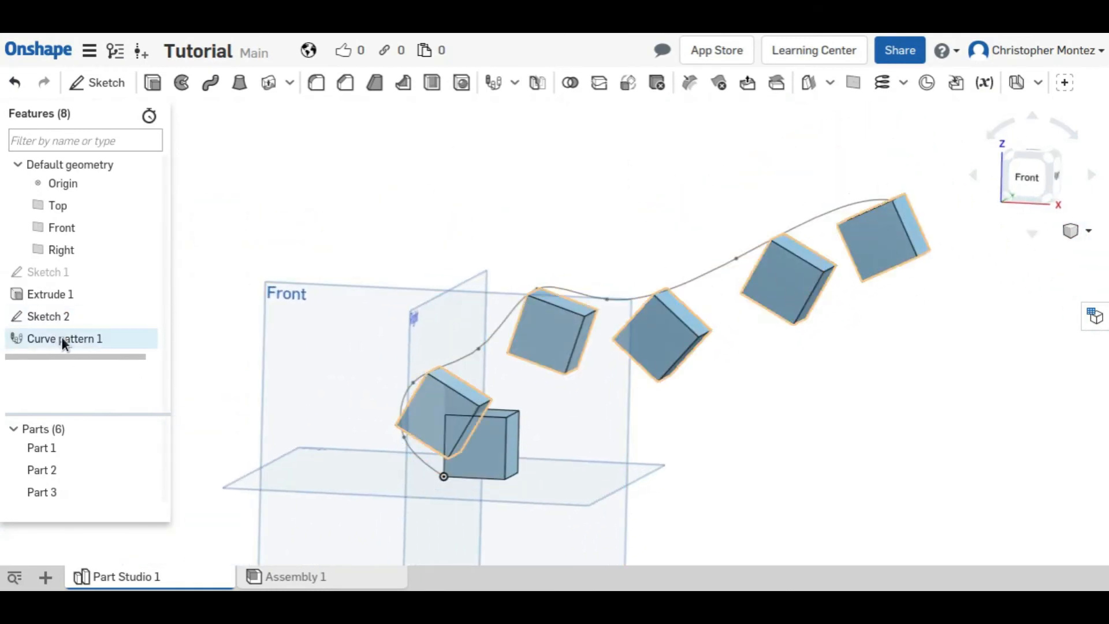
{"action": "double_click", "coordinate": [66, 338]}
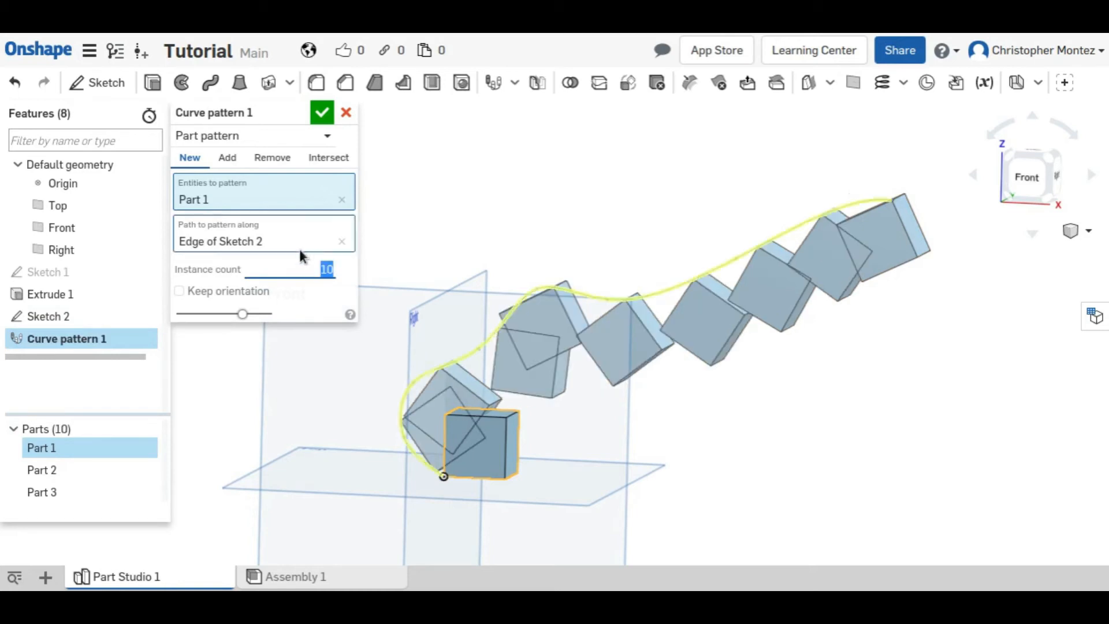
{"action": "type", "text": "3"}
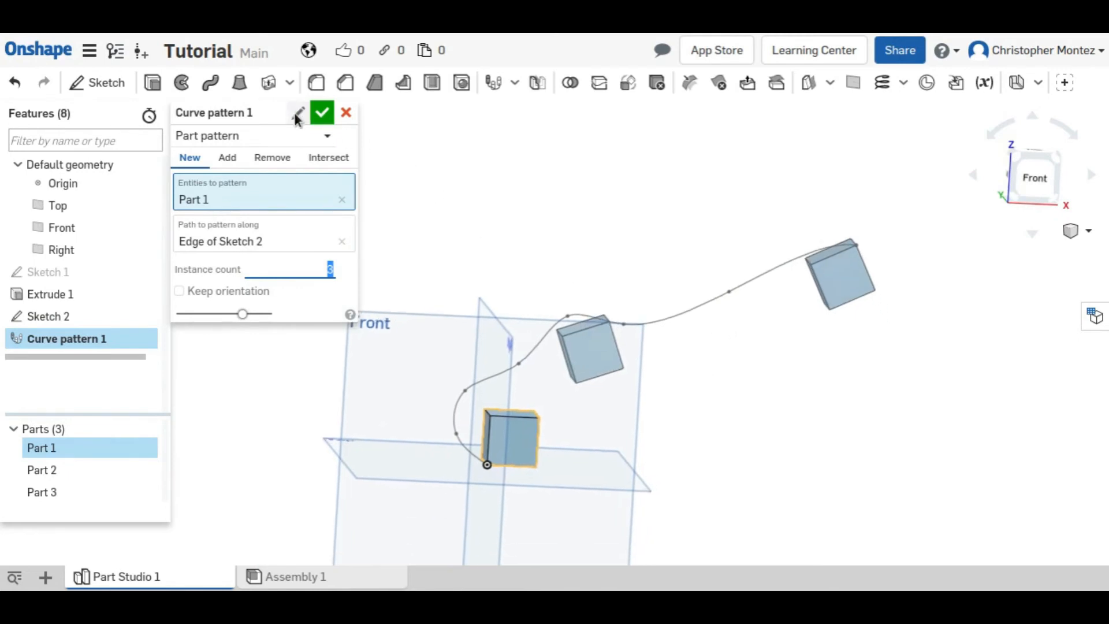
{"action": "left_click", "coordinate": [321, 112]}
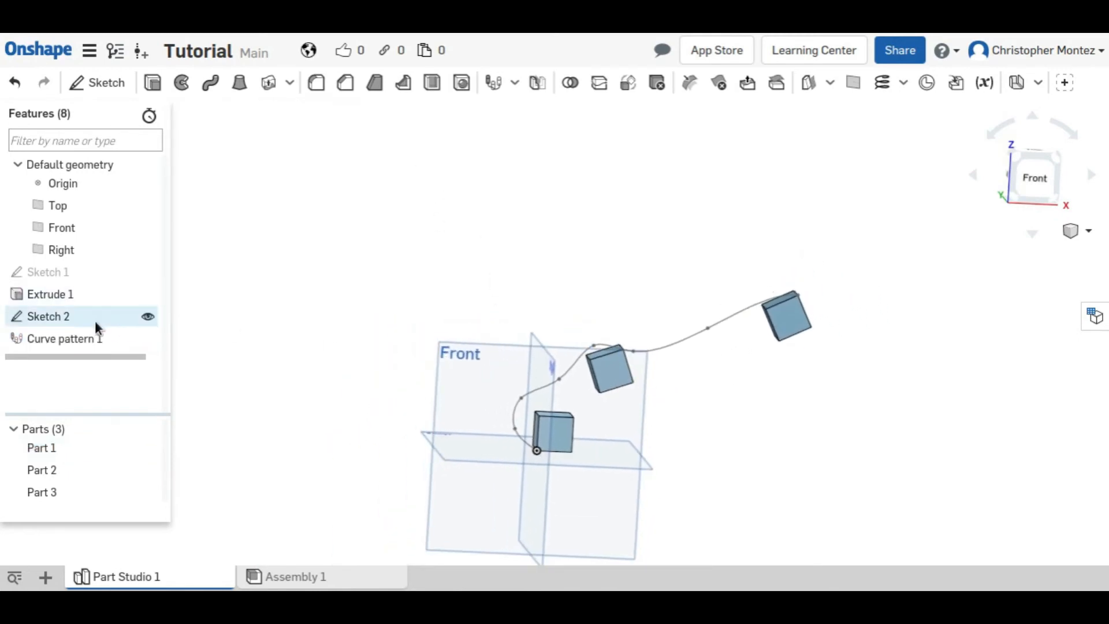
Reshape the Sketch 2 spline twice and review the curve pattern settings
{"action": "double_click", "coordinate": [48, 316]}
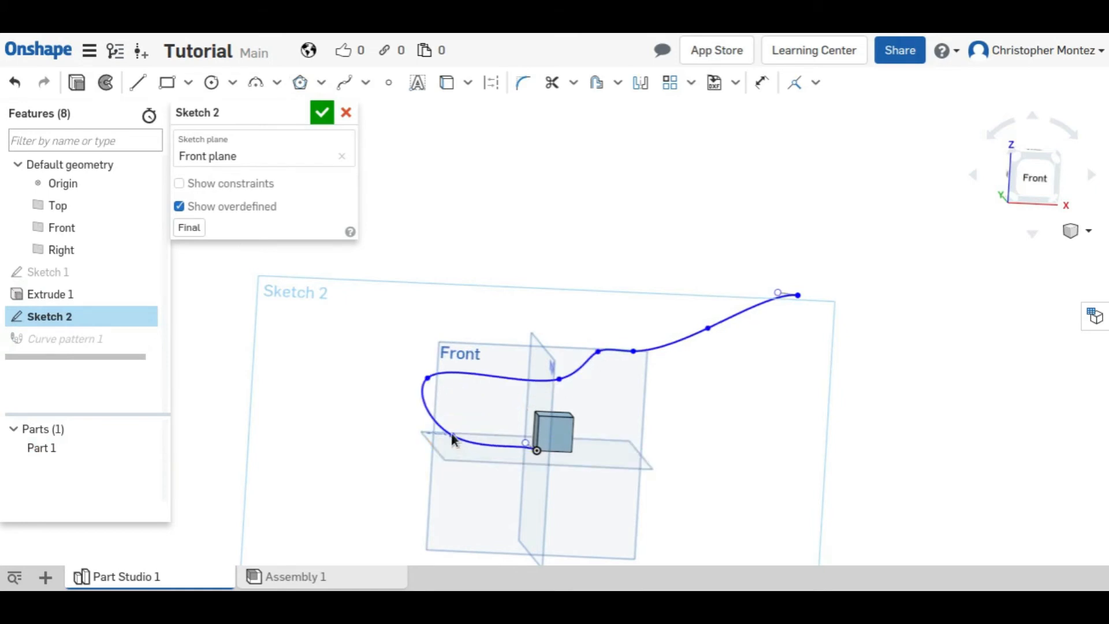
{"action": "left_click", "coordinate": [322, 113]}
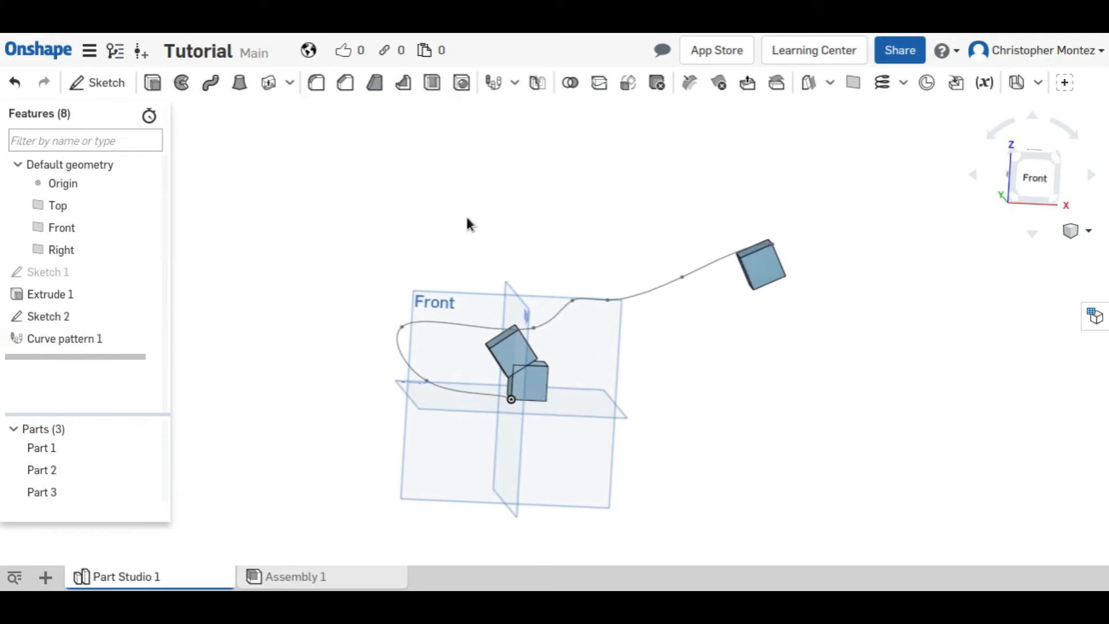
{"action": "left_click", "coordinate": [48, 316]}
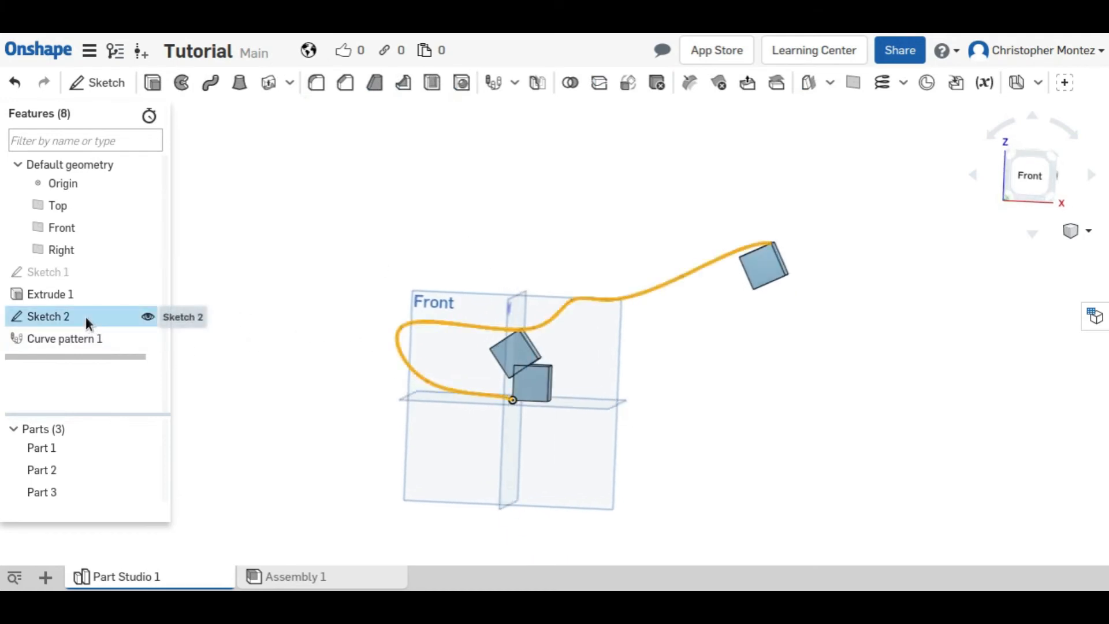
{"action": "double_click", "coordinate": [48, 316]}
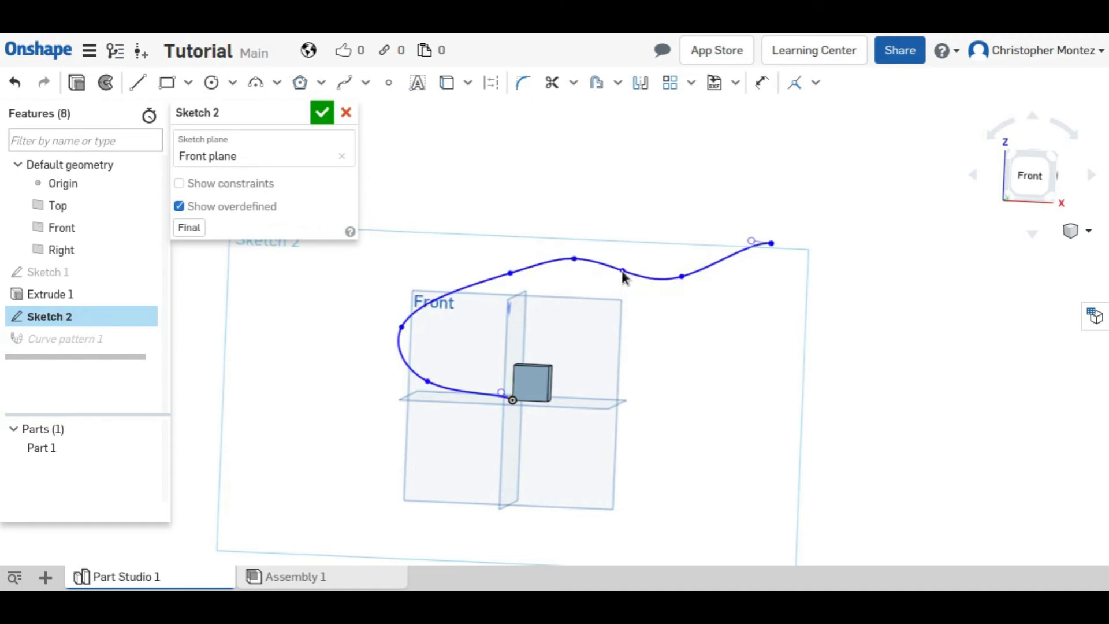
{"action": "left_click", "coordinate": [322, 112]}
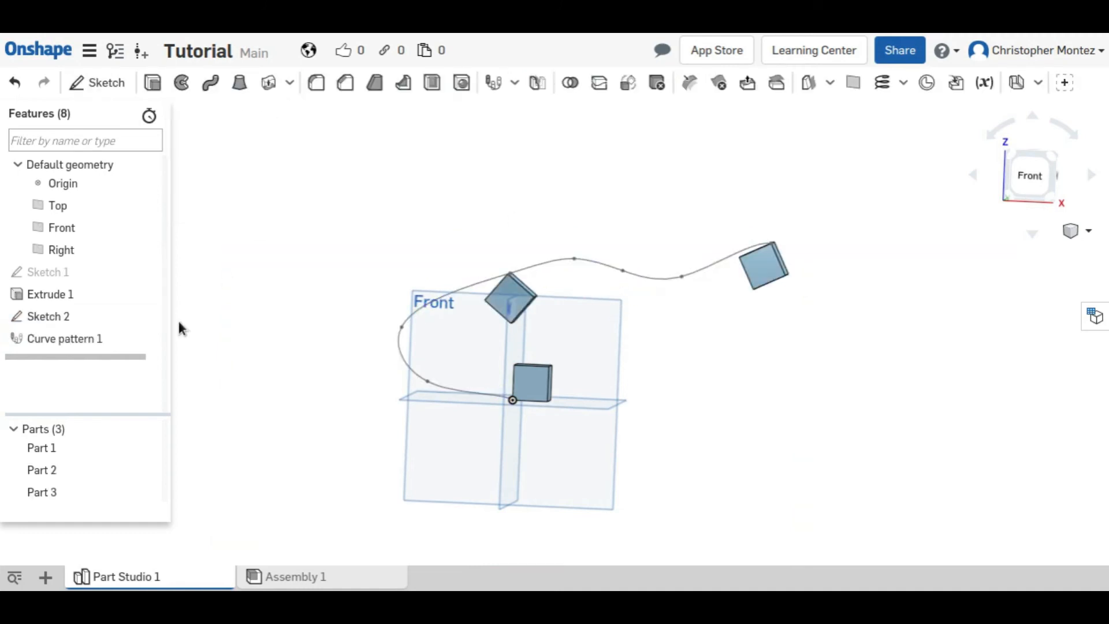
{"action": "double_click", "coordinate": [64, 338]}
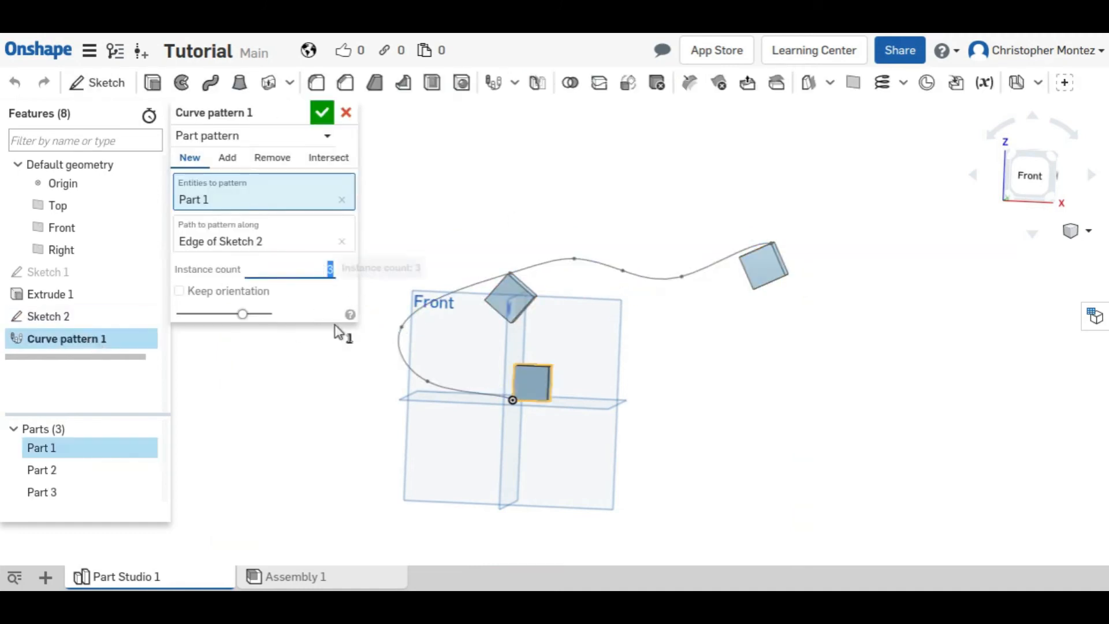
{"action": "left_click", "coordinate": [321, 112]}
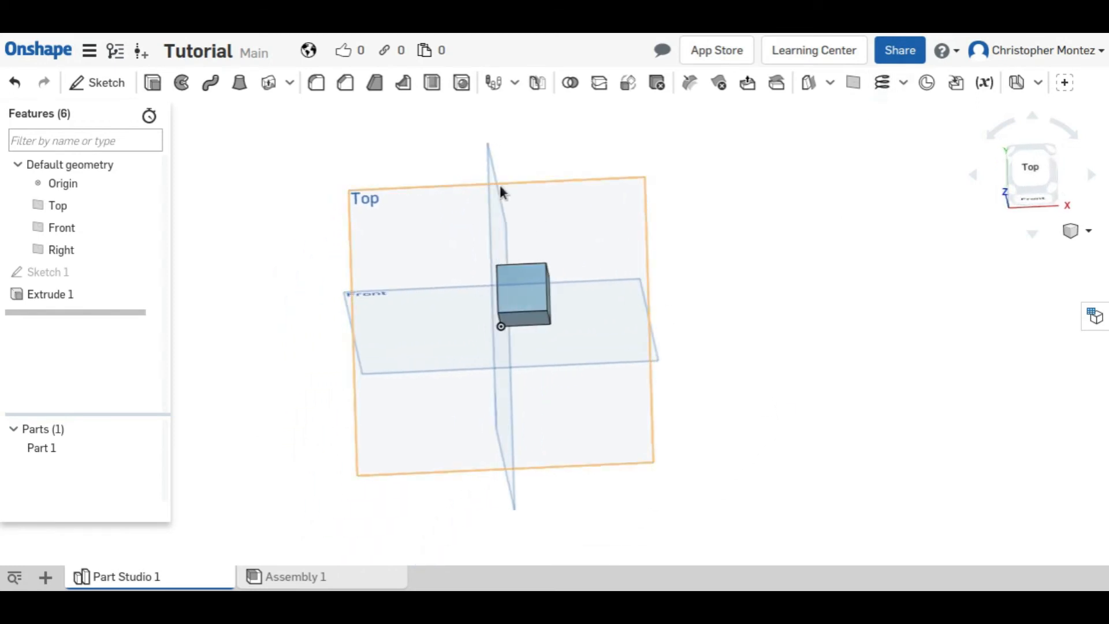
Sketch a Ø1 circle at the origin on the Top plane and extrude it into a cylinder
{"action": "left_click", "coordinate": [106, 82]}
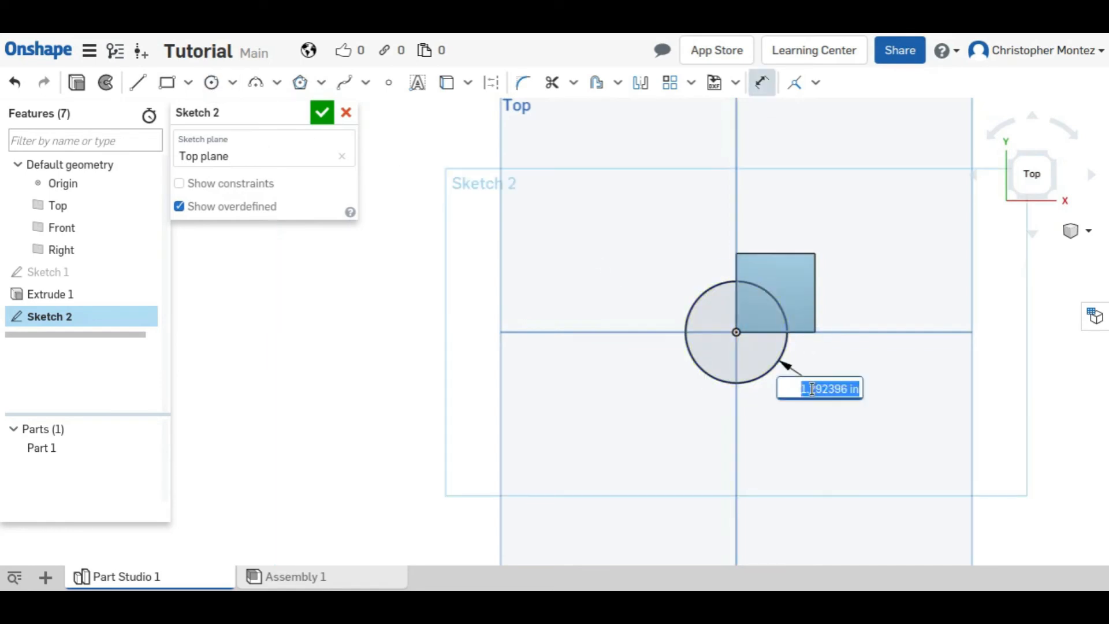
{"action": "key", "text": "Return"}
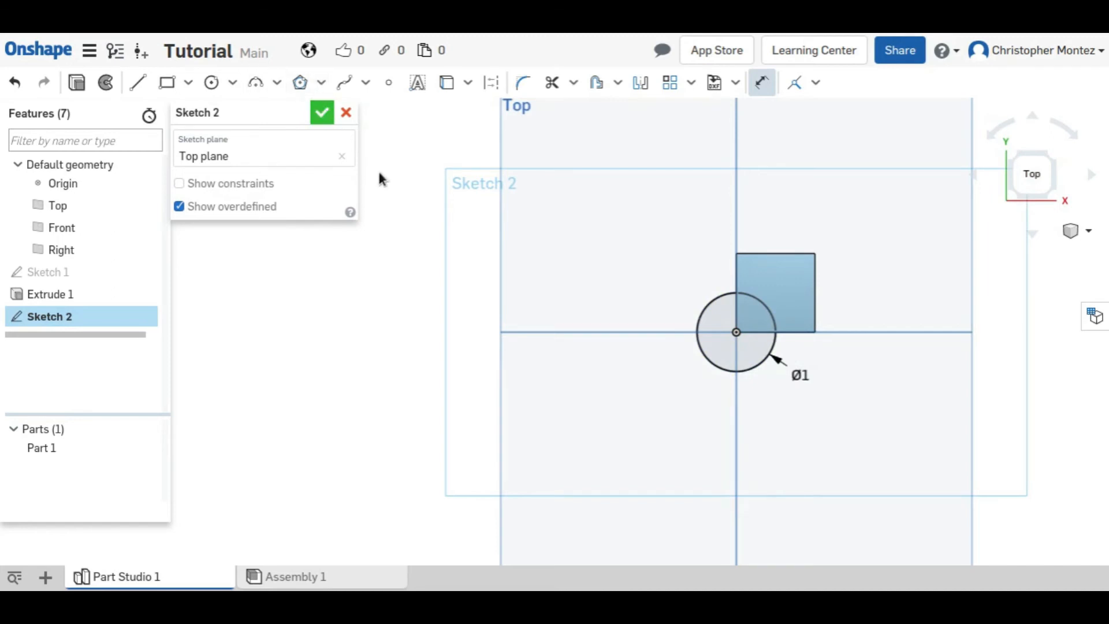
{"action": "left_click", "coordinate": [322, 112]}
{"action": "type", "text": "4"}
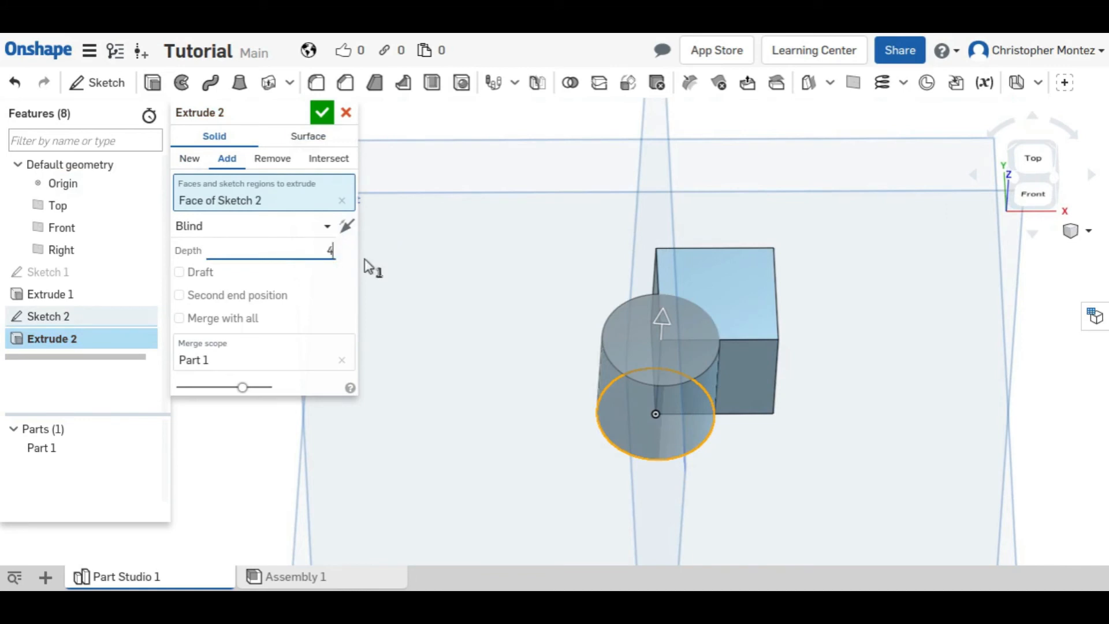
{"action": "left_click", "coordinate": [321, 112]}
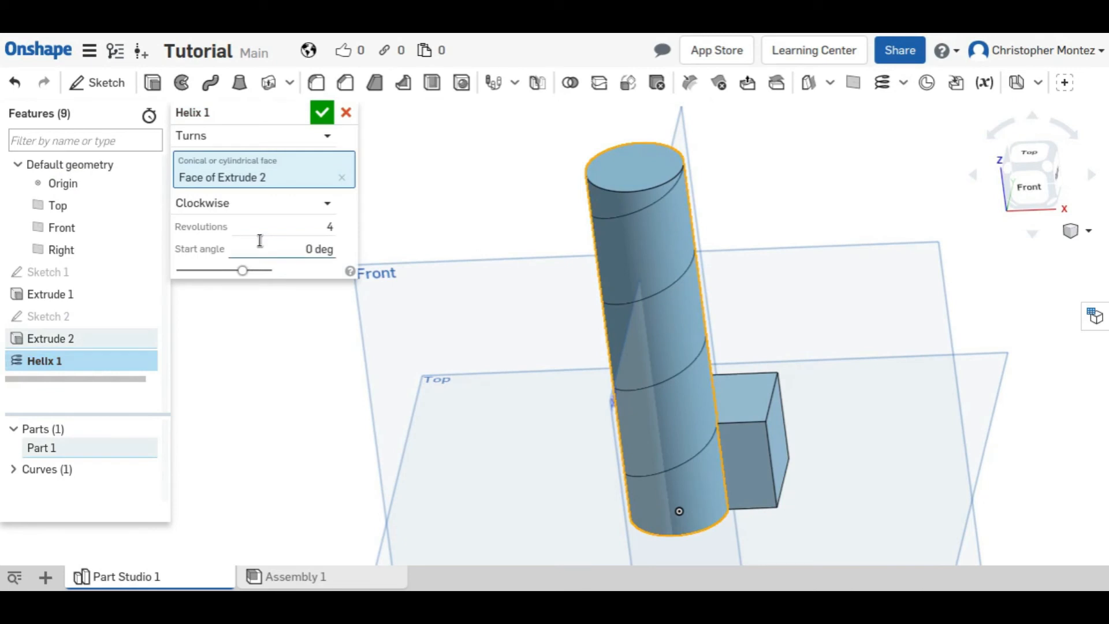
{"action": "mouse_move", "coordinate": [711, 460]}
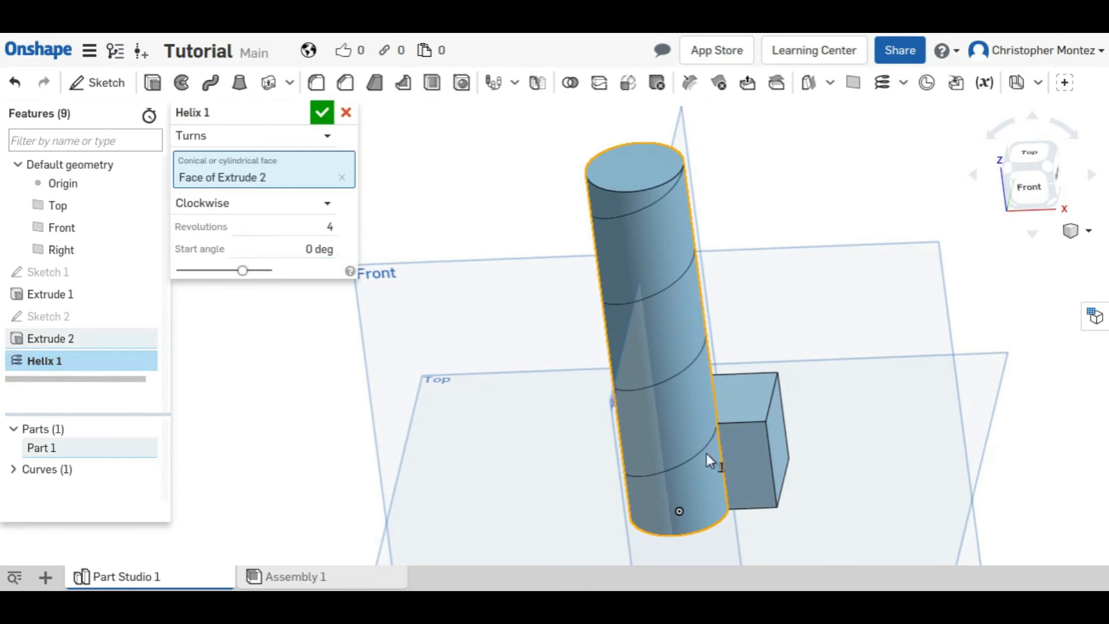
Confirm the four-turn helix and suppress the cylinder's Extrude 2
{"action": "left_click", "coordinate": [322, 113]}
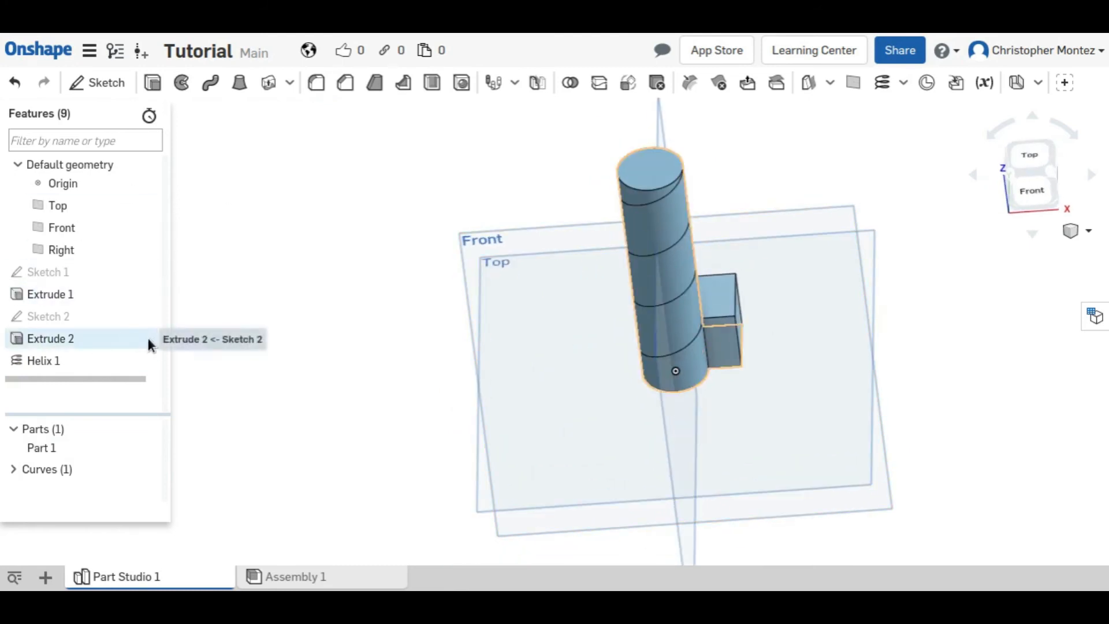
{"action": "left_click", "coordinate": [51, 339]}
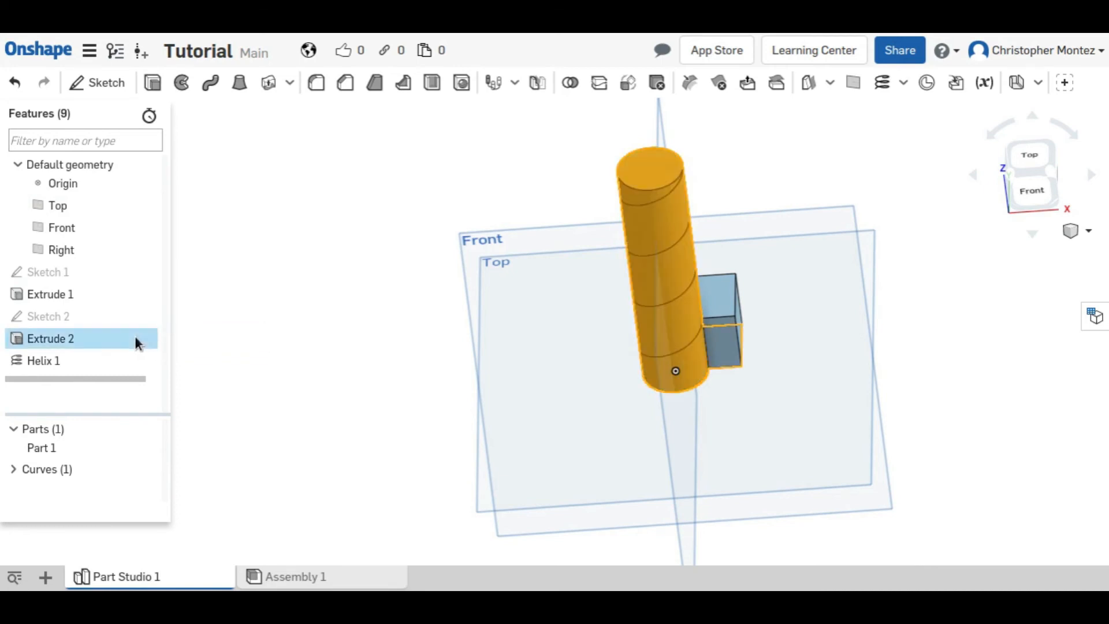
{"action": "right_click", "coordinate": [51, 338]}
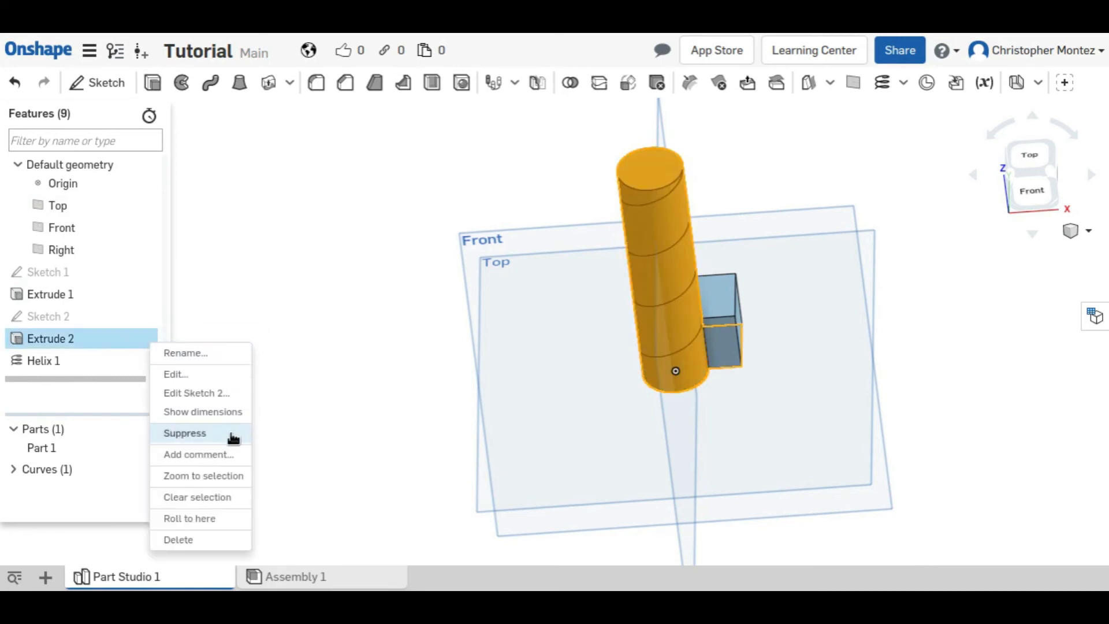
{"action": "left_click", "coordinate": [185, 432]}
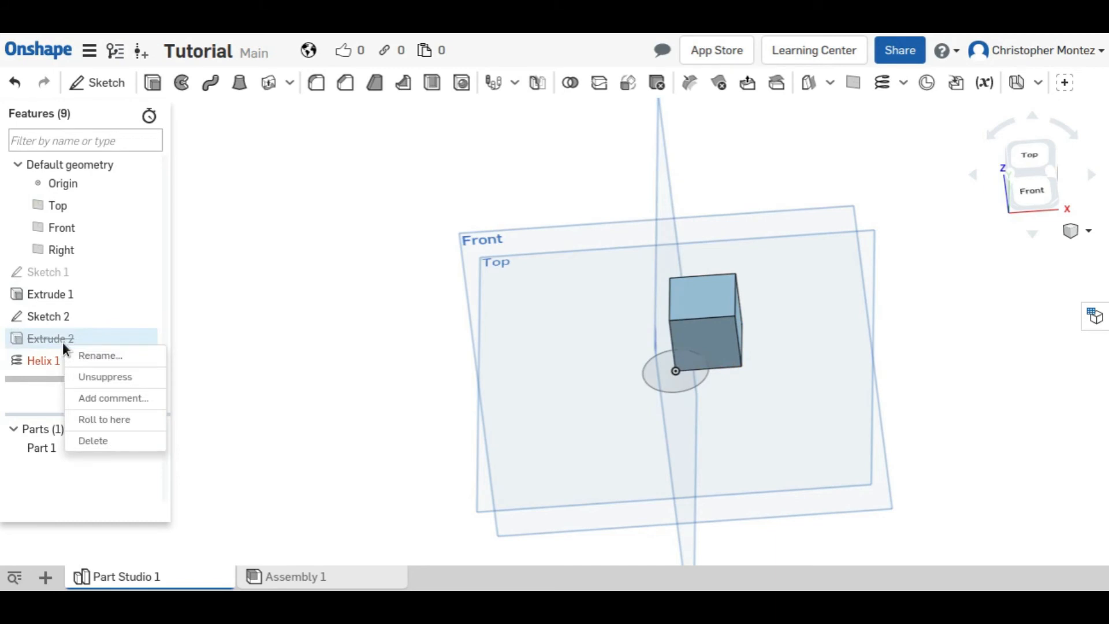
Unsuppress Extrude 2 and start a Delete part feature with it selected
{"action": "left_click", "coordinate": [105, 376]}
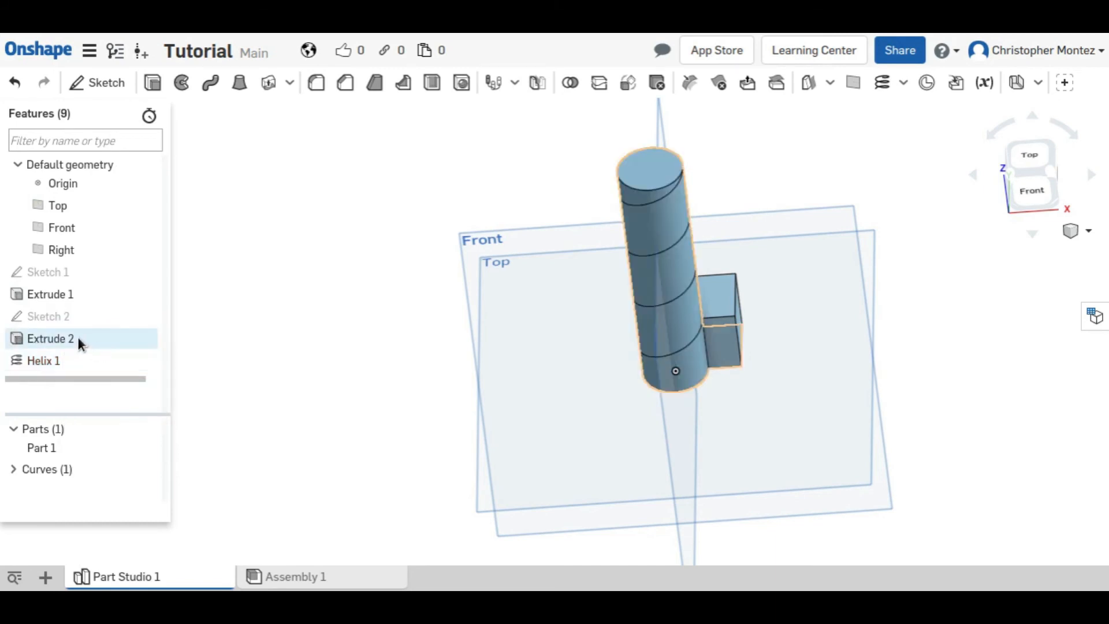
{"action": "left_click", "coordinate": [50, 338]}
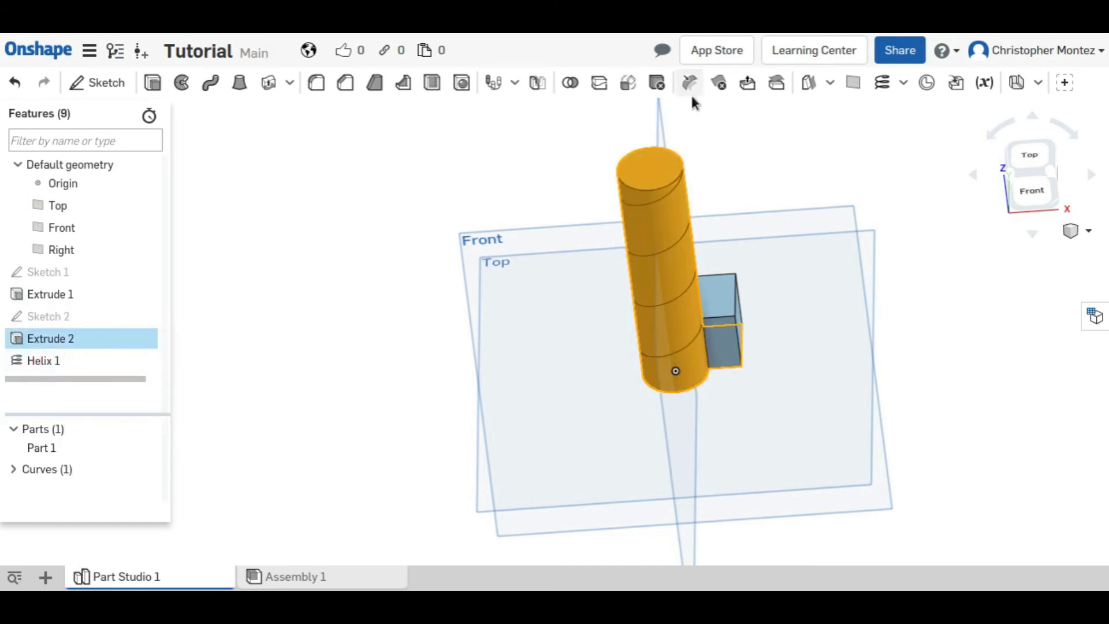
{"action": "mouse_move", "coordinate": [656, 83]}
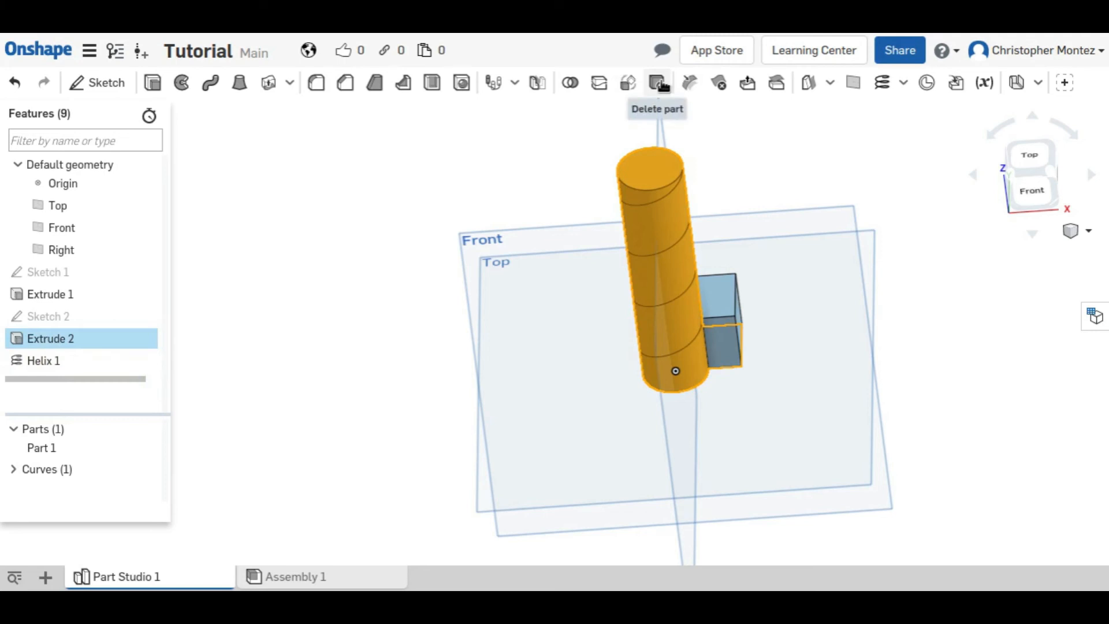
{"action": "left_click", "coordinate": [656, 83]}
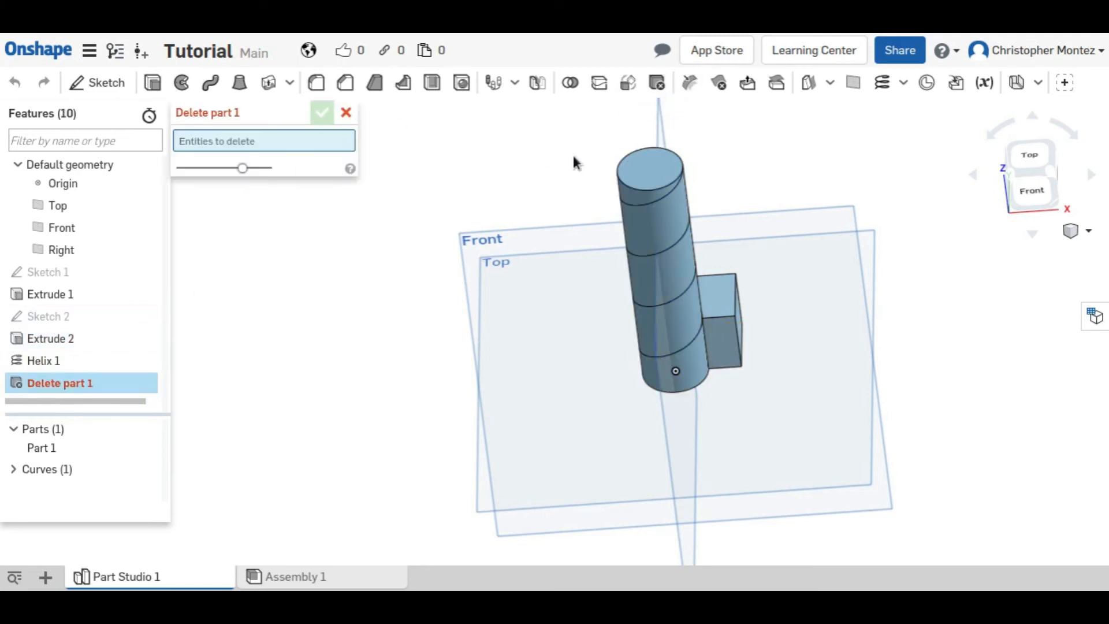
Delete the merged cube-and-cylinder part so only the helix curve remains
{"action": "left_click", "coordinate": [322, 112]}
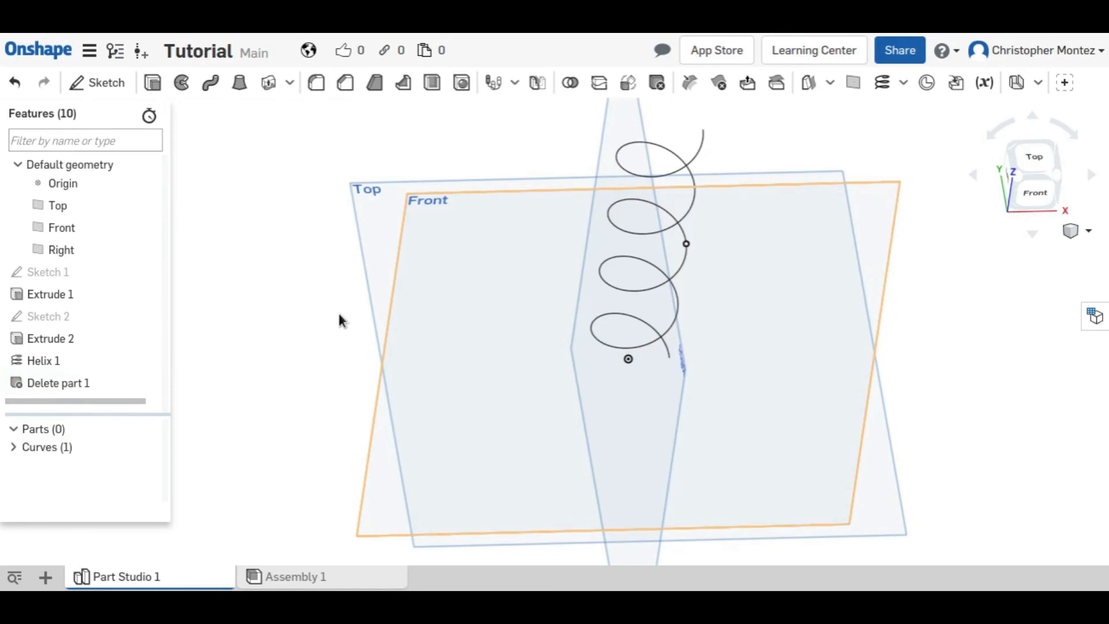
{"action": "left_click", "coordinate": [58, 382]}
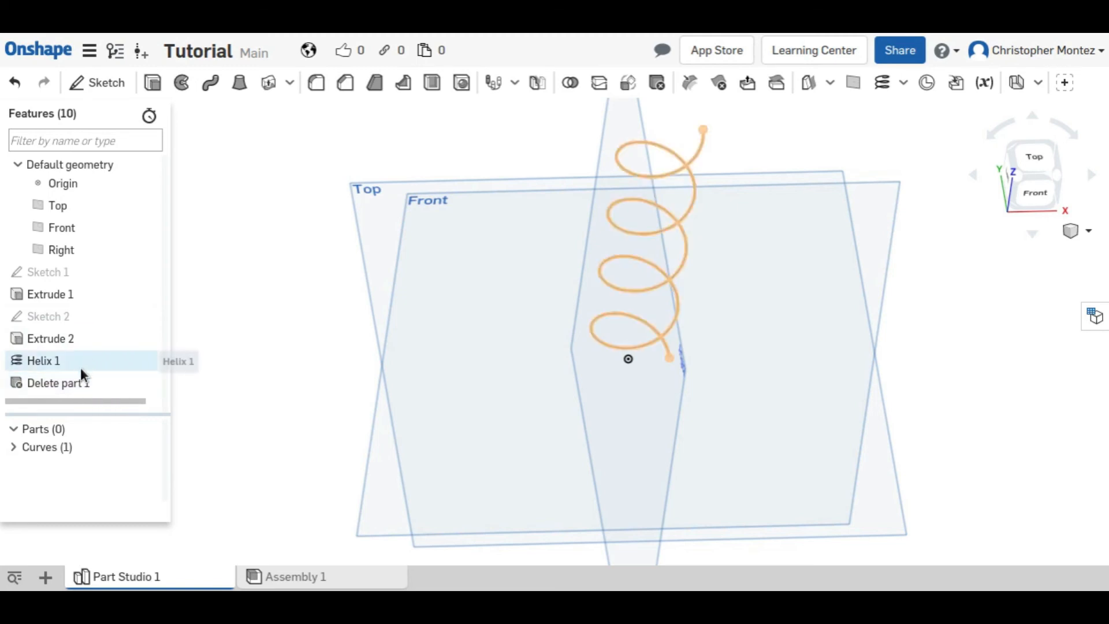
{"action": "left_click", "coordinate": [49, 294]}
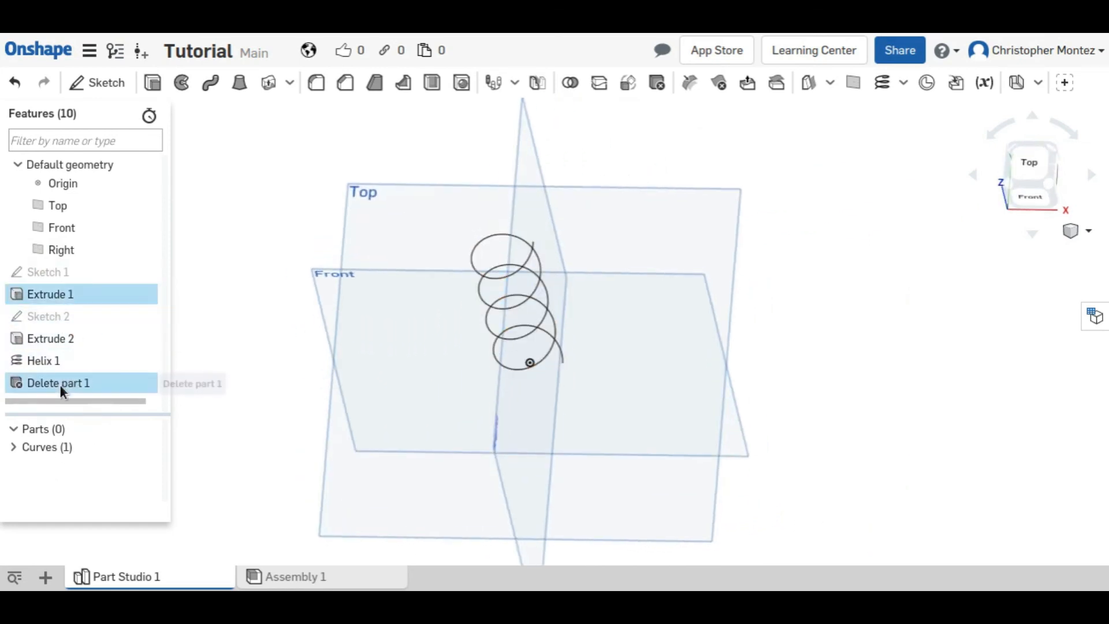
Switch Extrude 2 from Add to New so the cylinder becomes its own part
{"action": "double_click", "coordinate": [58, 382]}
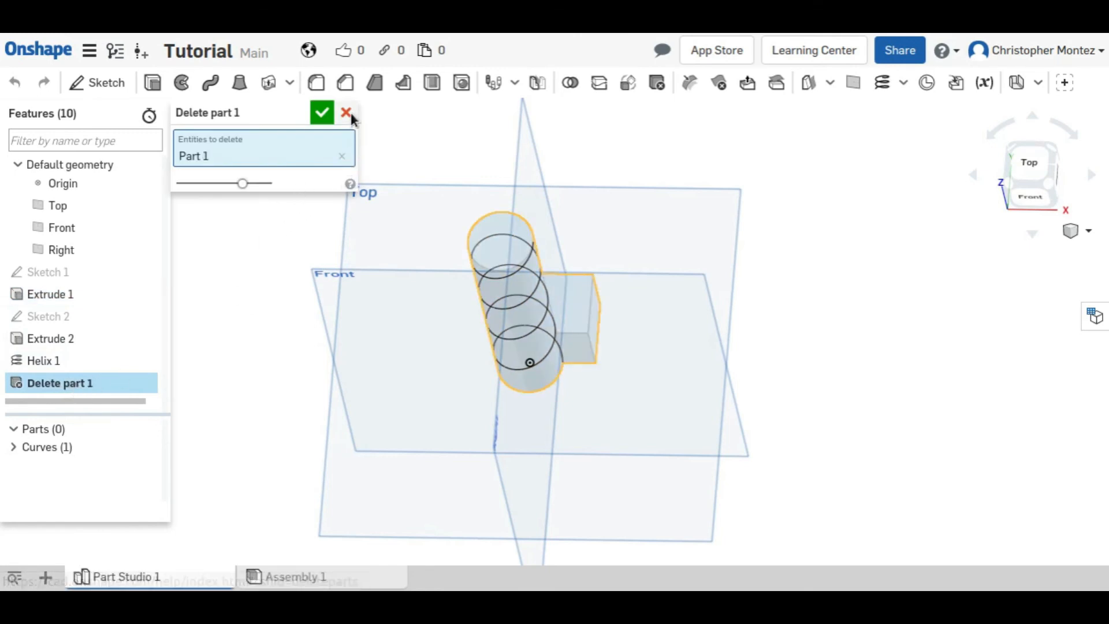
{"action": "left_click", "coordinate": [346, 113]}
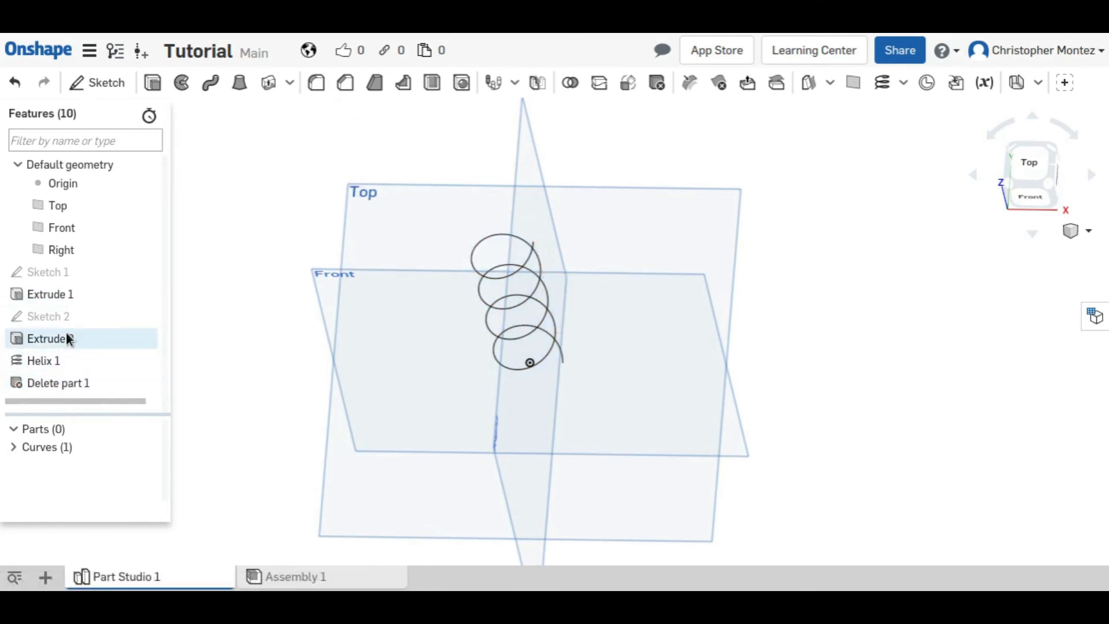
{"action": "double_click", "coordinate": [50, 338]}
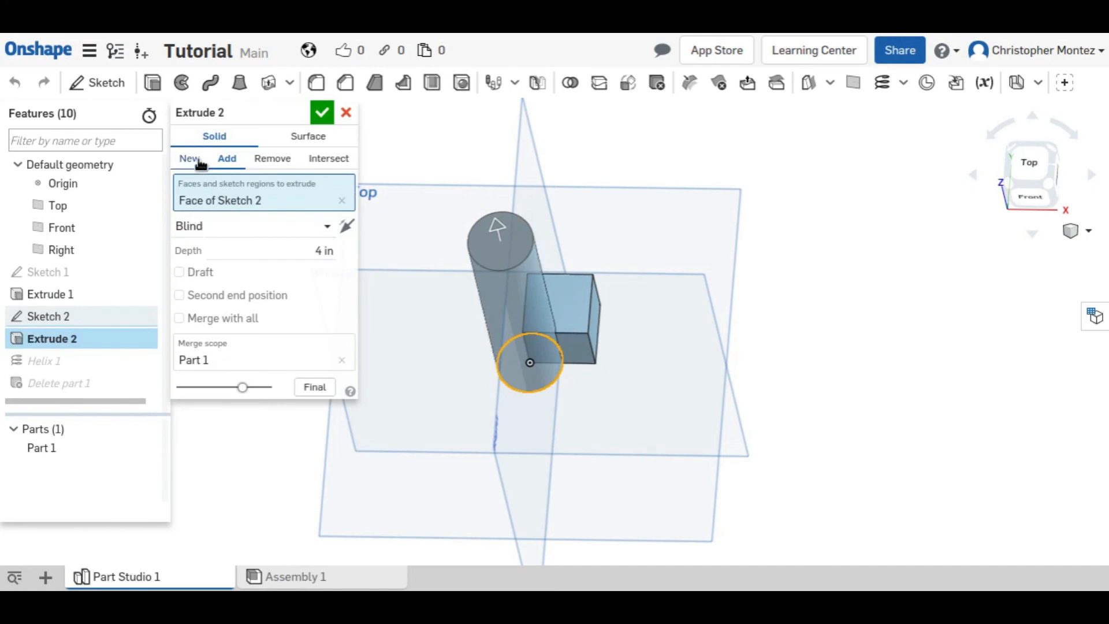
{"action": "left_click", "coordinate": [189, 158]}
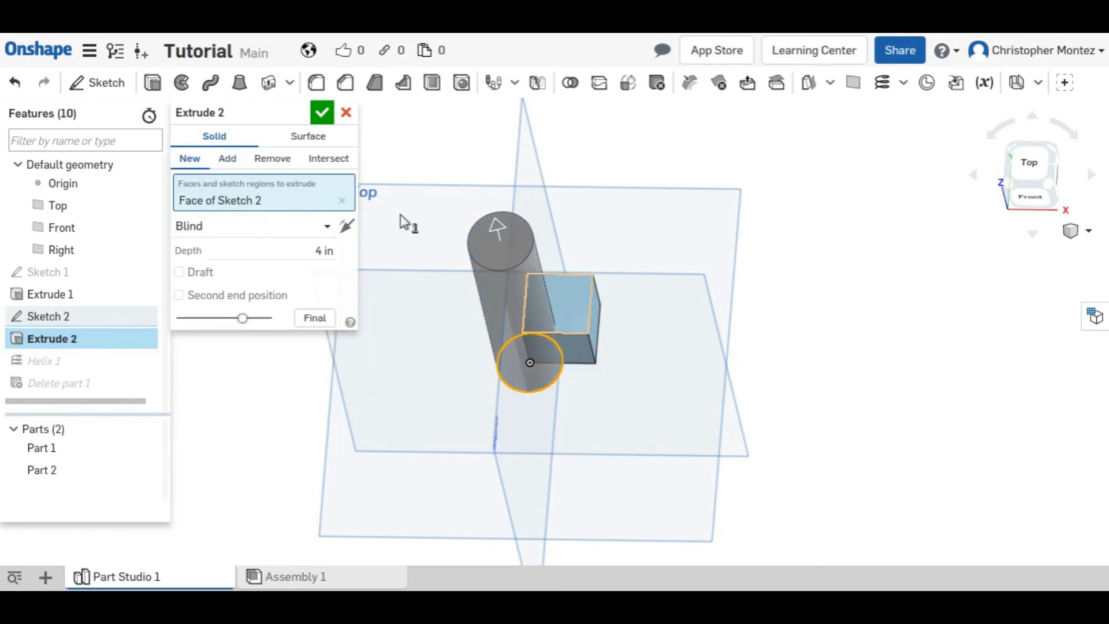
{"action": "left_click", "coordinate": [346, 113]}
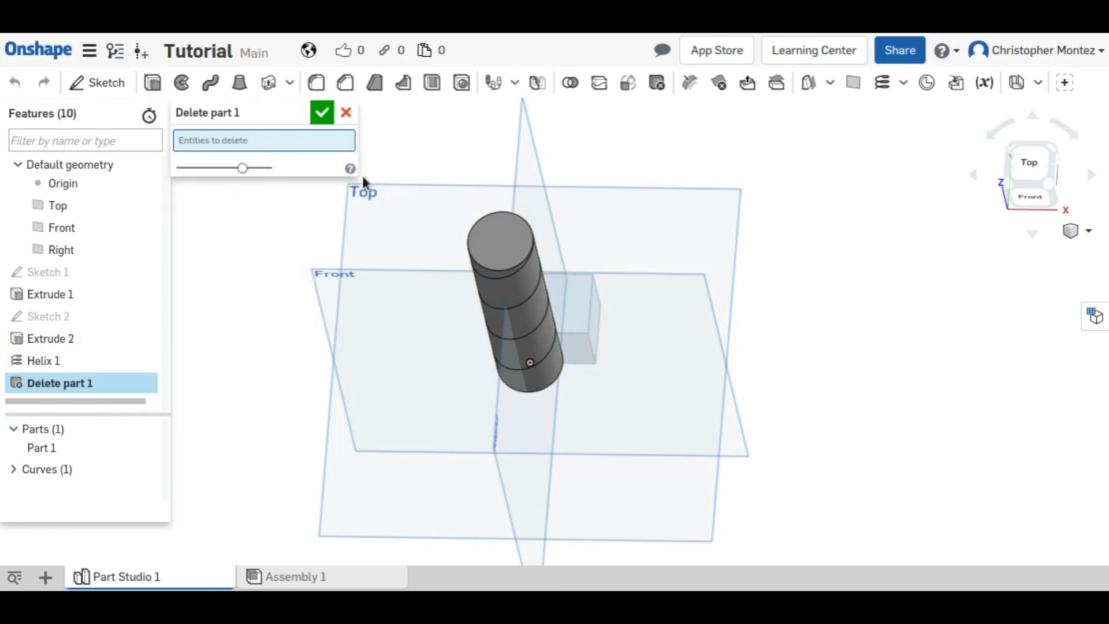
Edit Delete part 1 to delete only the cylinder, leaving the cube in the helix
{"action": "left_click", "coordinate": [322, 112]}
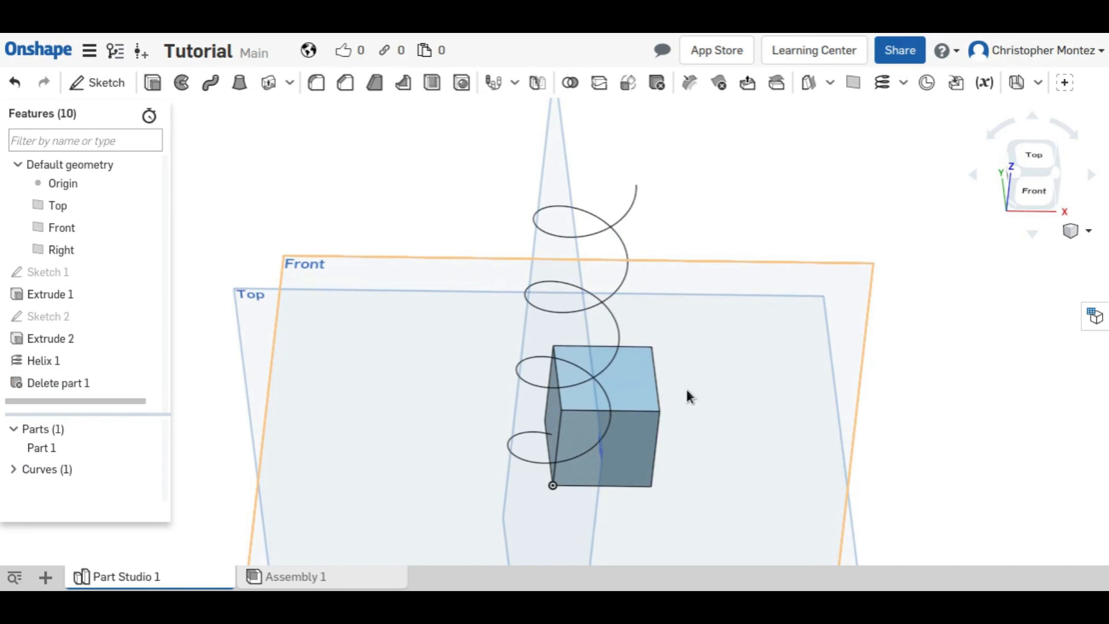
{"action": "left_click", "coordinate": [605, 378]}
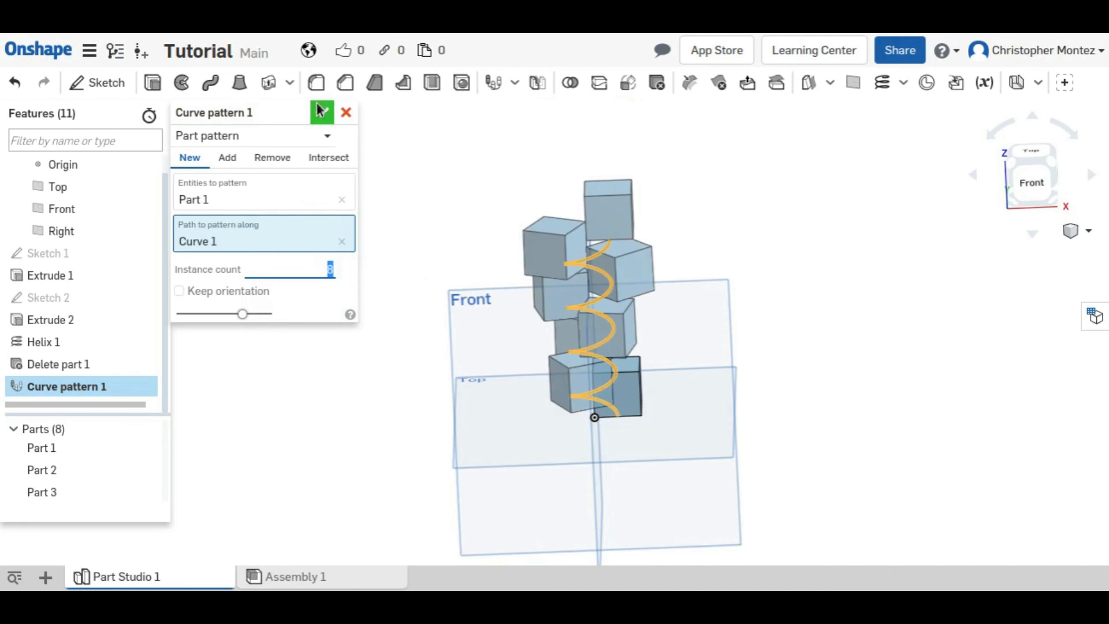
Curve-pattern the cube 8 times along the helix with Keep orientation off
{"action": "left_click", "coordinate": [320, 112]}
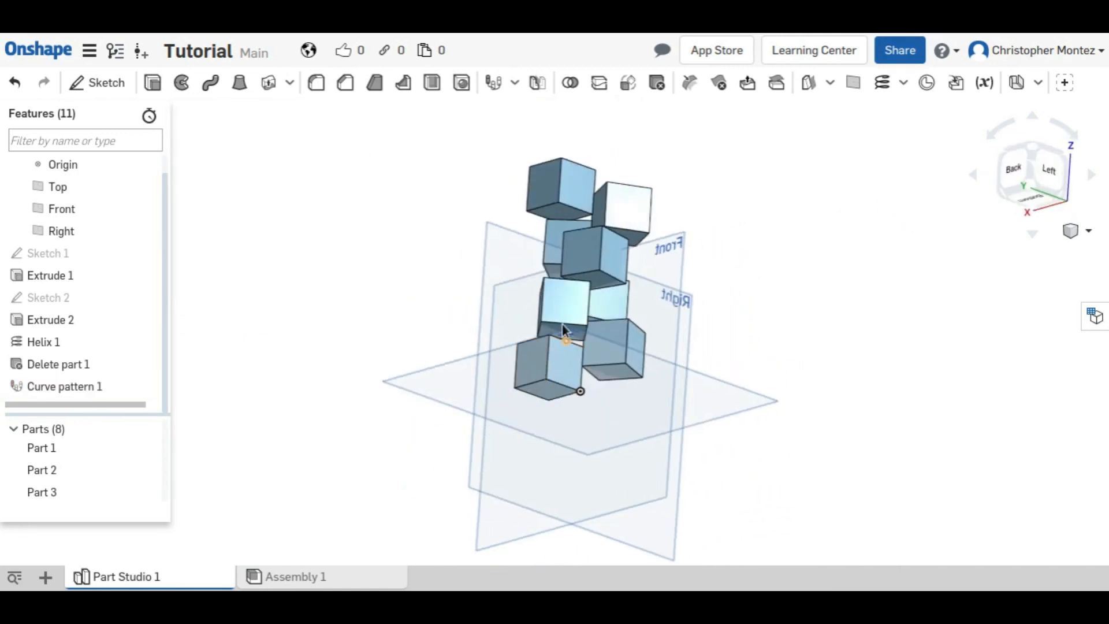
{"action": "left_click", "coordinate": [1012, 169]}
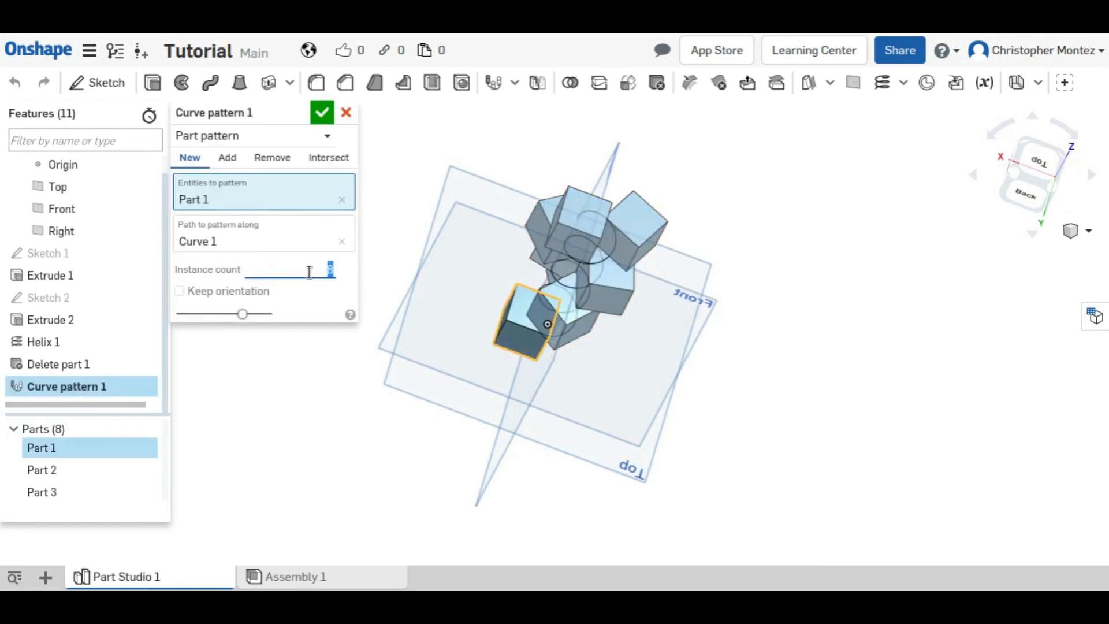
{"action": "mouse_move", "coordinate": [341, 274]}
{"action": "type", "text": "8"}
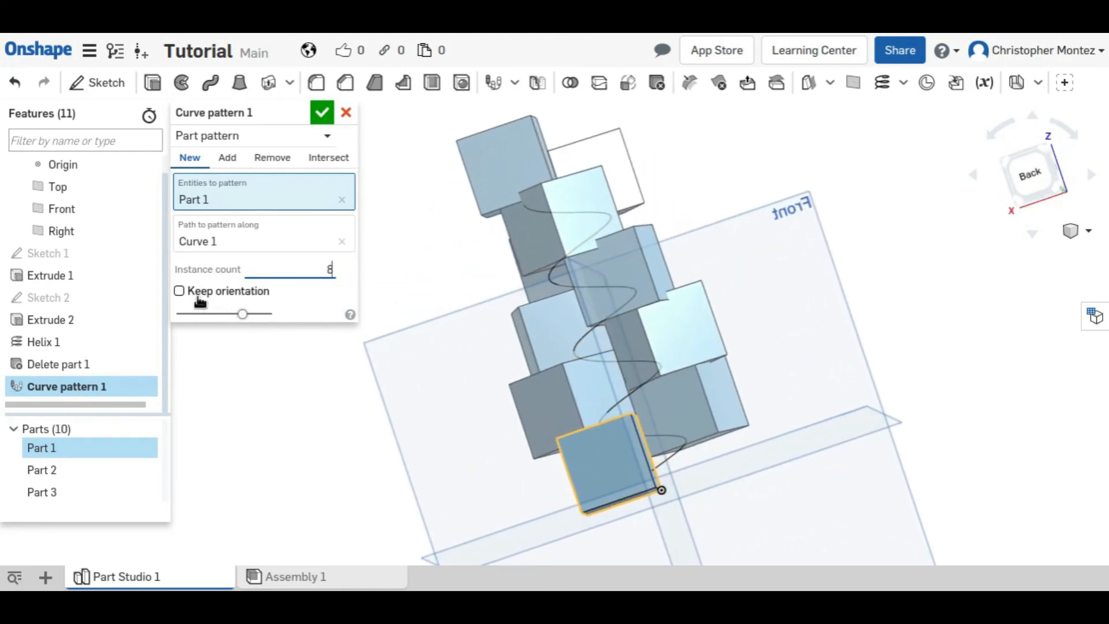
{"action": "left_click", "coordinate": [179, 291]}
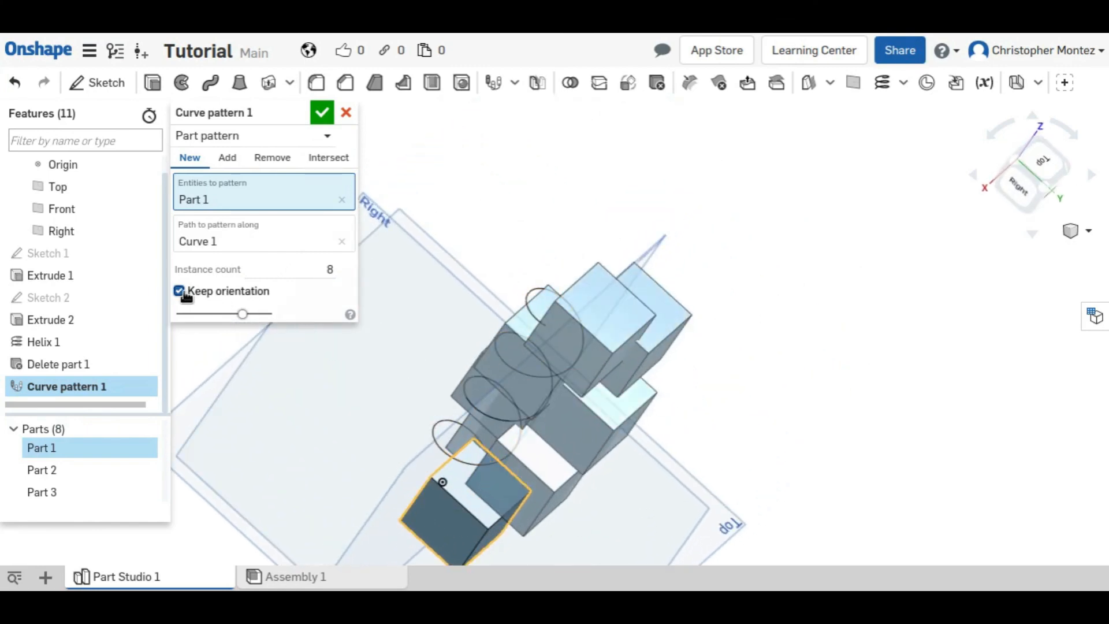
{"action": "left_click", "coordinate": [179, 290]}
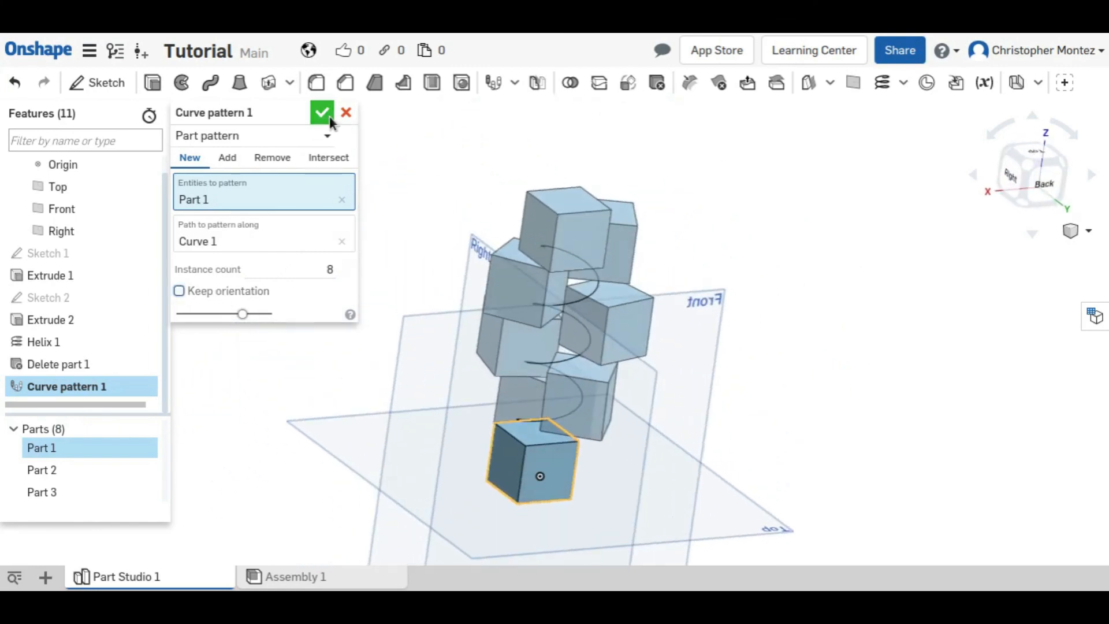
{"action": "left_click", "coordinate": [321, 113]}
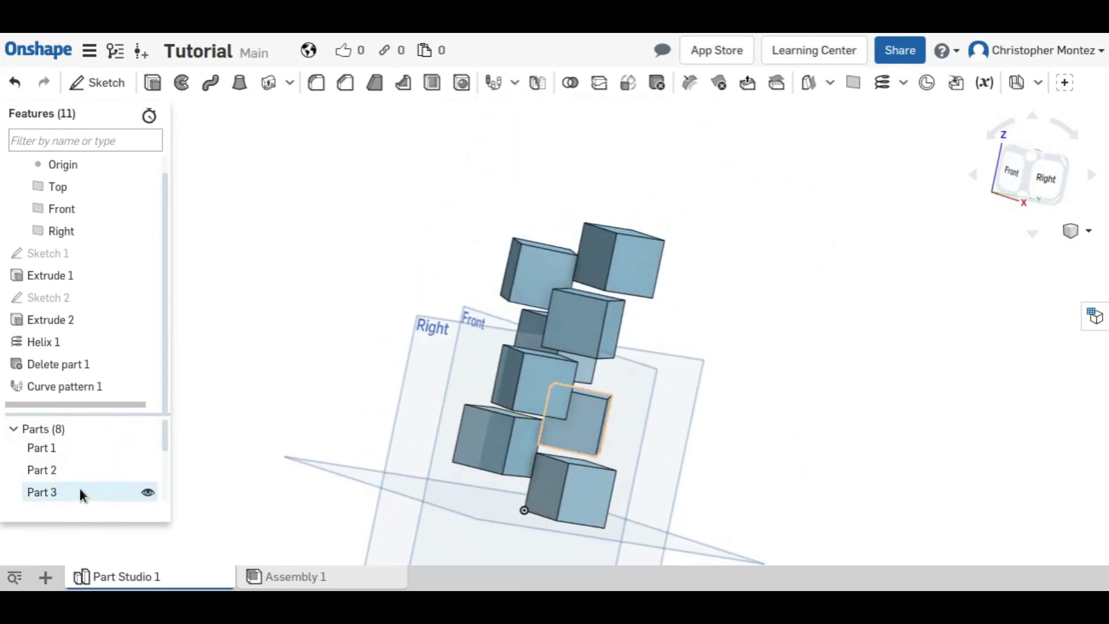
{"action": "scroll", "scroll_direction": "down", "scroll_amount": 3}
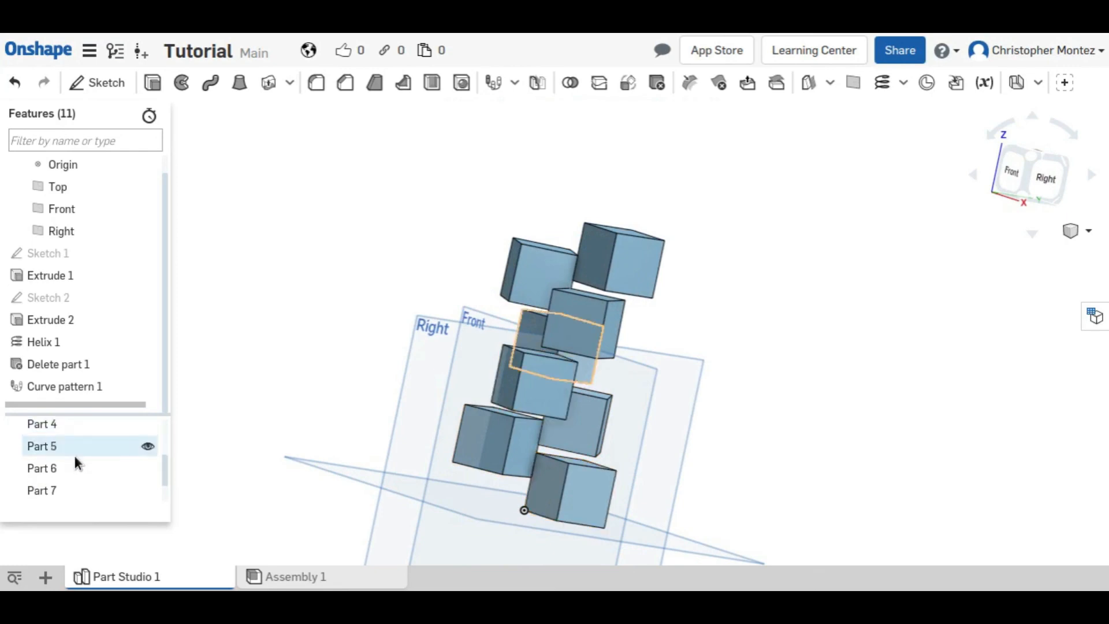